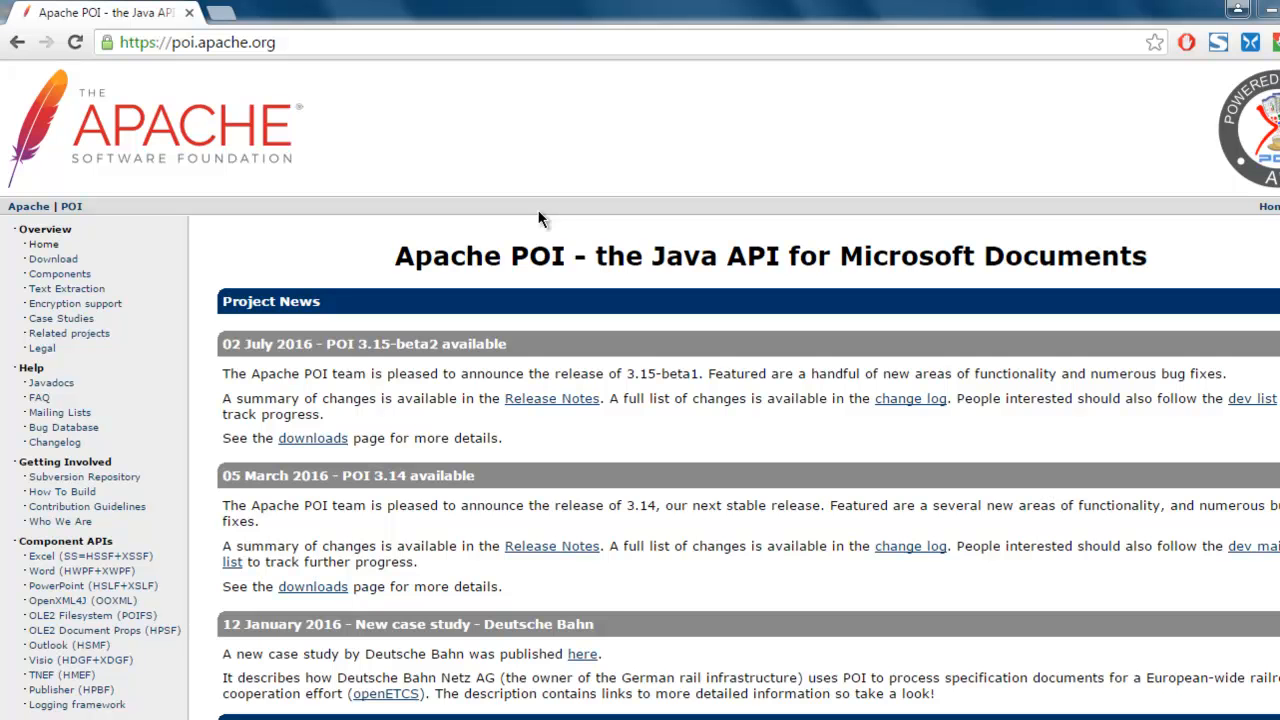
{"action": "mouse_move", "coordinate": [600, 284]}
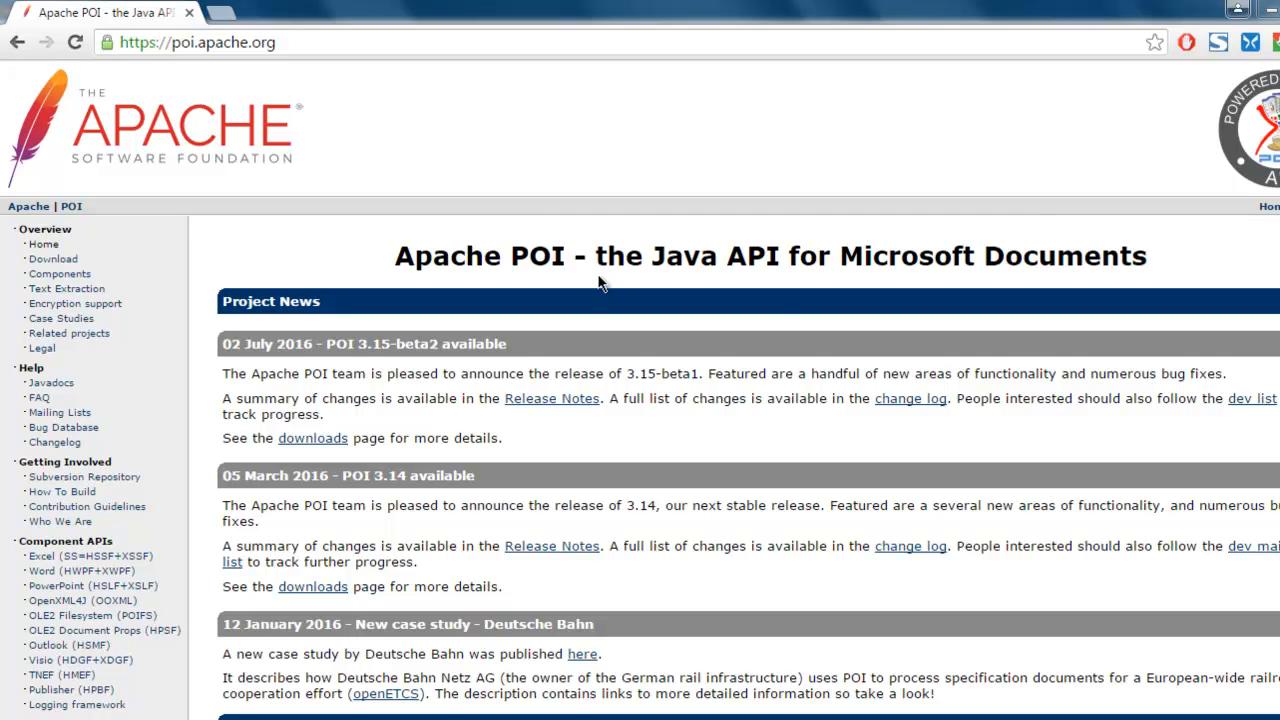
{"action": "mouse_move", "coordinate": [664, 368]}
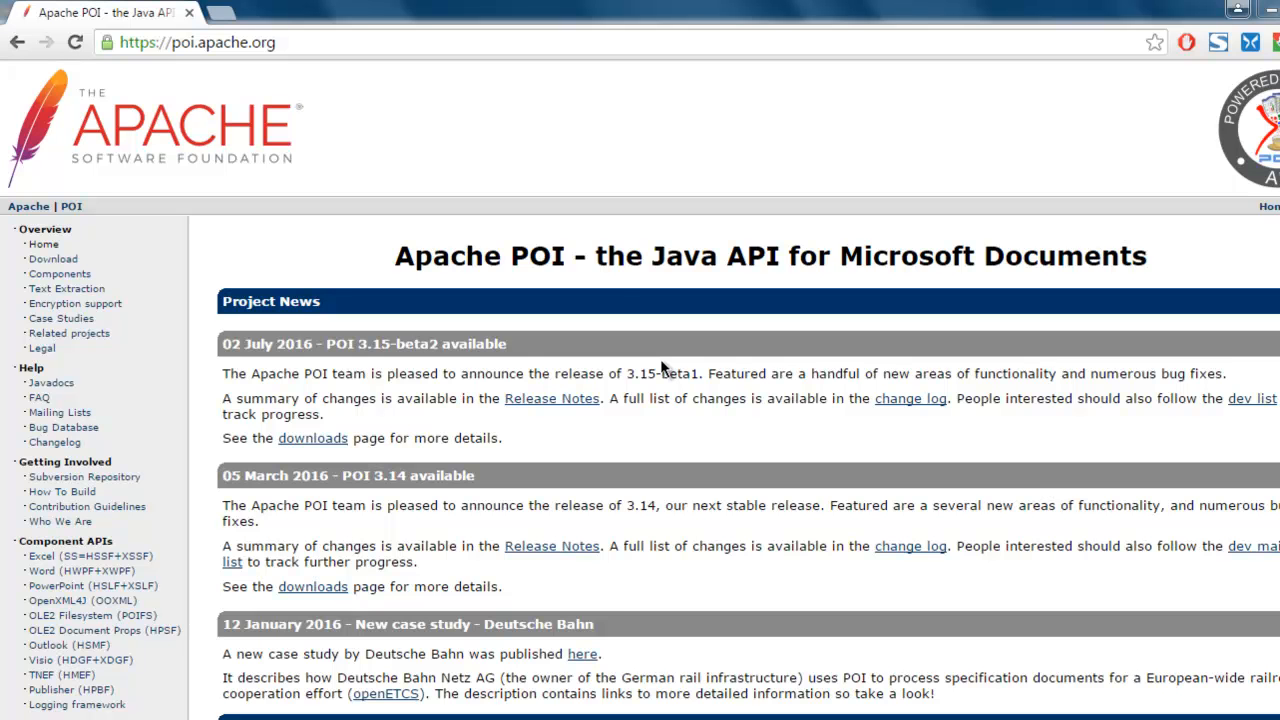
{"action": "mouse_move", "coordinate": [584, 290]}
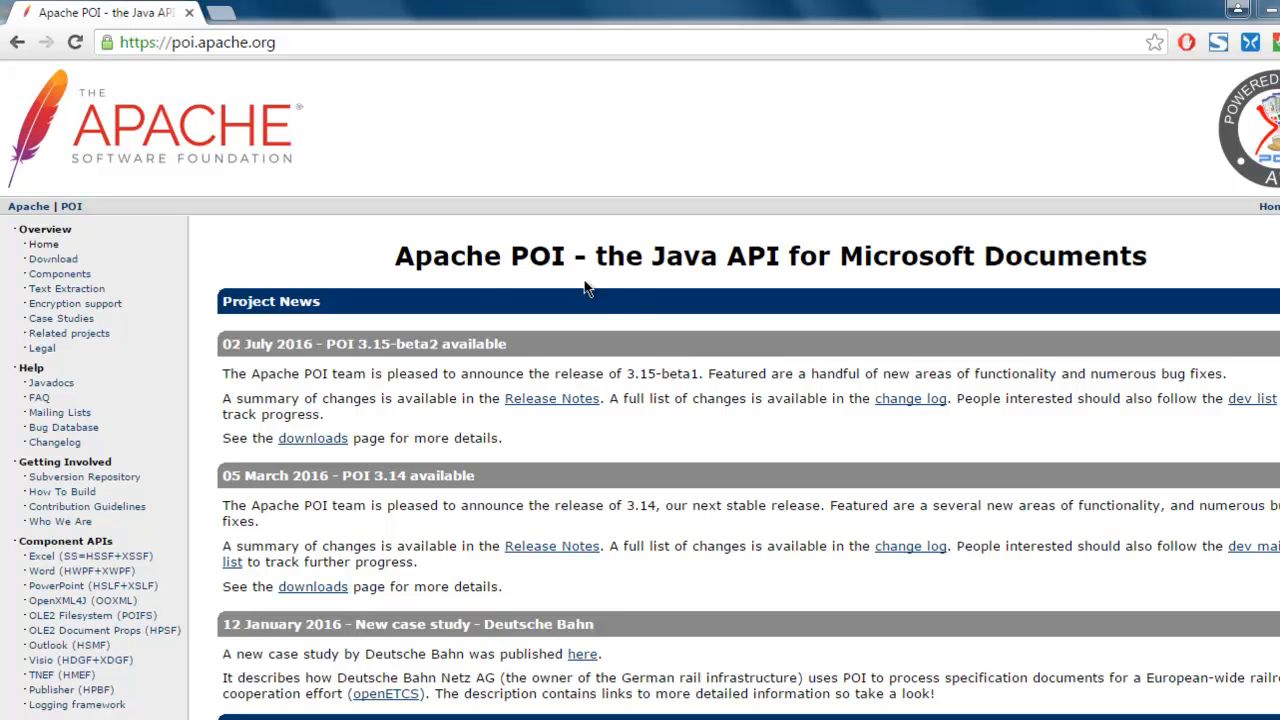
{"action": "mouse_move", "coordinate": [52, 260]}
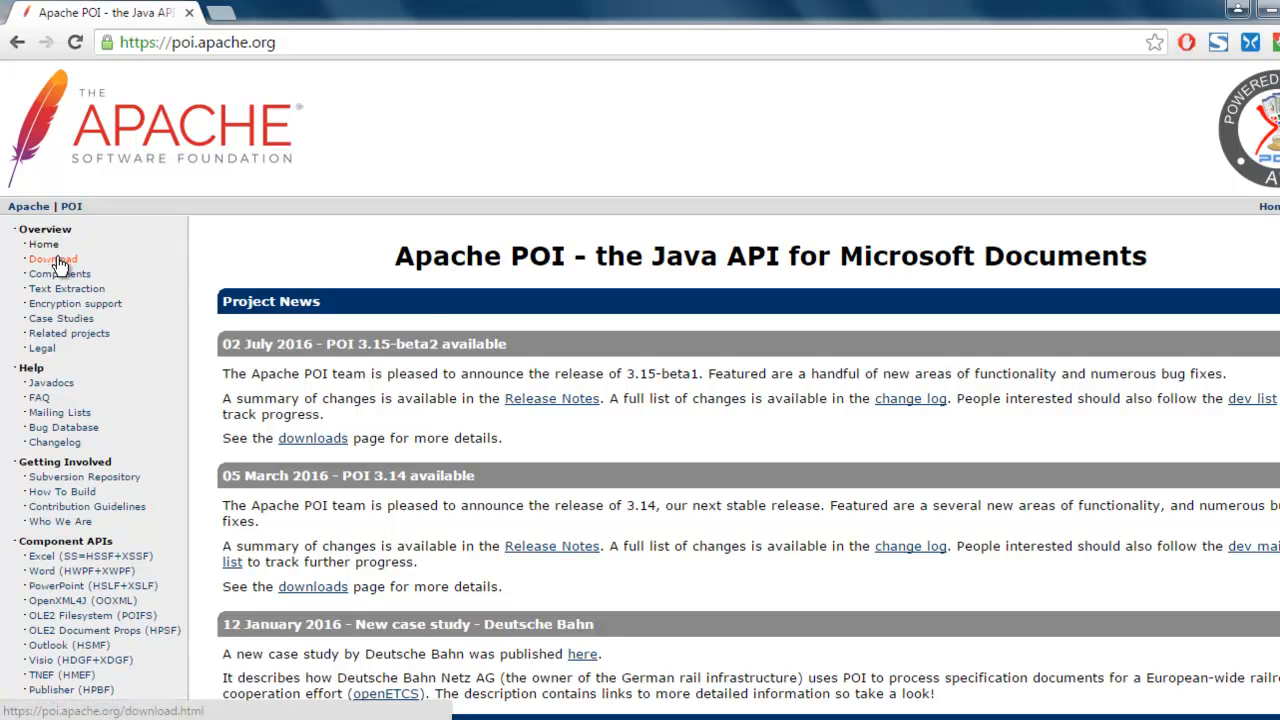
Follow the Download link in the Overview menu to the POI release artifacts page
{"action": "left_click", "coordinate": [52, 260]}
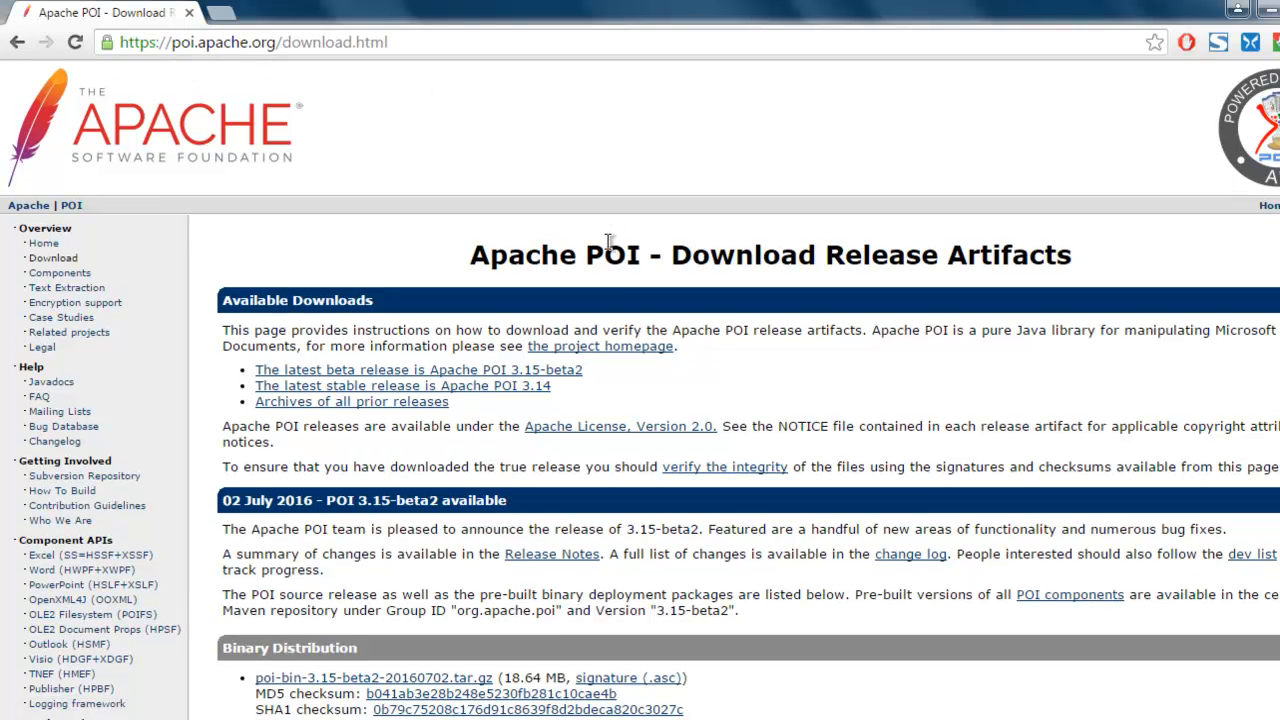
{"action": "scroll", "scroll_direction": "down", "scroll_amount": 3}
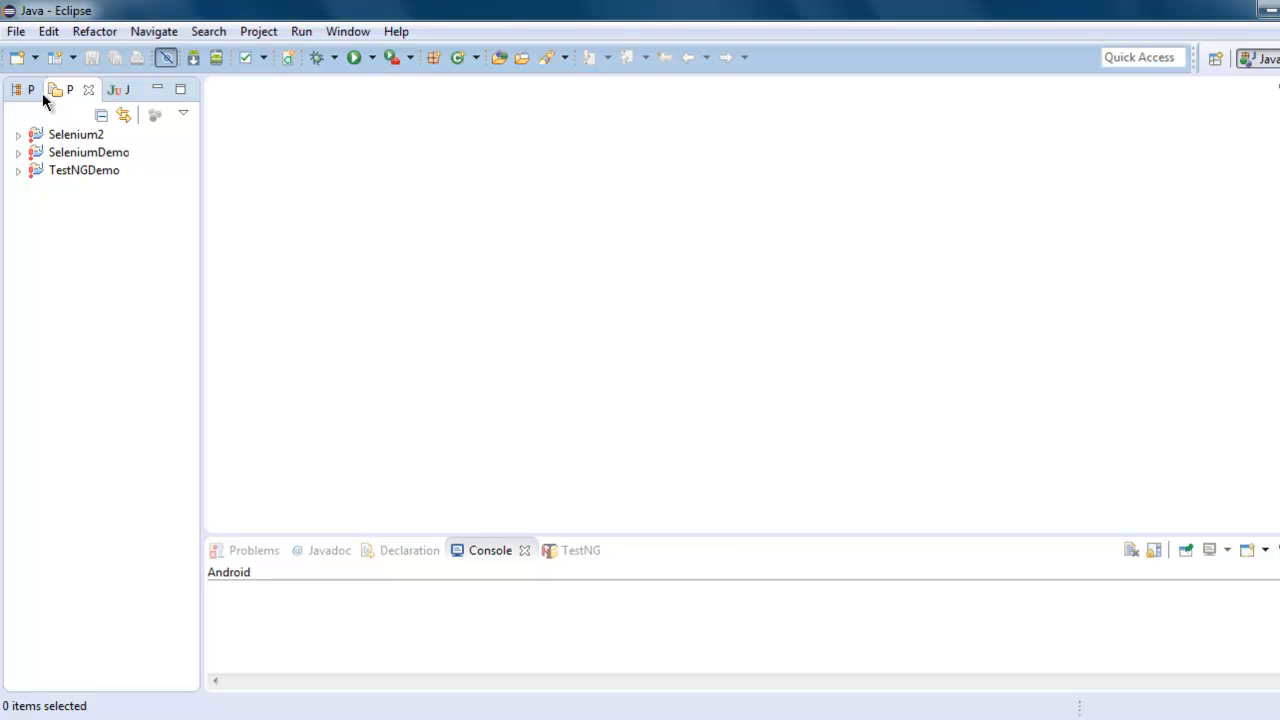
Begin a new Java project named poidemo and proceed to its build settings
{"action": "left_click", "coordinate": [16, 32]}
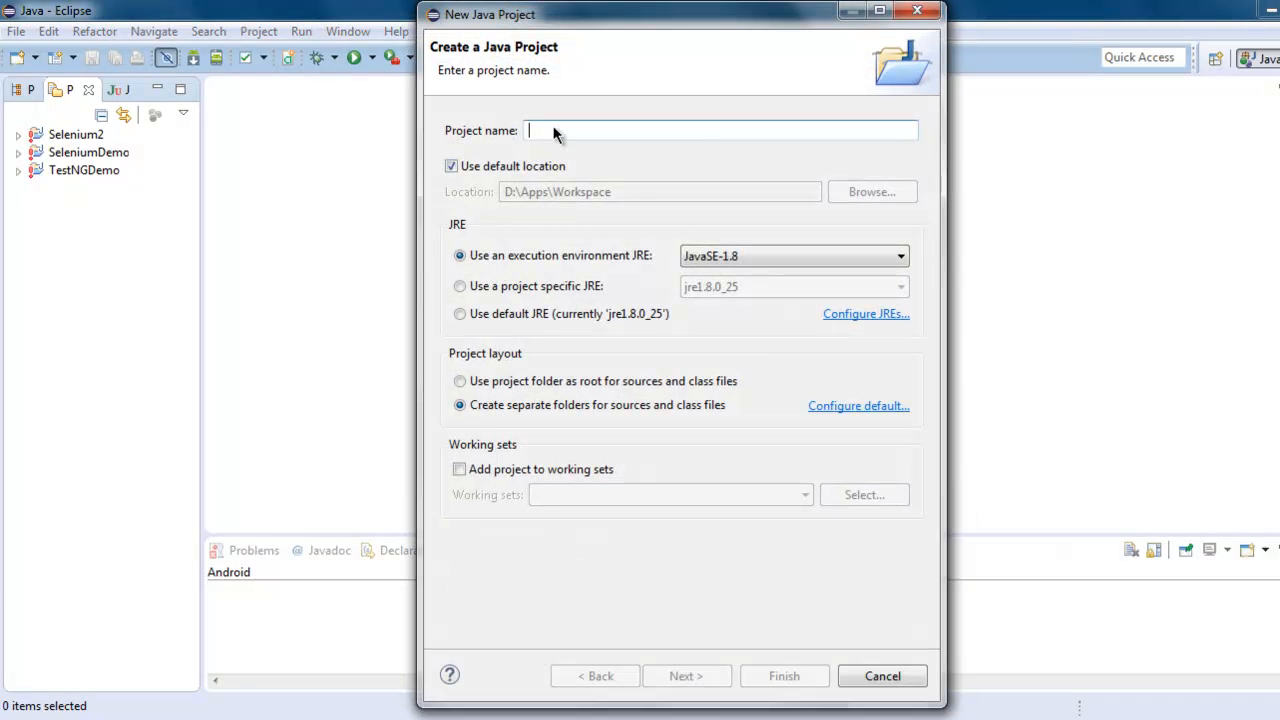
{"action": "type", "text": "p"}
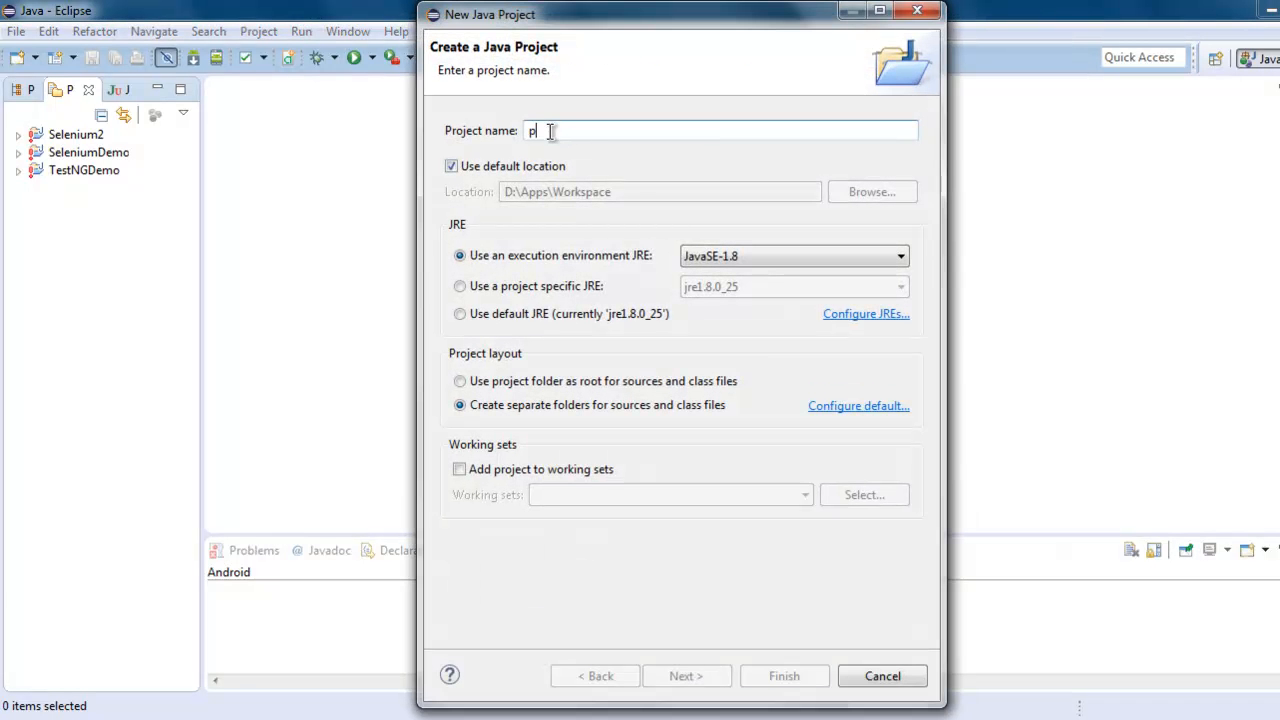
{"action": "type", "text": "oidemo"}
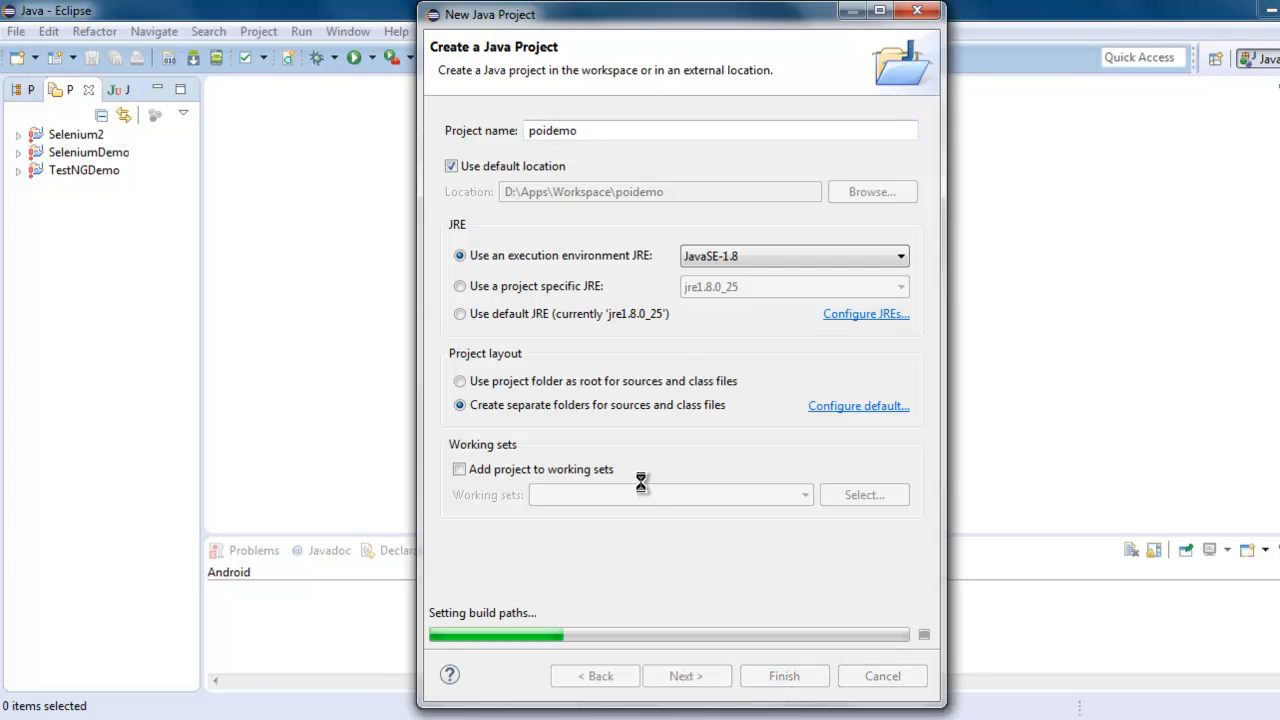
{"action": "left_click", "coordinate": [686, 676]}
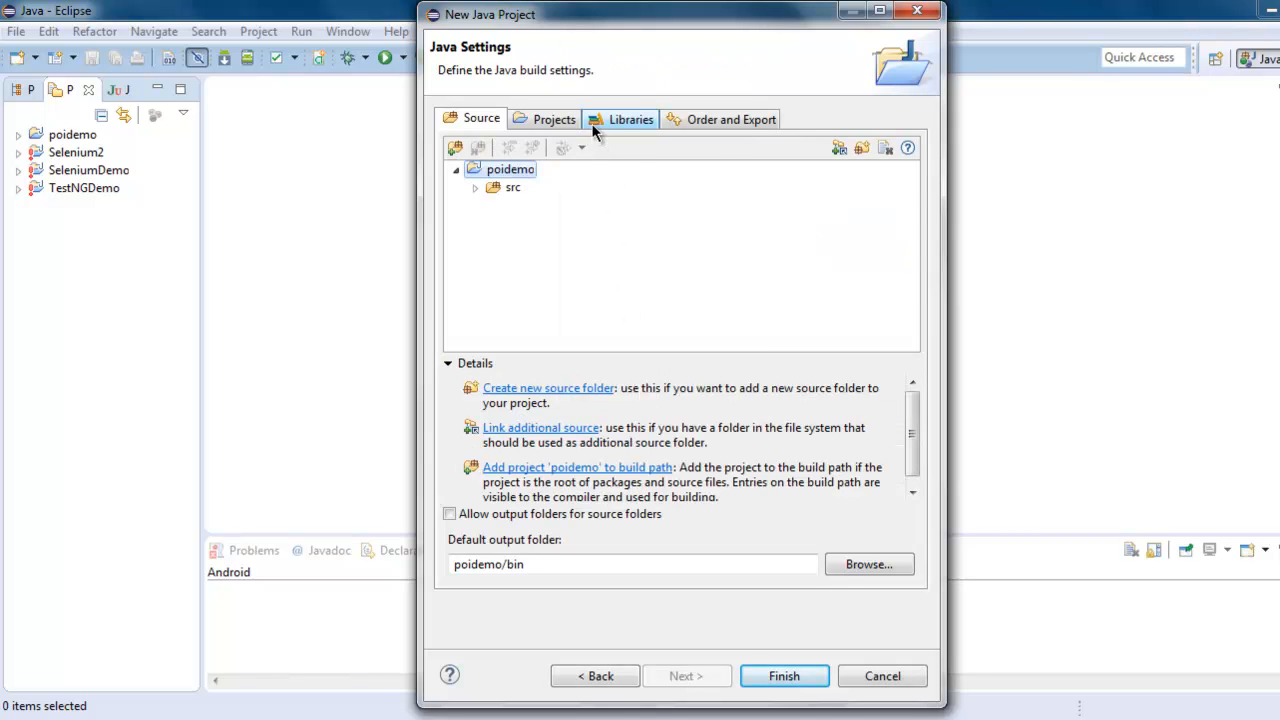
Add all the poi-3.14 jars as external JARs on the Libraries build path
{"action": "left_click", "coordinate": [630, 120]}
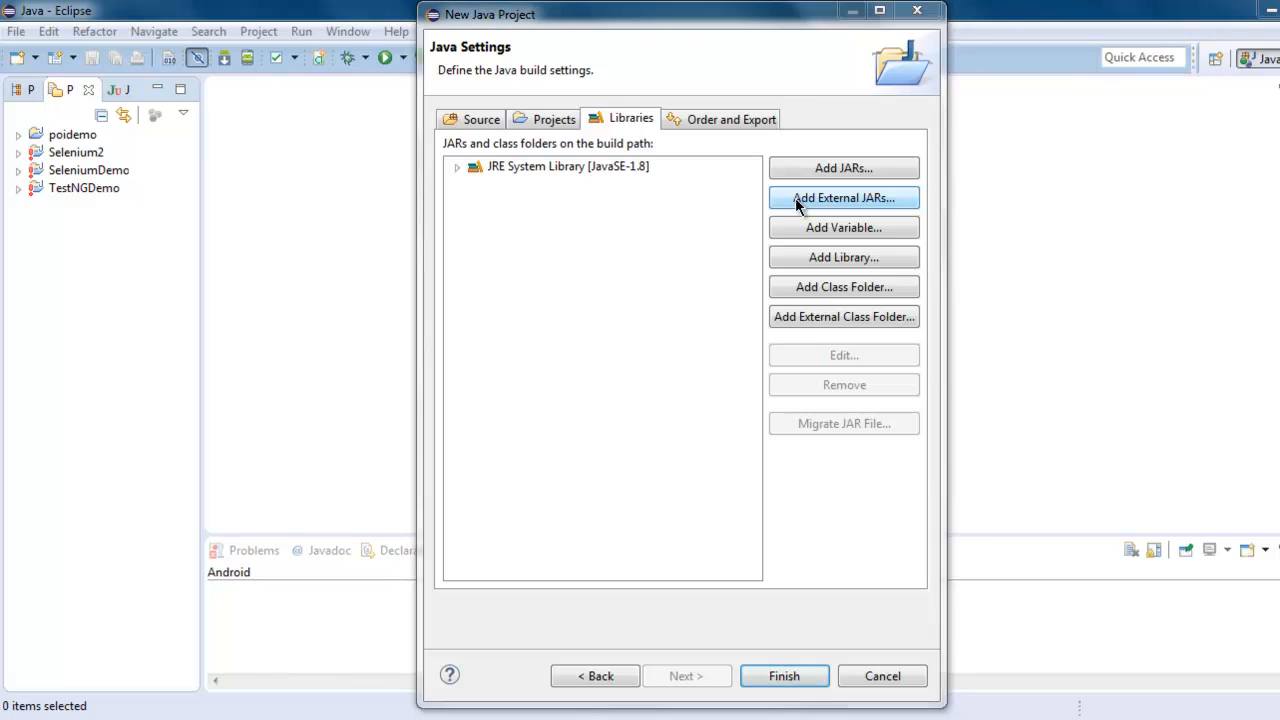
{"action": "left_click", "coordinate": [844, 198]}
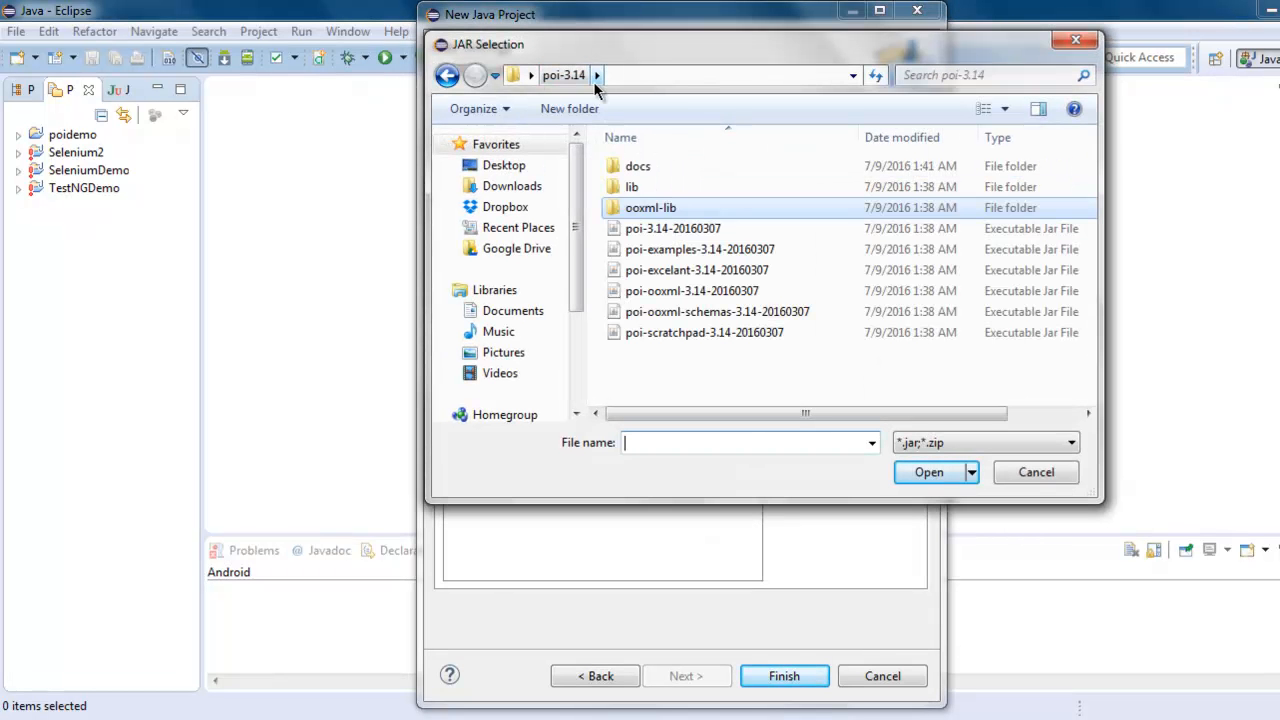
{"action": "left_click", "coordinate": [672, 228]}
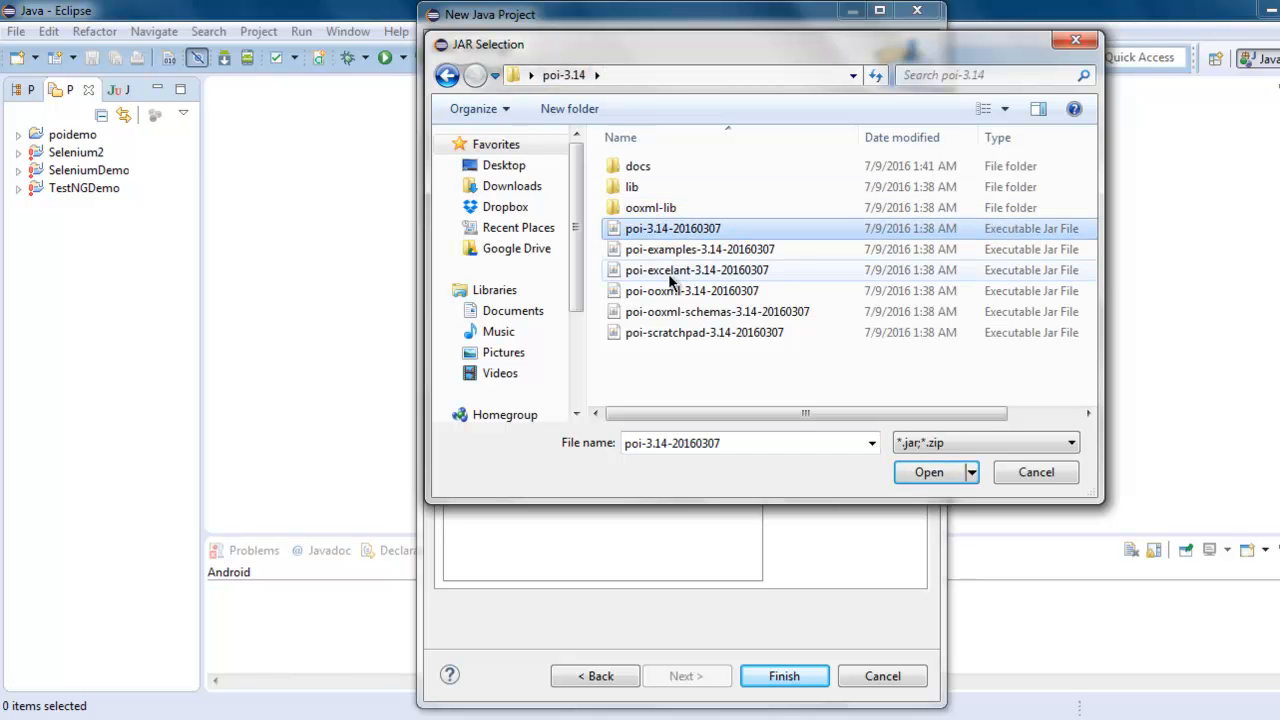
{"action": "left_click", "coordinate": [696, 270]}
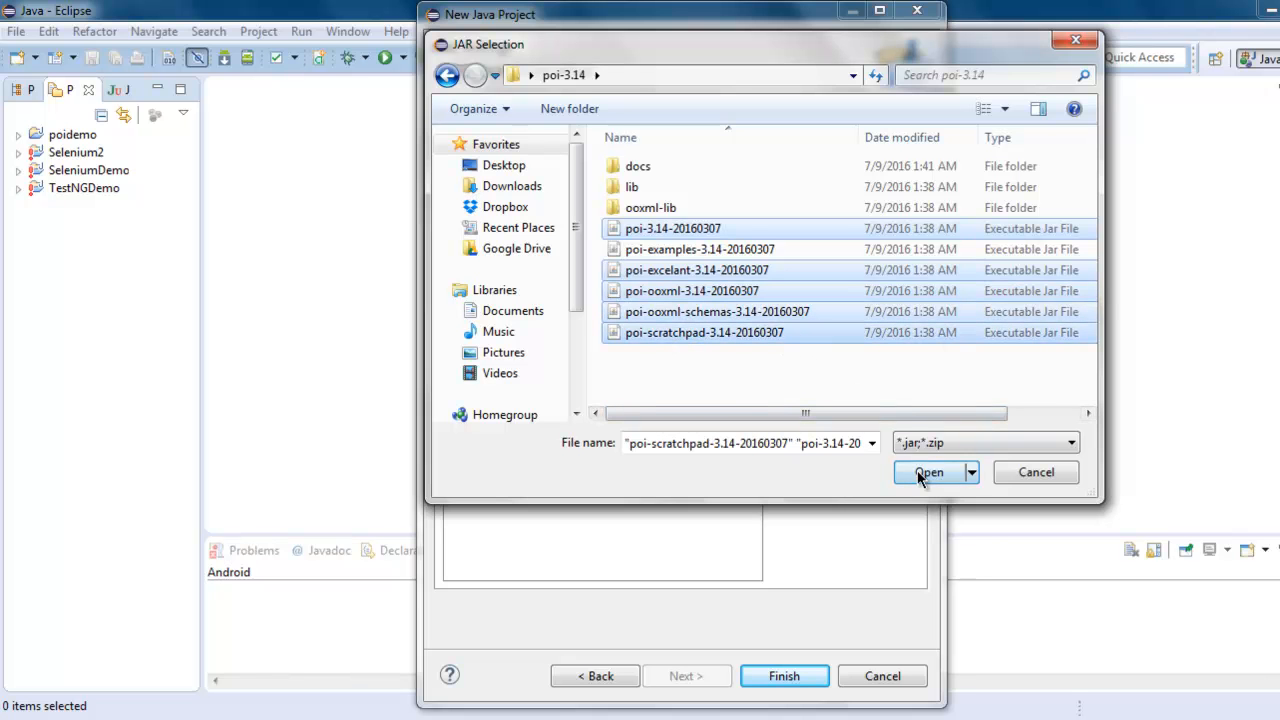
{"action": "left_click", "coordinate": [928, 472]}
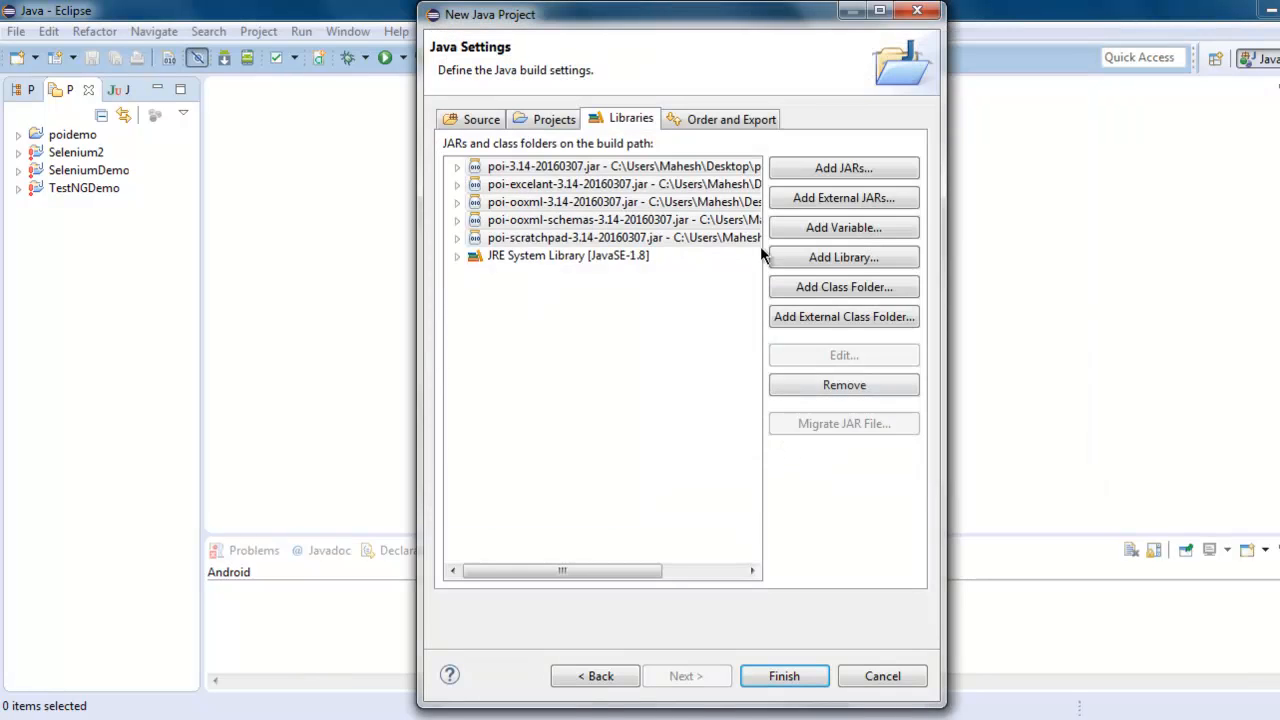
Add the curvesapi and xmlbeans jars from ooxml-lib and finish the poidemo project
{"action": "left_click", "coordinate": [844, 198]}
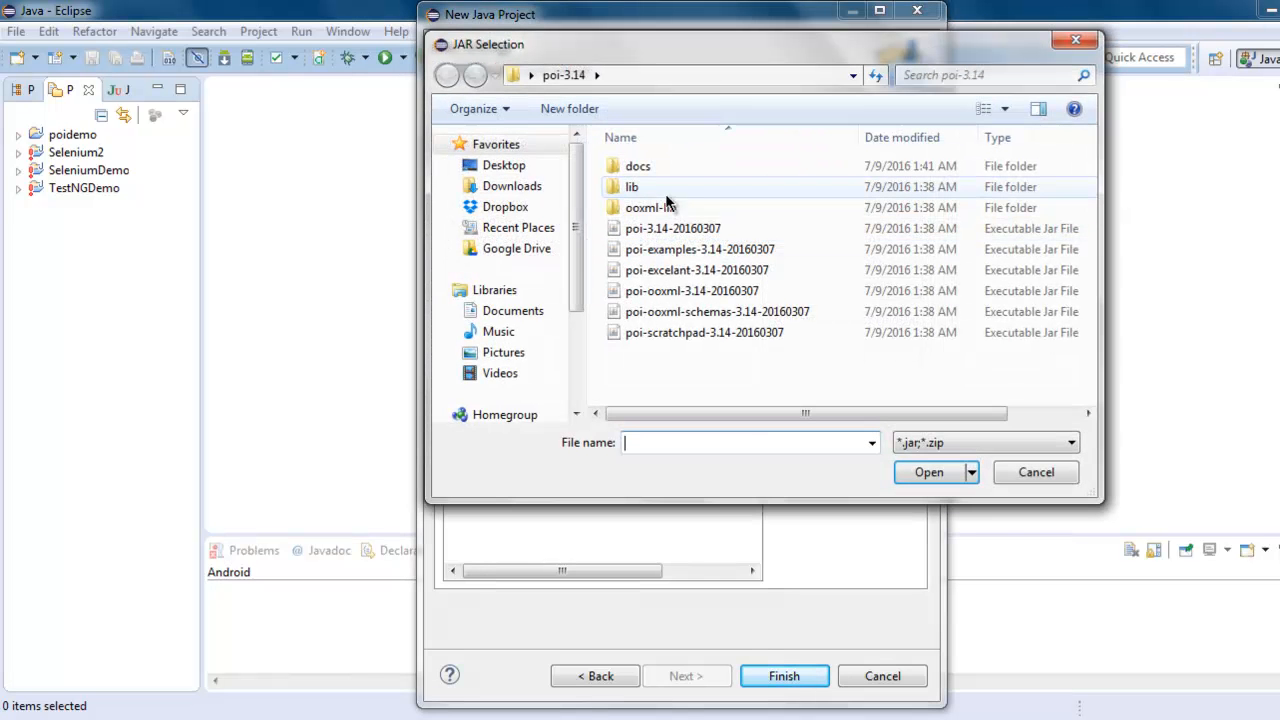
{"action": "double_click", "coordinate": [652, 206]}
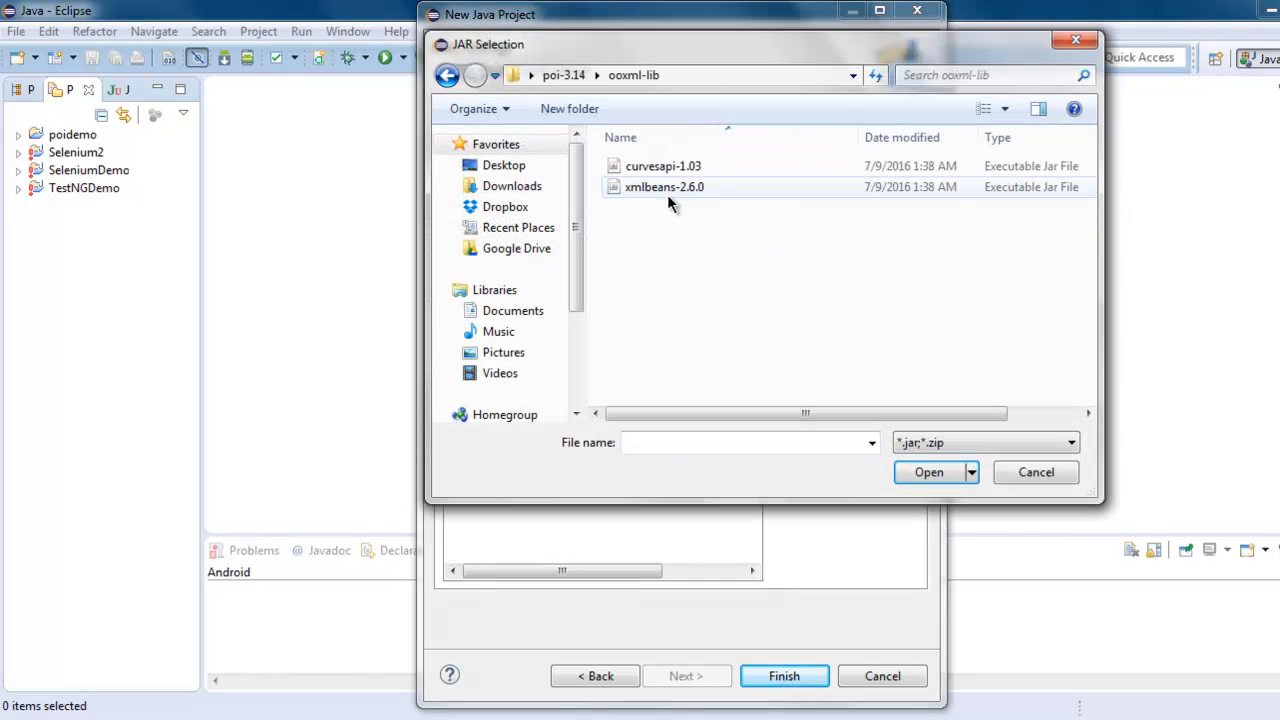
{"action": "left_click", "coordinate": [928, 472]}
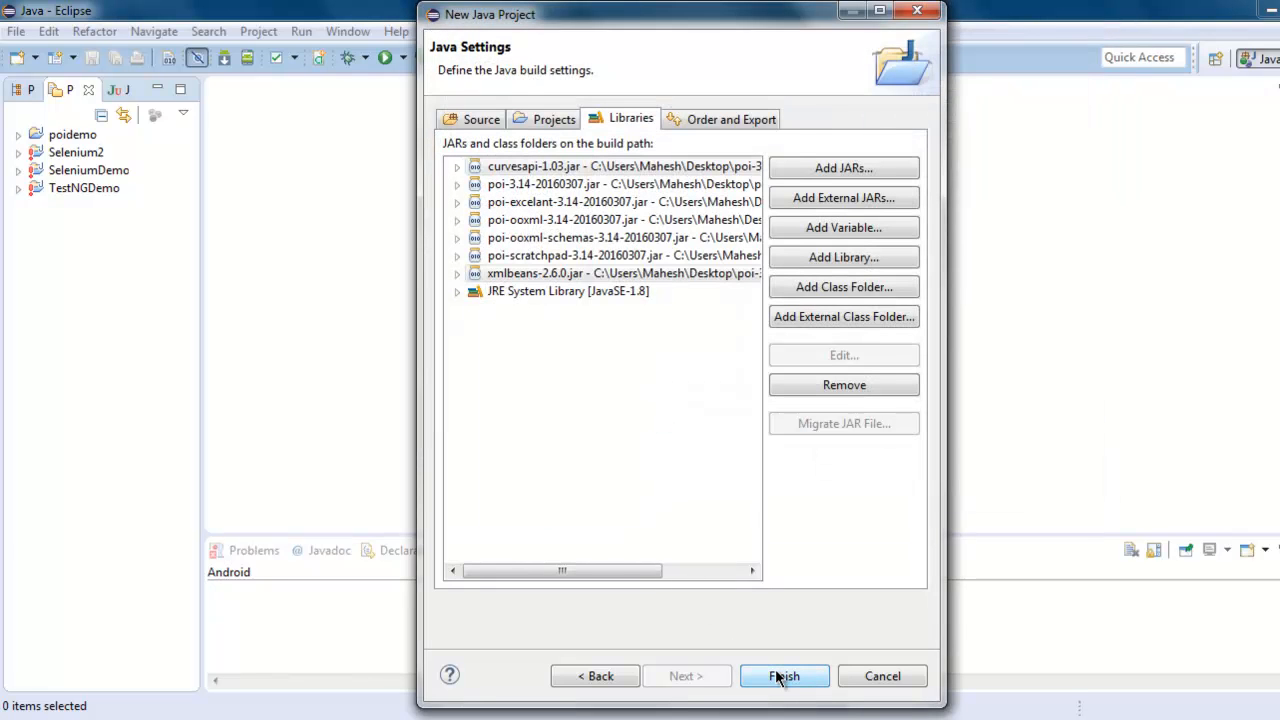
{"action": "left_click", "coordinate": [784, 676]}
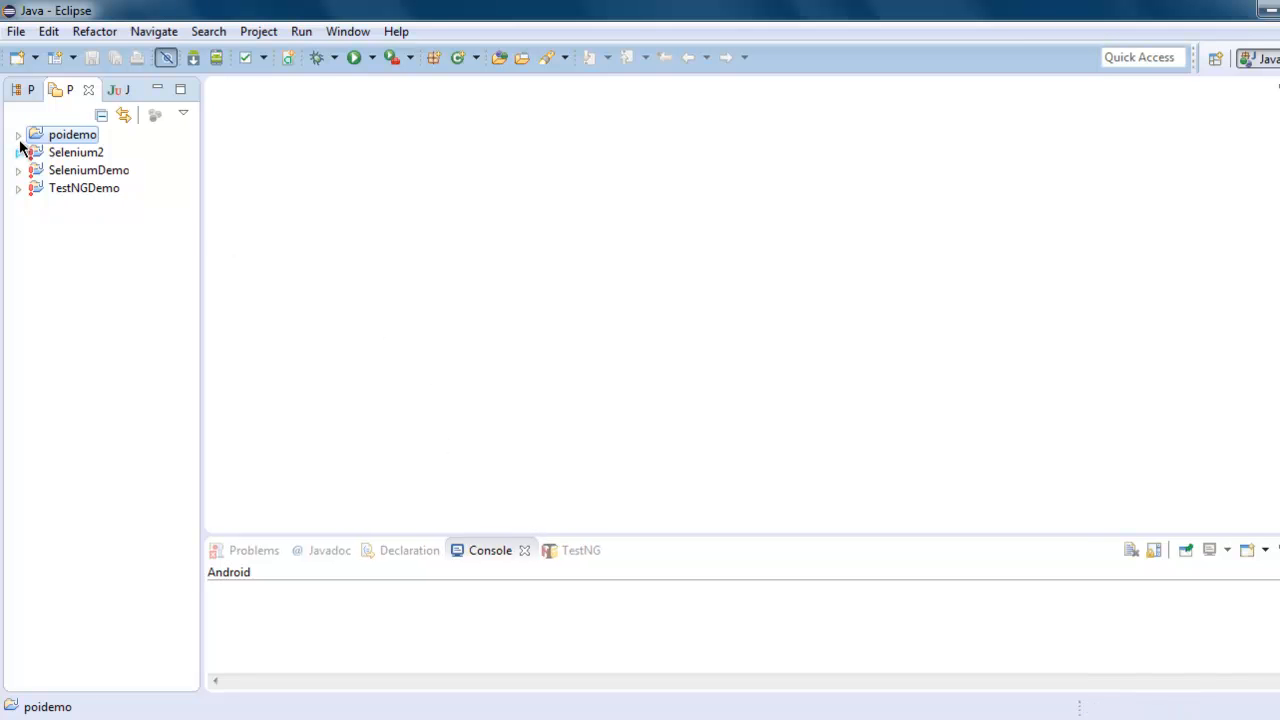
Create a class demo with a public static void main stub in the poidemo project
{"action": "left_click", "coordinate": [18, 134]}
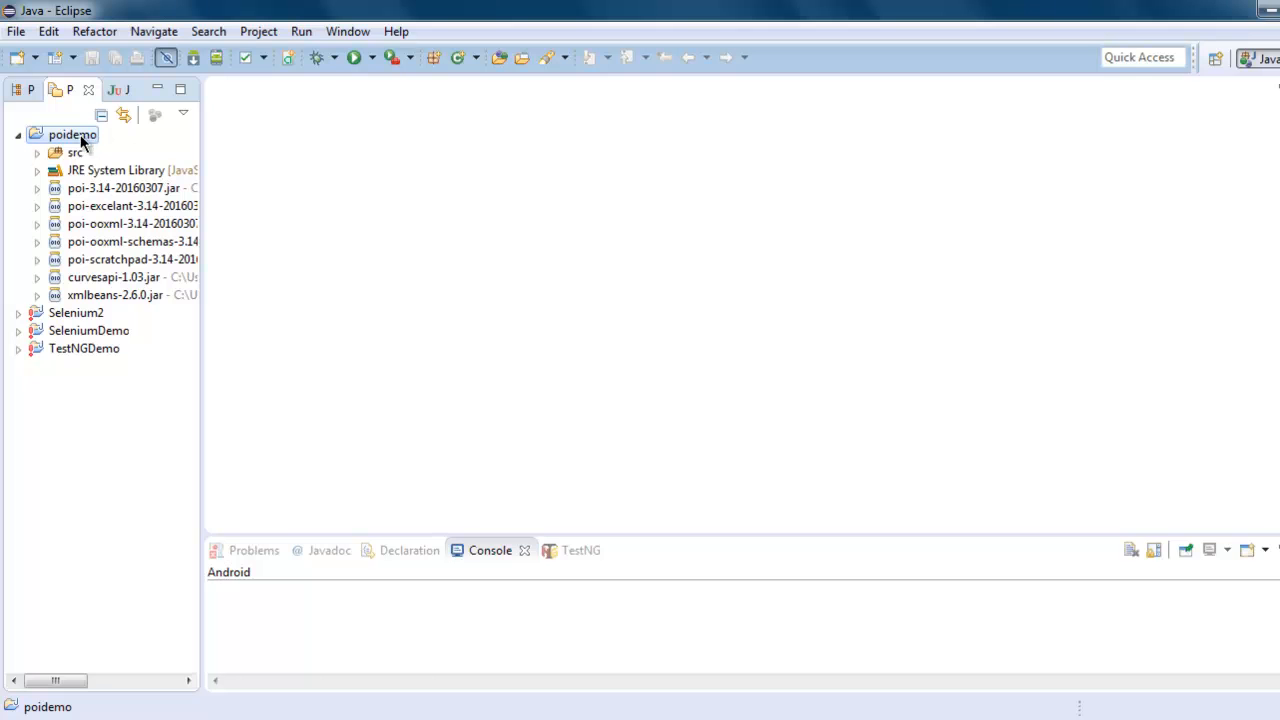
{"action": "right_click", "coordinate": [72, 134]}
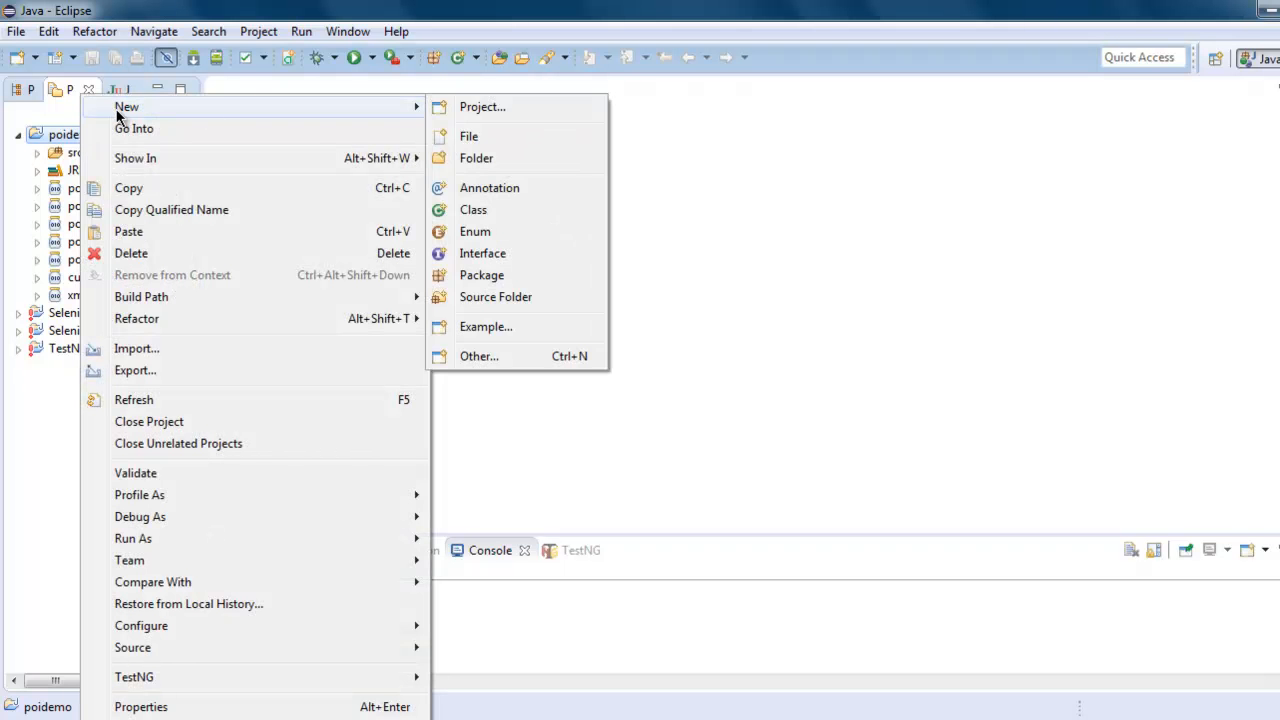
{"action": "left_click", "coordinate": [472, 210]}
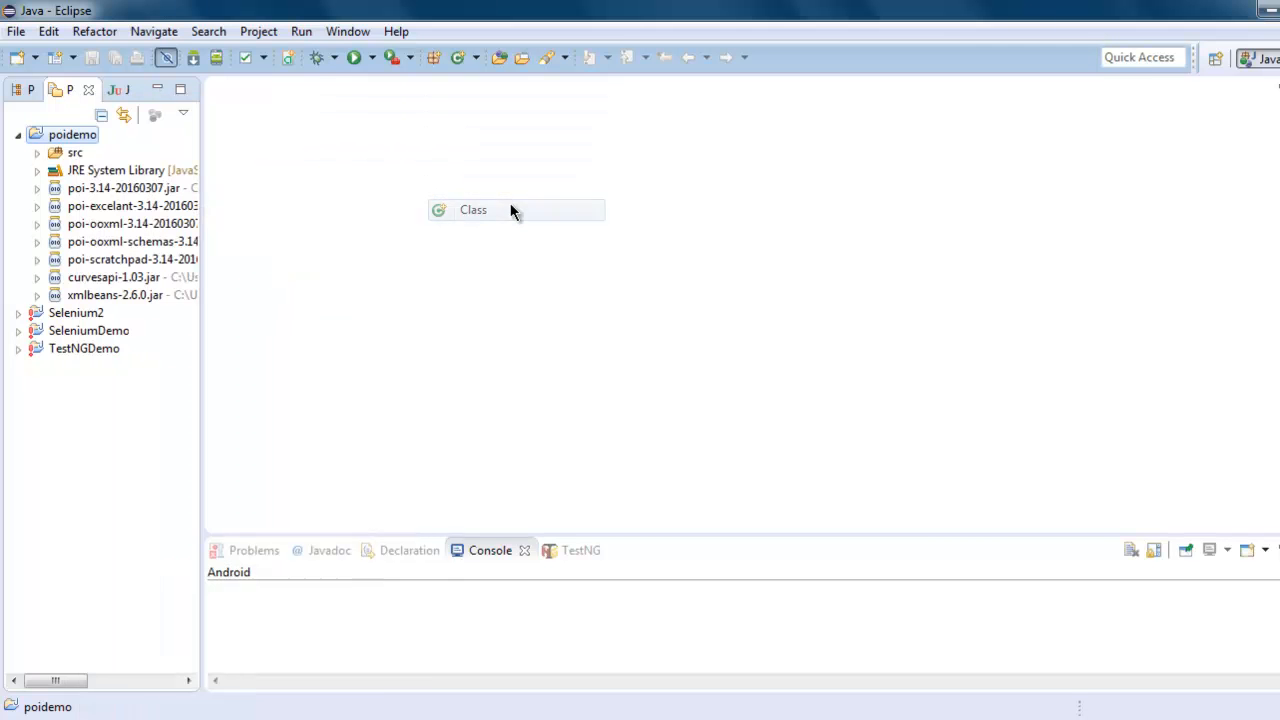
{"action": "left_click", "coordinate": [472, 210]}
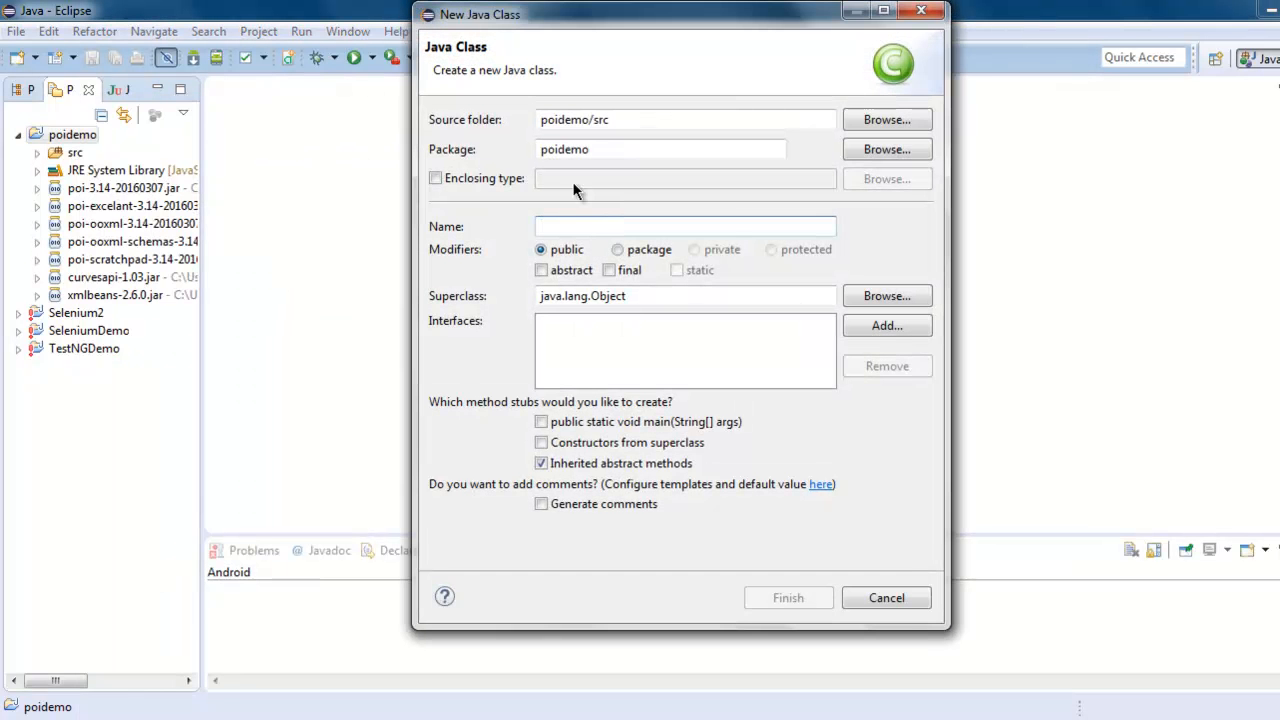
{"action": "type", "text": "demo"}
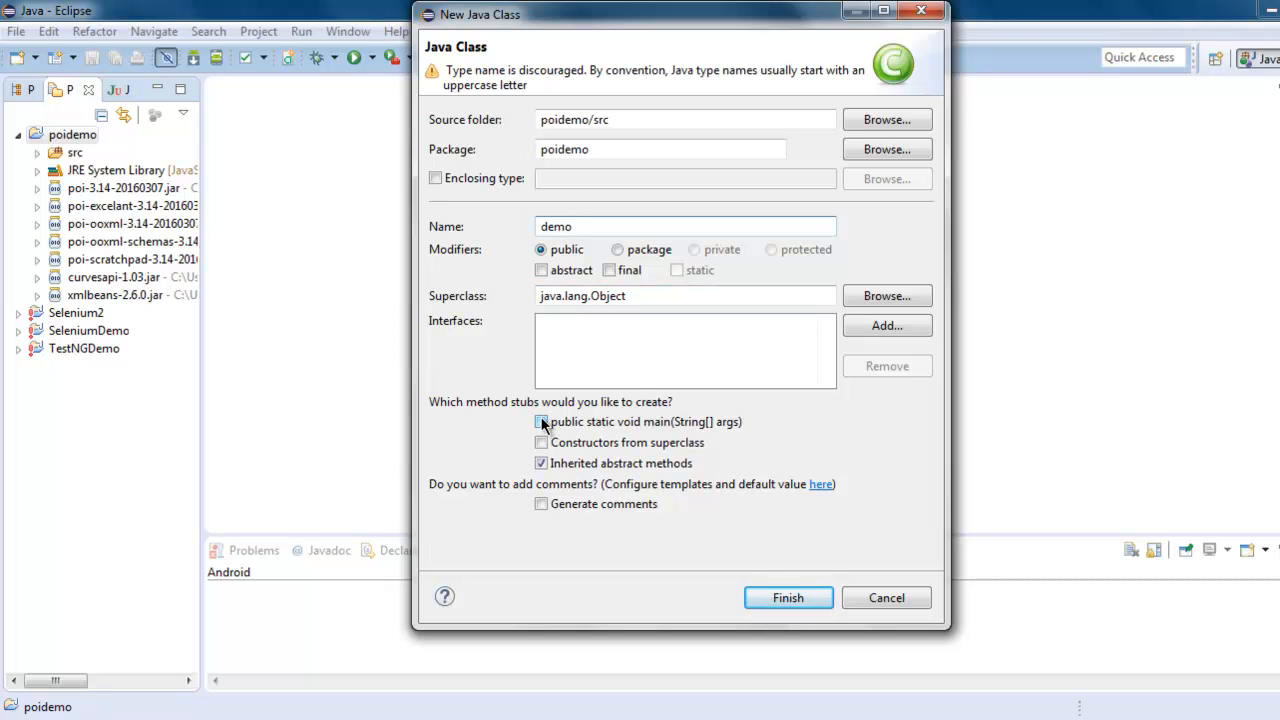
{"action": "left_click", "coordinate": [540, 420]}
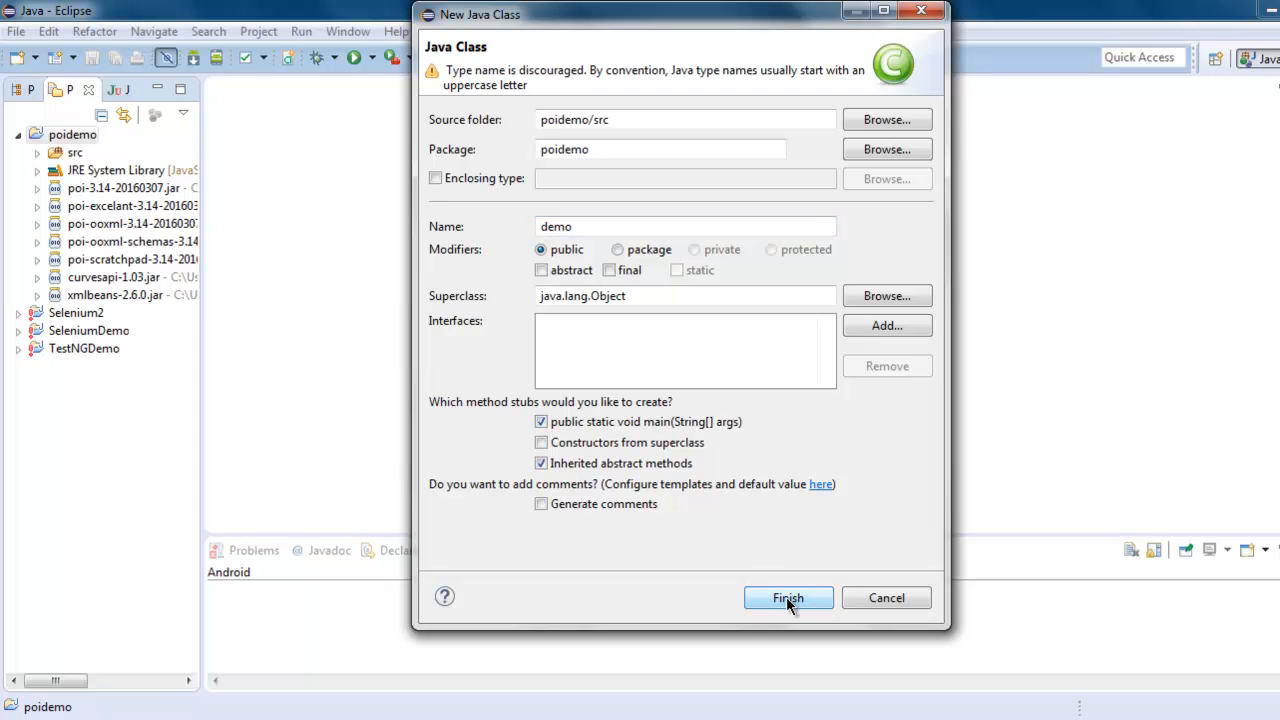
{"action": "left_click", "coordinate": [788, 596]}
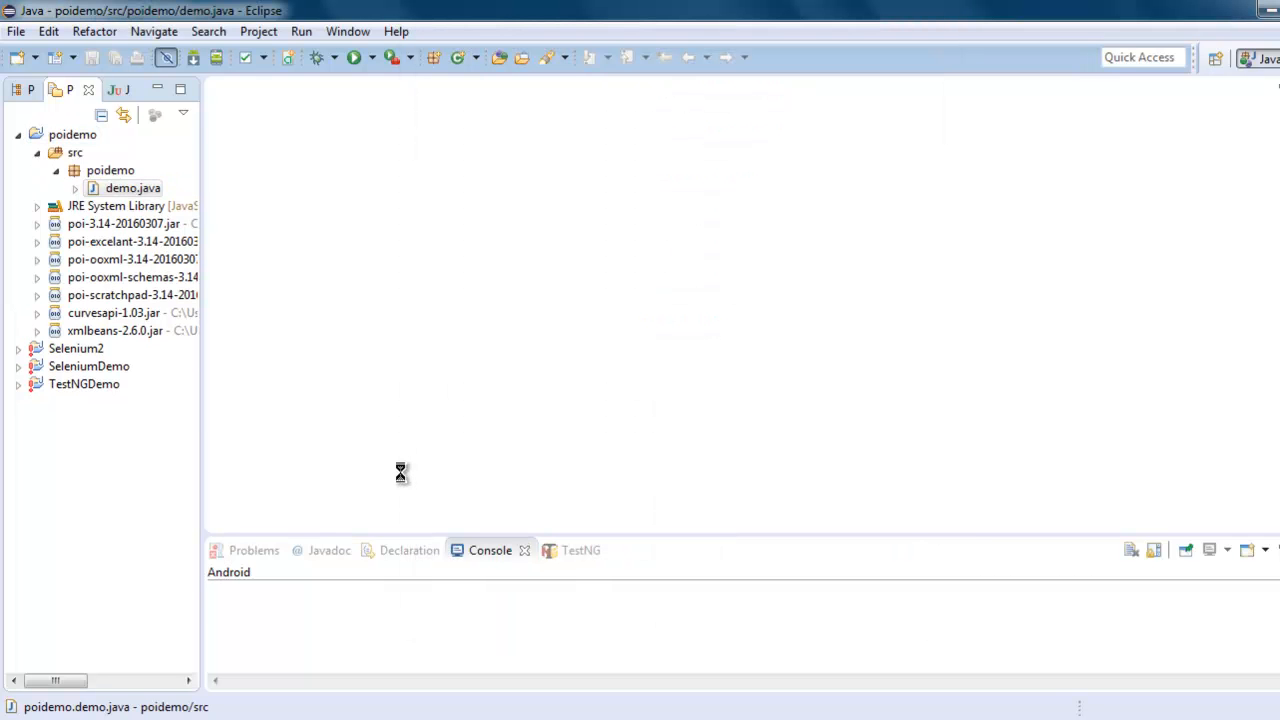
Add imports for java.io.FileOutputStream and java.io.IOException after the package declaration
{"action": "double_click", "coordinate": [132, 188]}
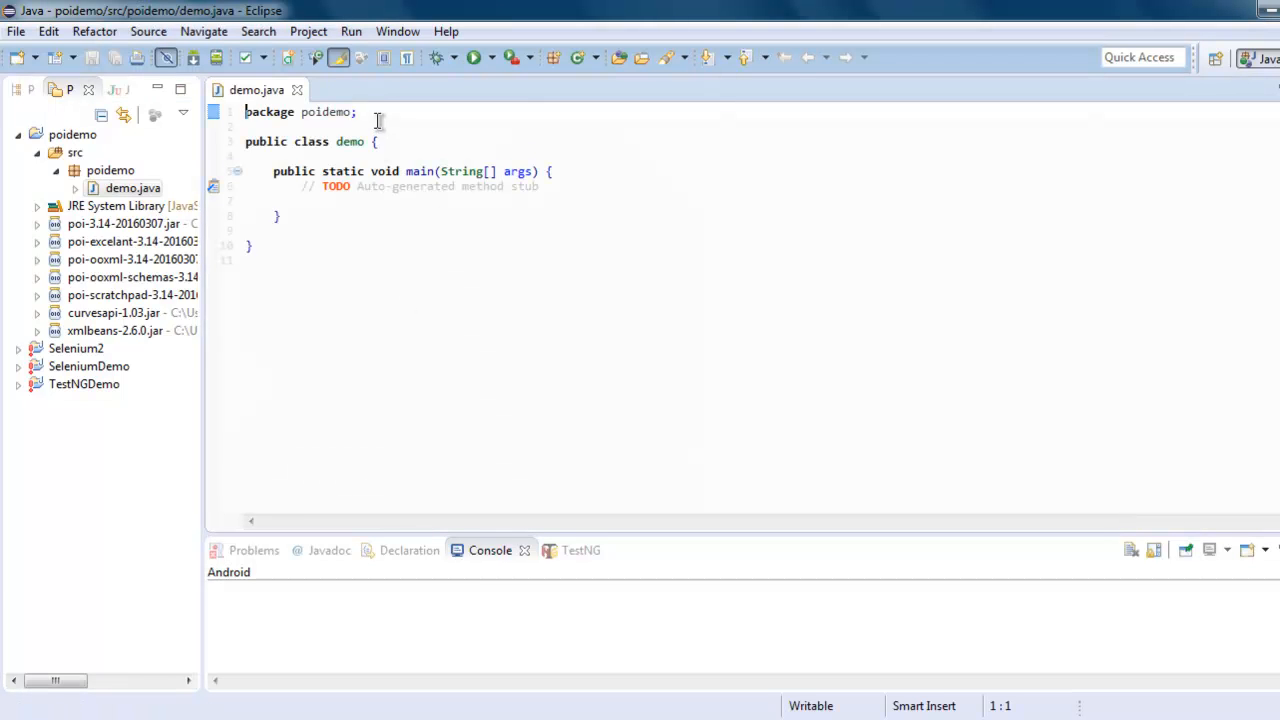
{"action": "type", "text": "i"}
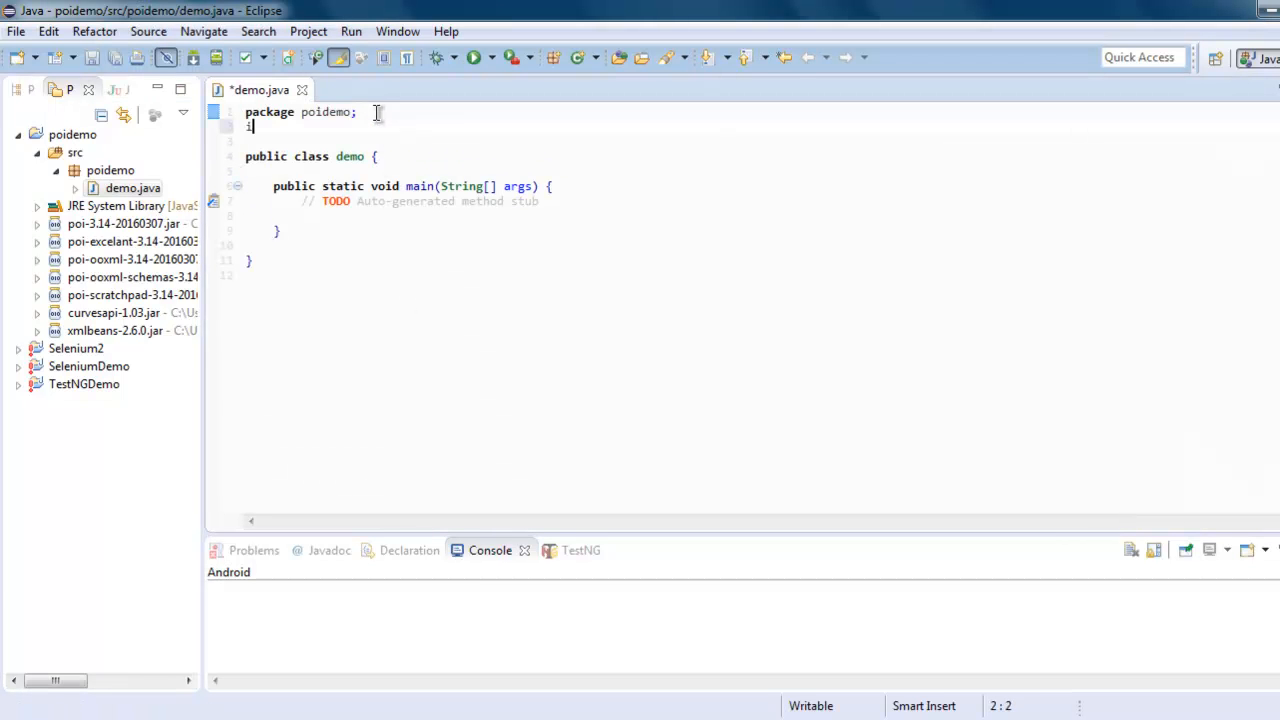
{"action": "type", "text": "mport java."}
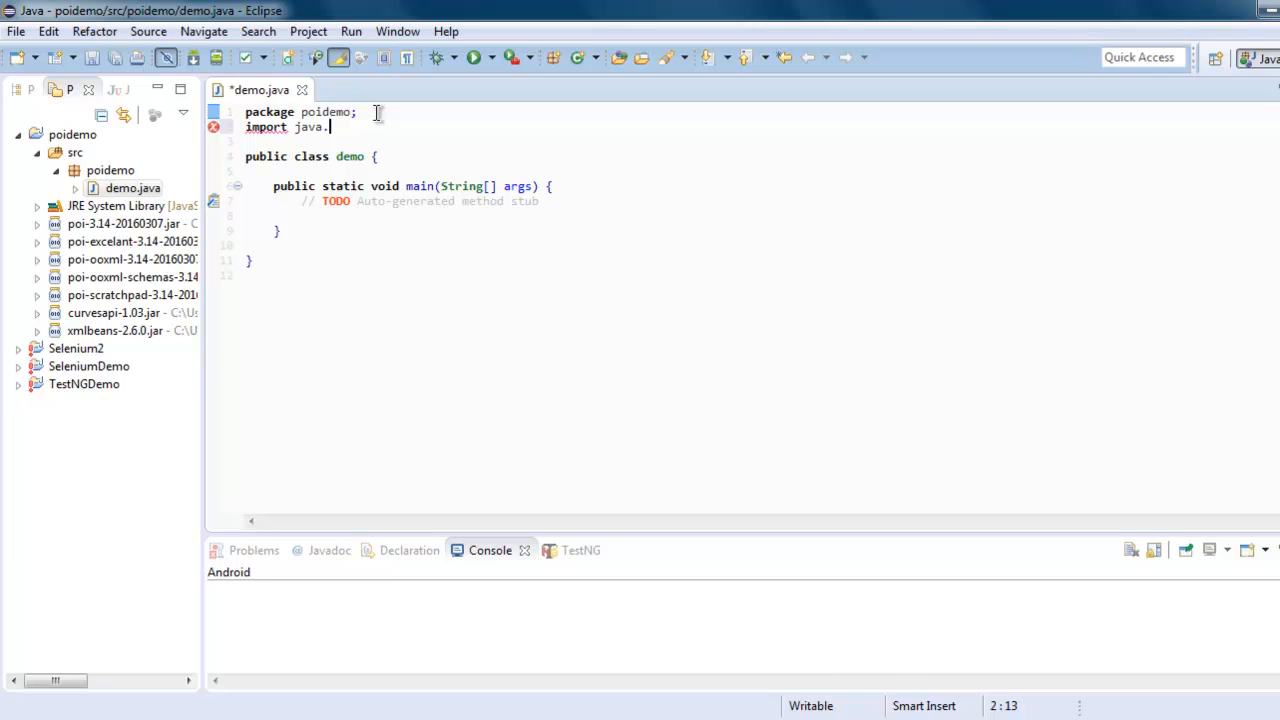
{"action": "type", "text": "io."}
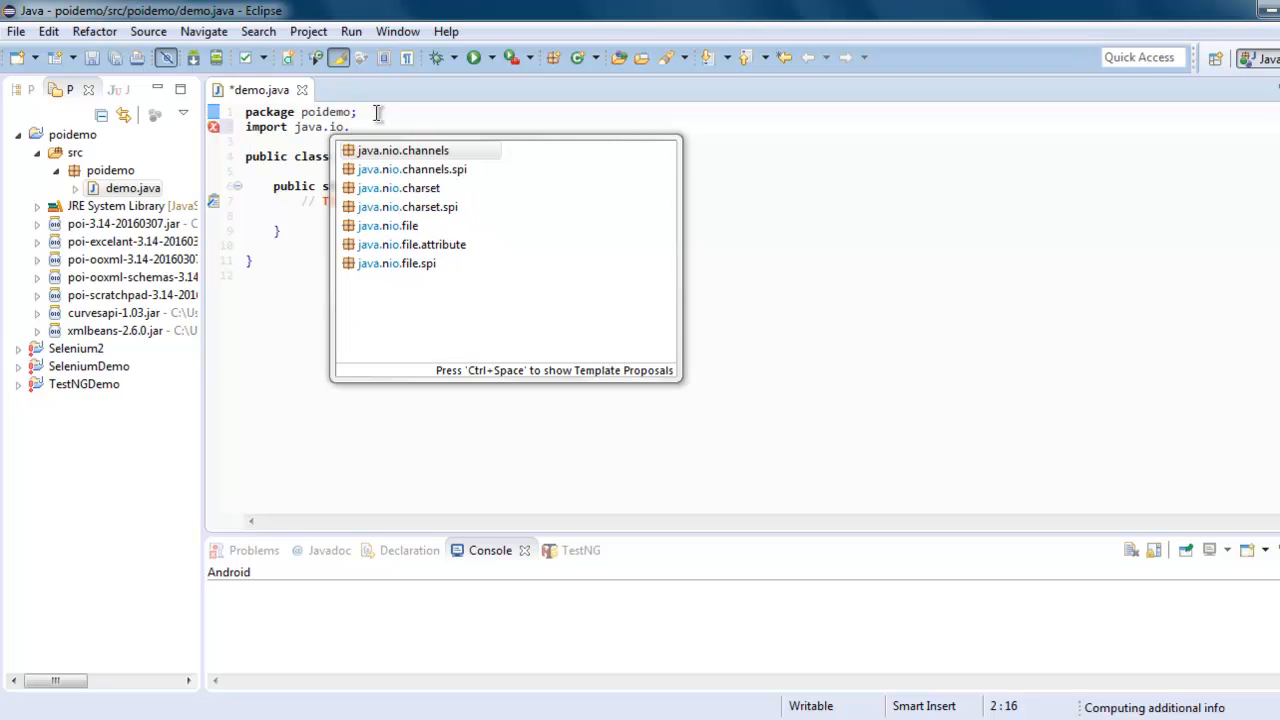
{"action": "type", "text": "File"}
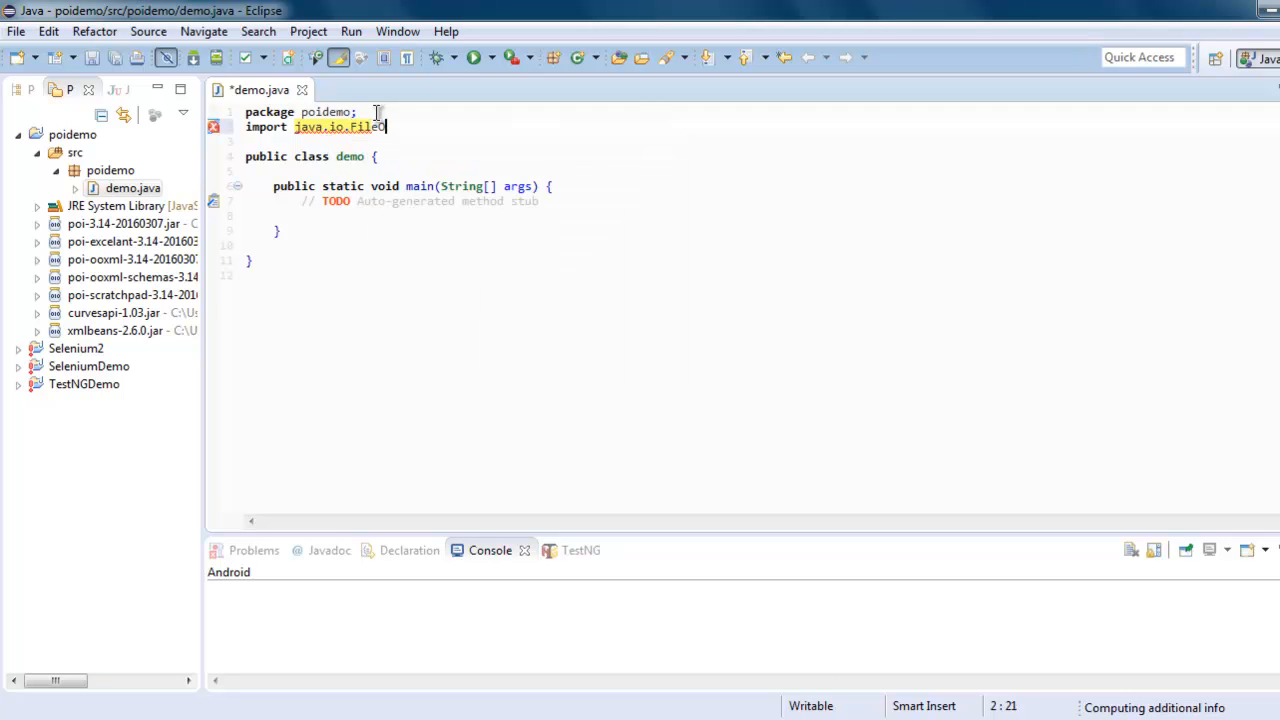
{"action": "type", "text": "Output"}
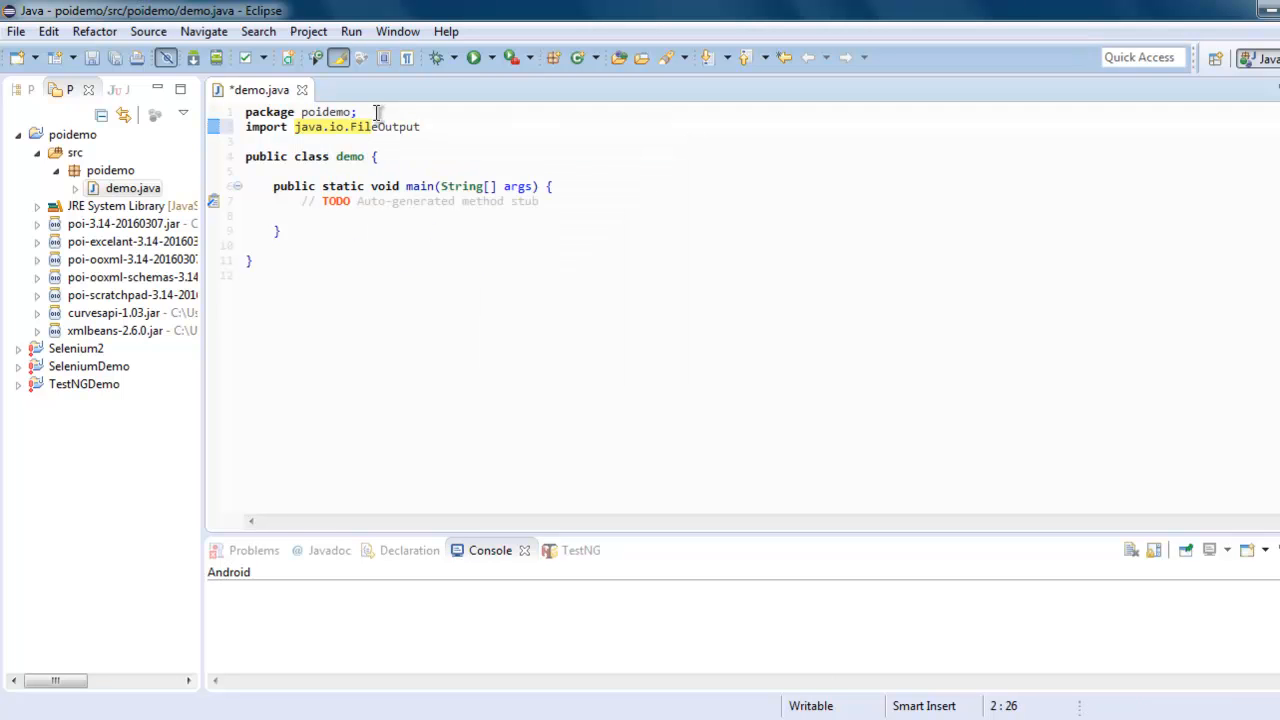
{"action": "type", "text": "Stream;"}
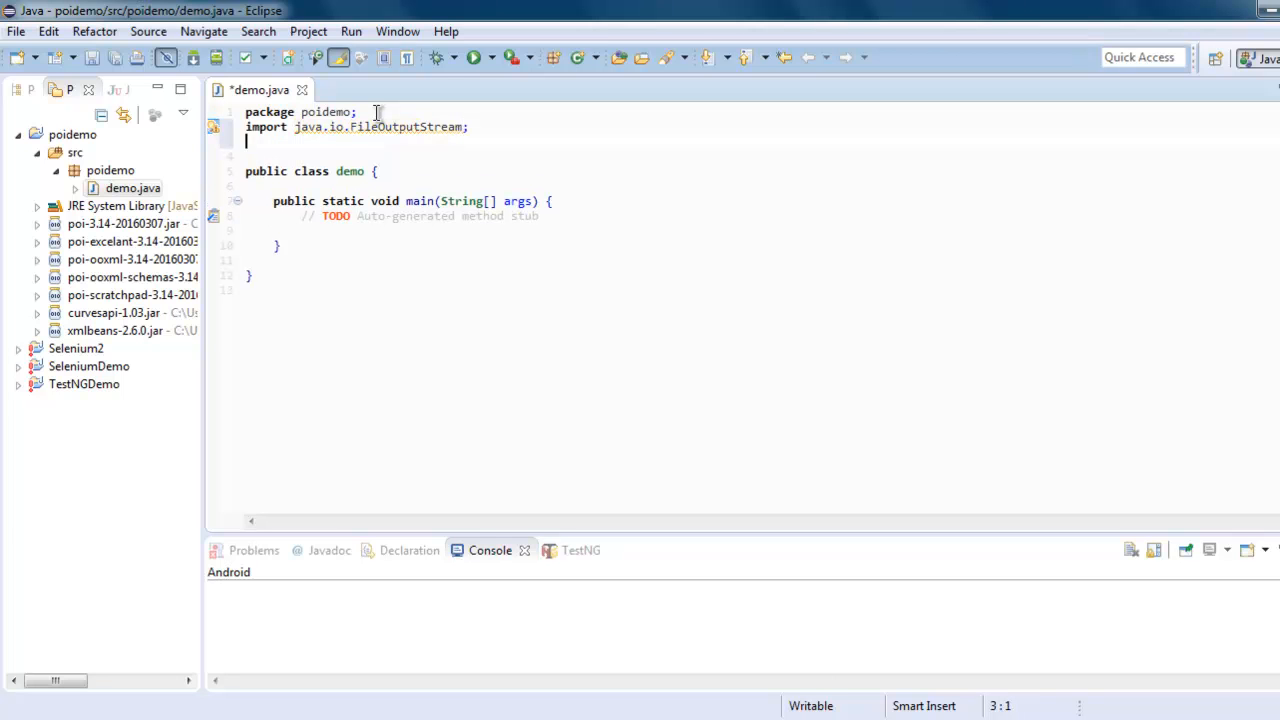
{"action": "type", "text": "import java.io."}
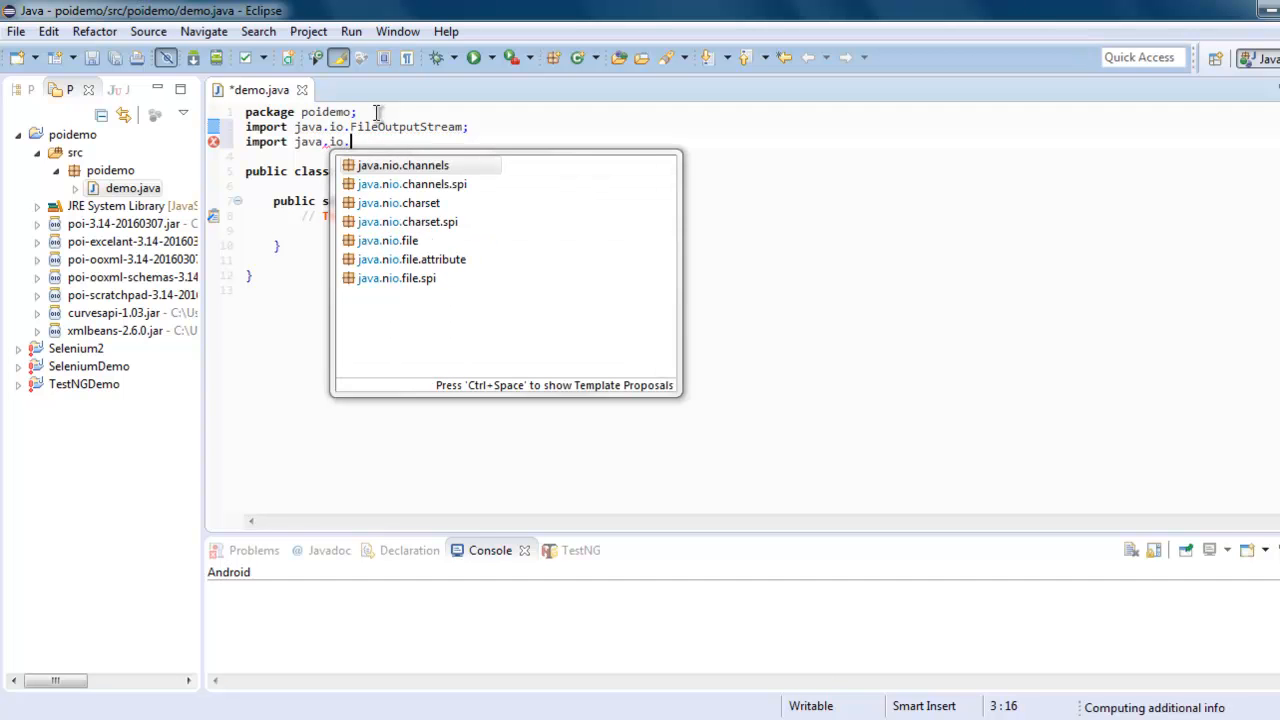
{"action": "type", "text": "IOException;"}
{"action": "left_click", "coordinate": [462, 156]}
{"action": "type", "text": "import"}
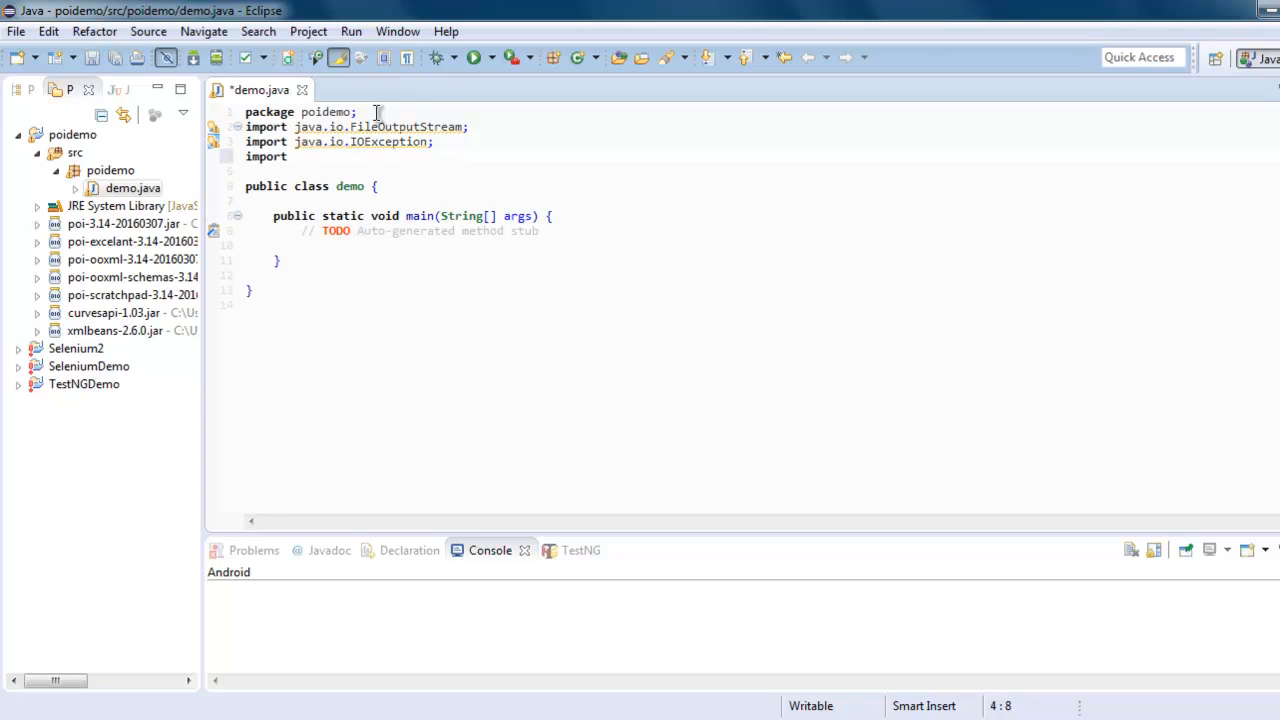
Import org.apache.poi.xslf.usermodel.XMLSlideShow and XSLFSlide, then save demo.java
{"action": "type", "text": "org."}
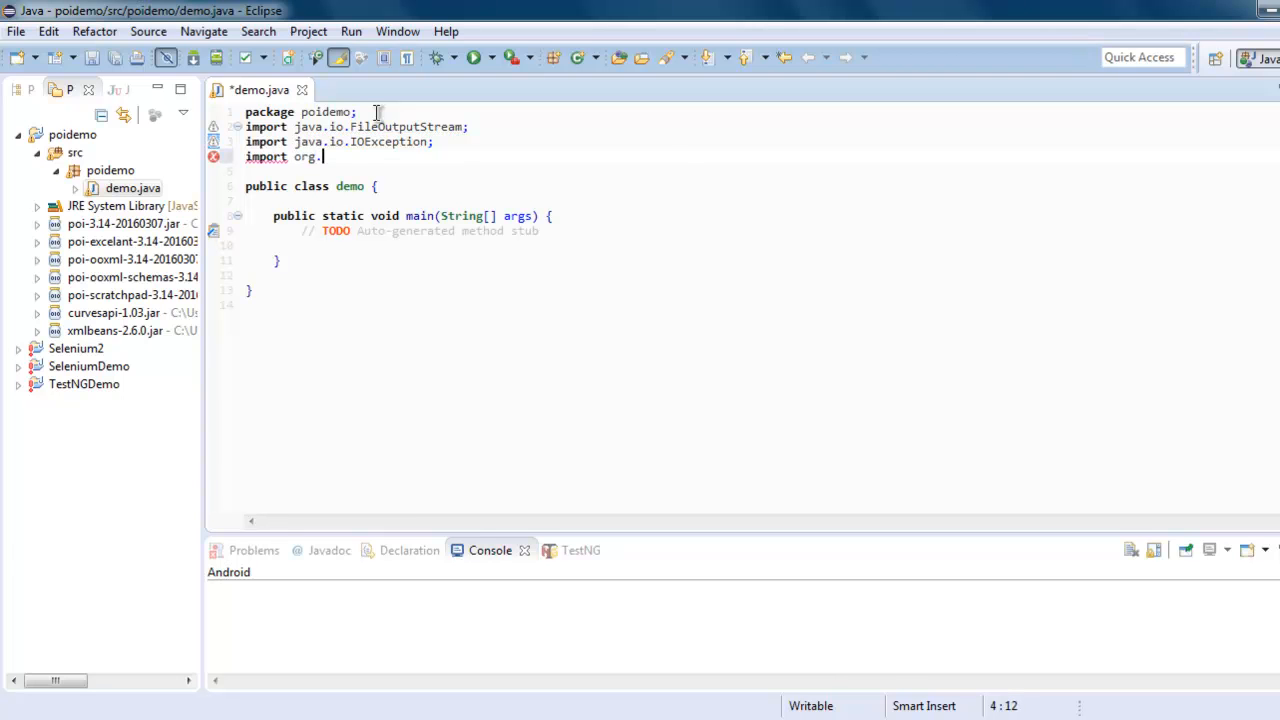
{"action": "type", "text": "apache.po"}
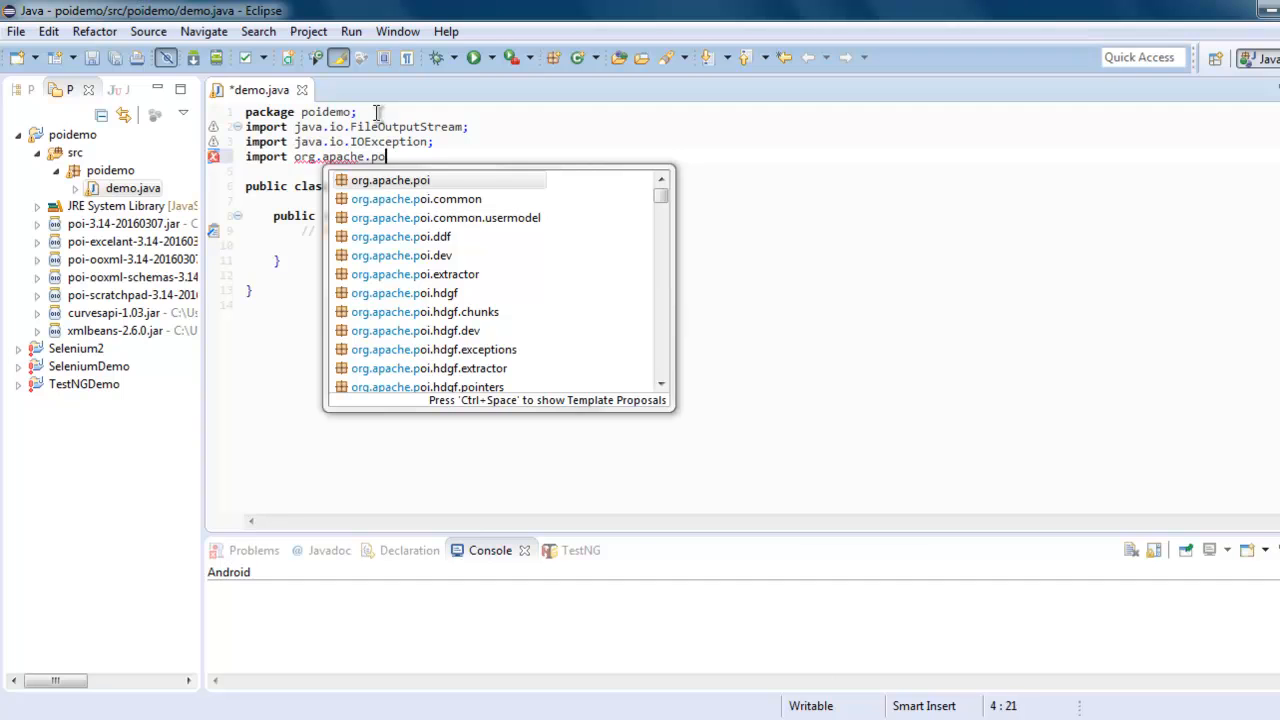
{"action": "type", "text": "."}
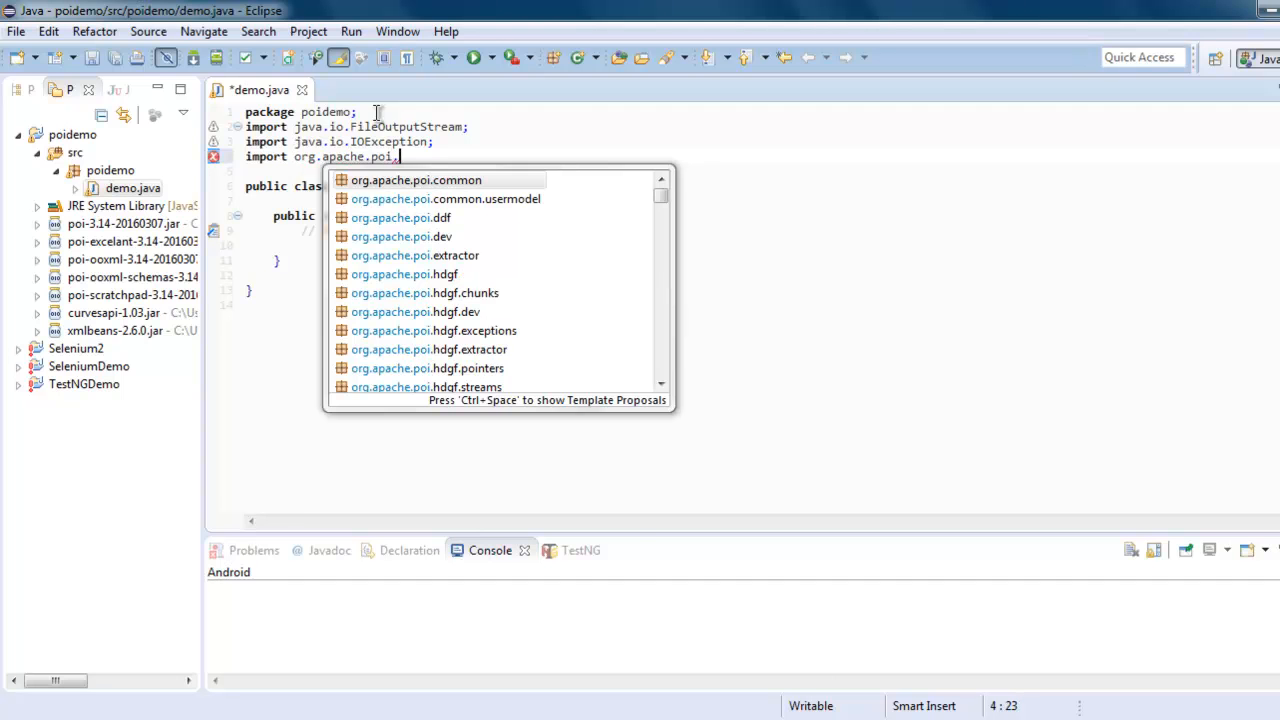
{"action": "type", "text": "xsl"}
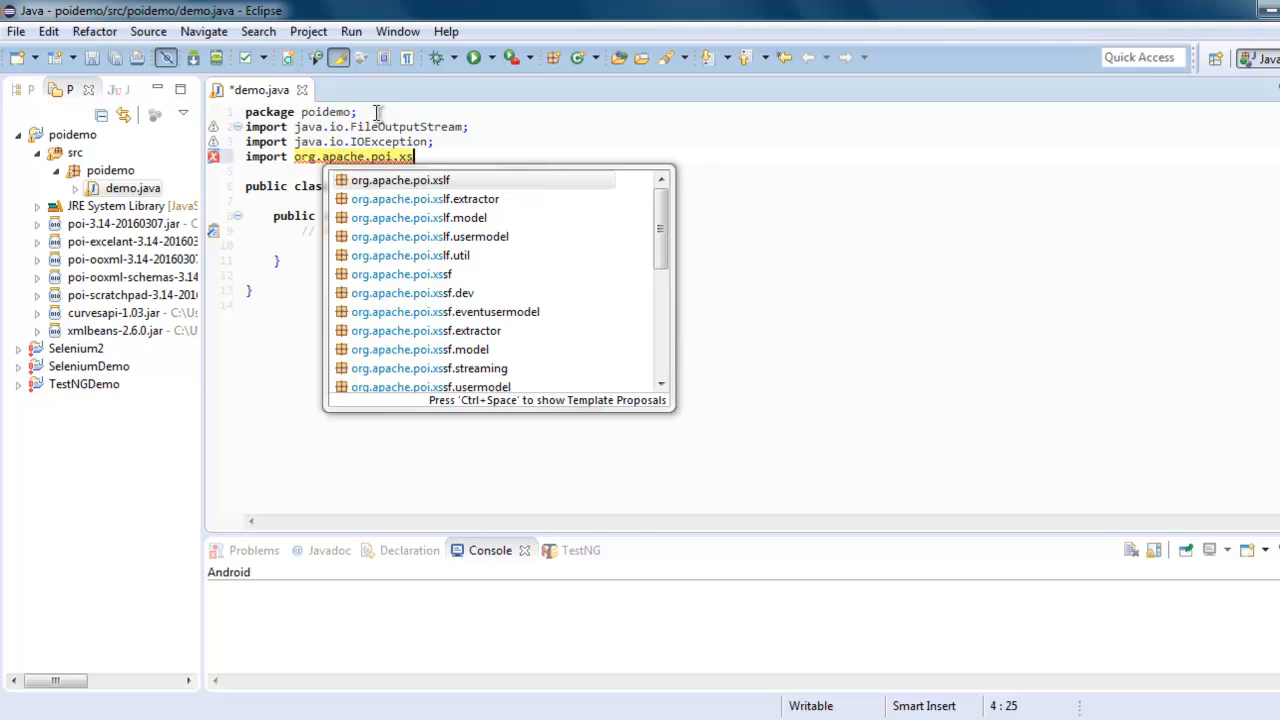
{"action": "mouse_move", "coordinate": [480, 236]}
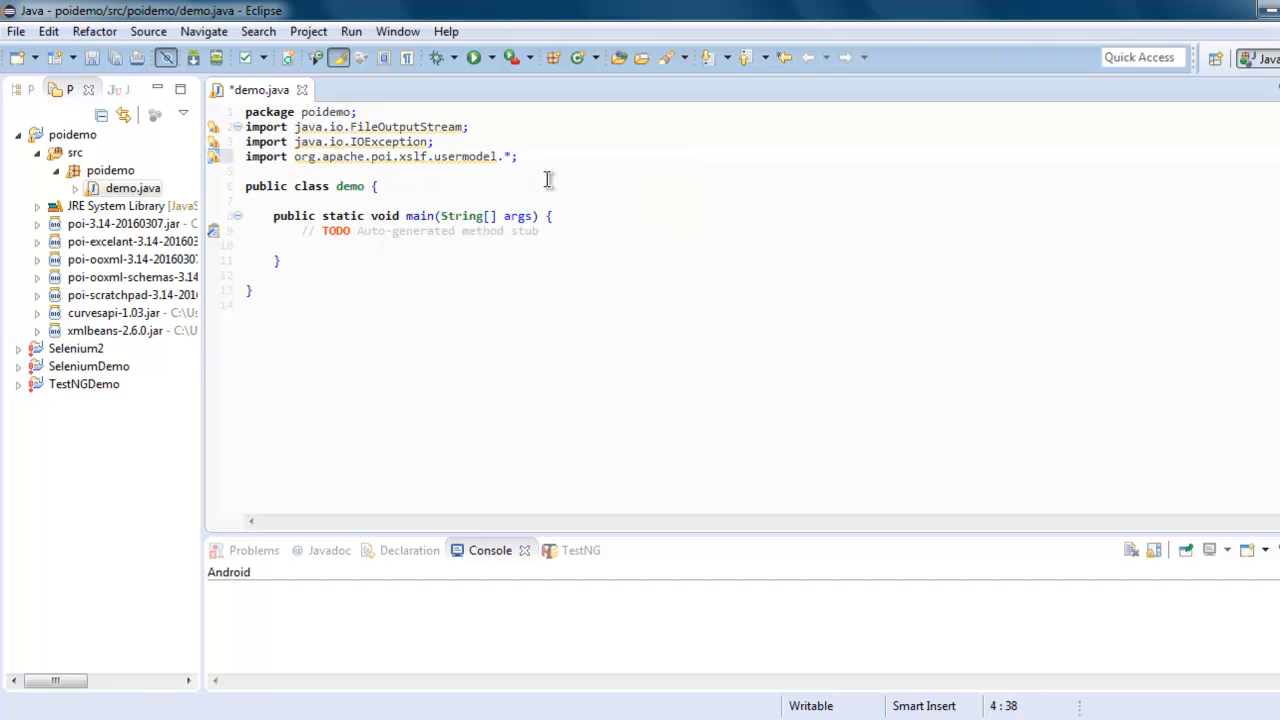
{"action": "type", "text": "XM"}
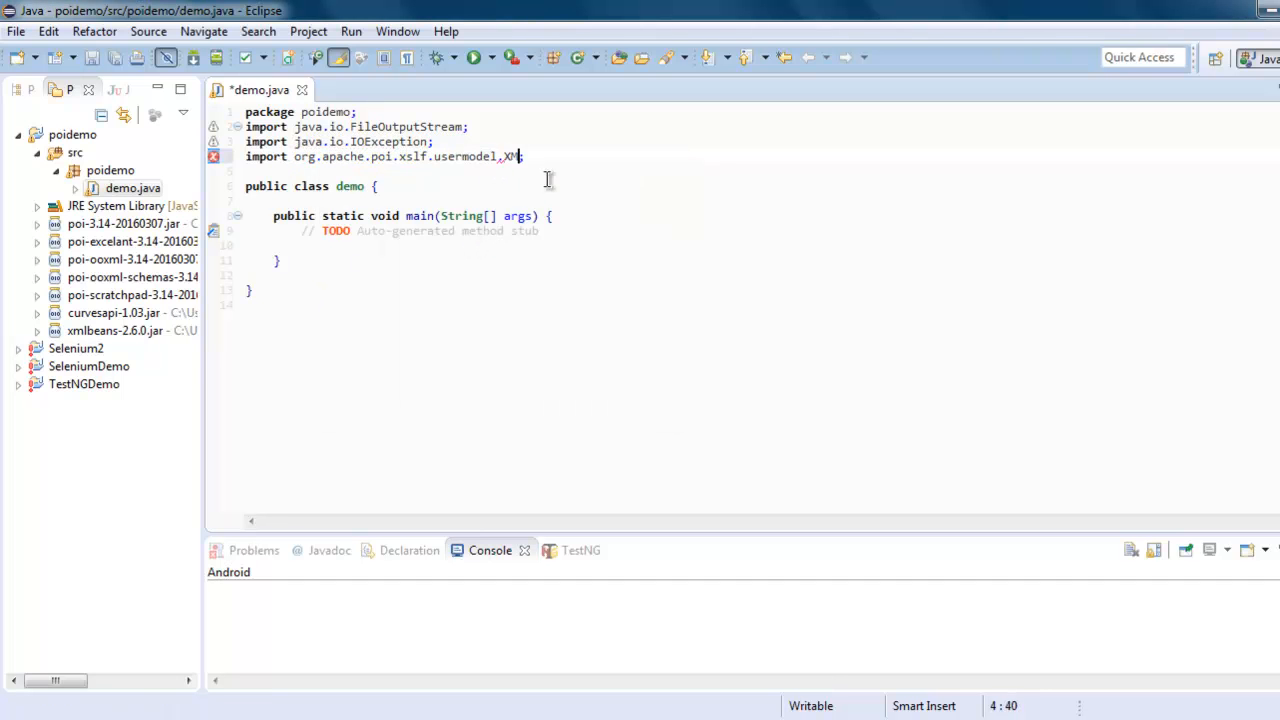
{"action": "type", "text": "LSli"}
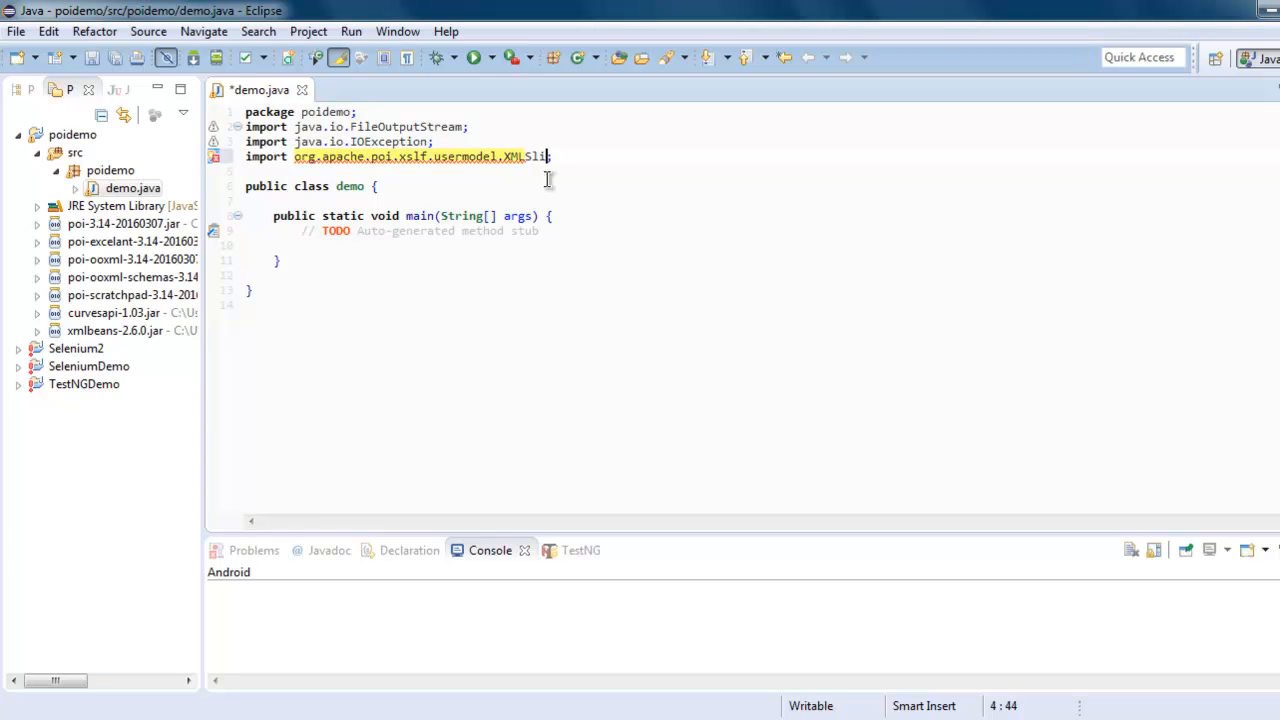
{"action": "type", "text": "deShow"}
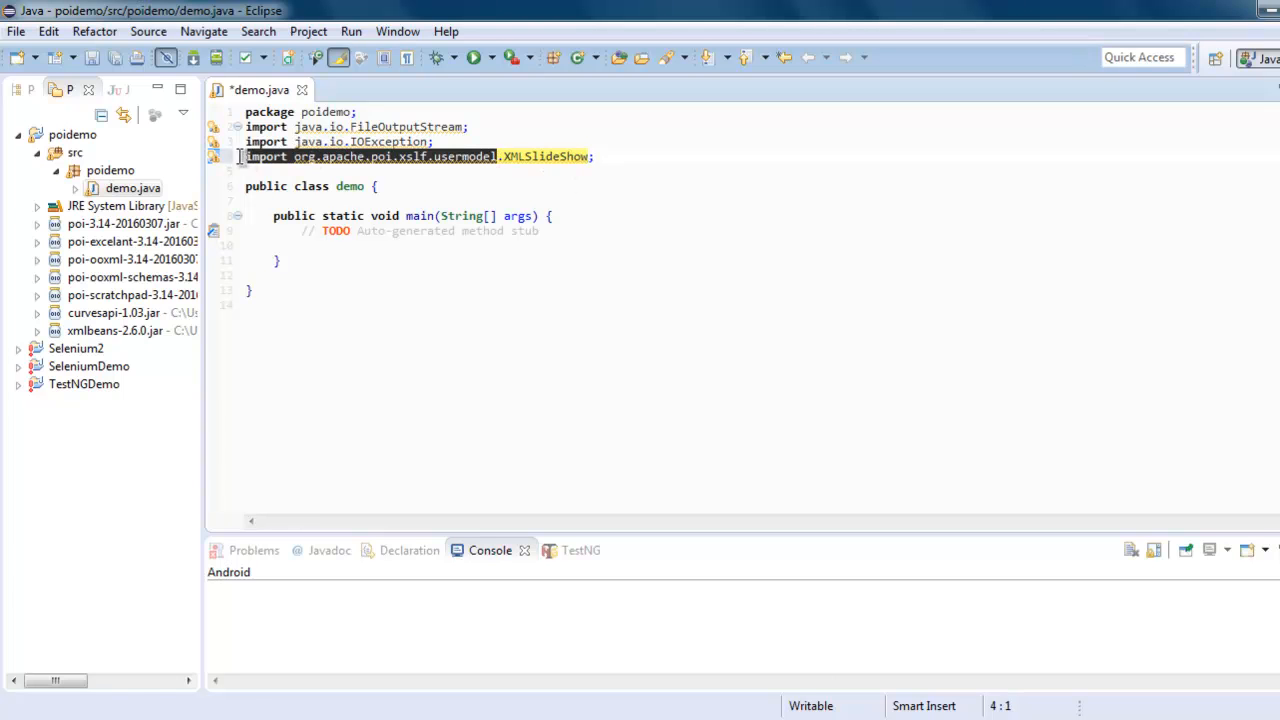
{"action": "type", "text": "import org.apache.poi.xslf.usermodel"}
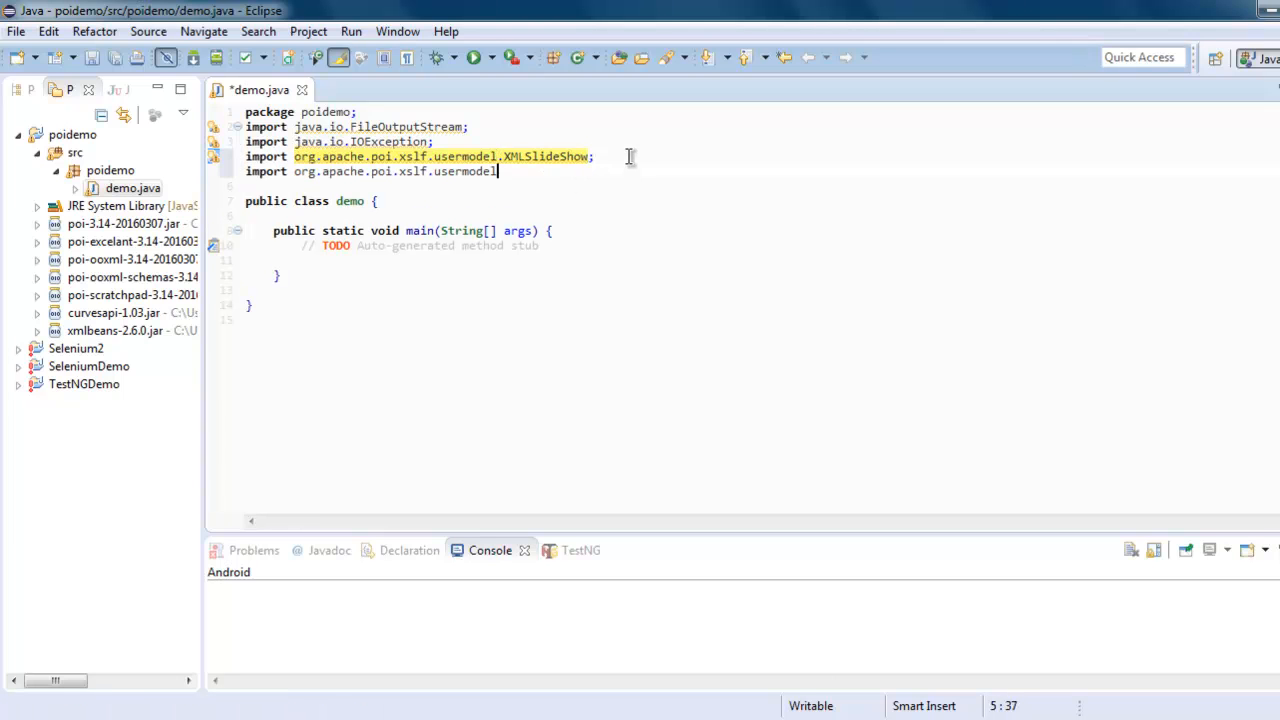
{"action": "type", "text": "."}
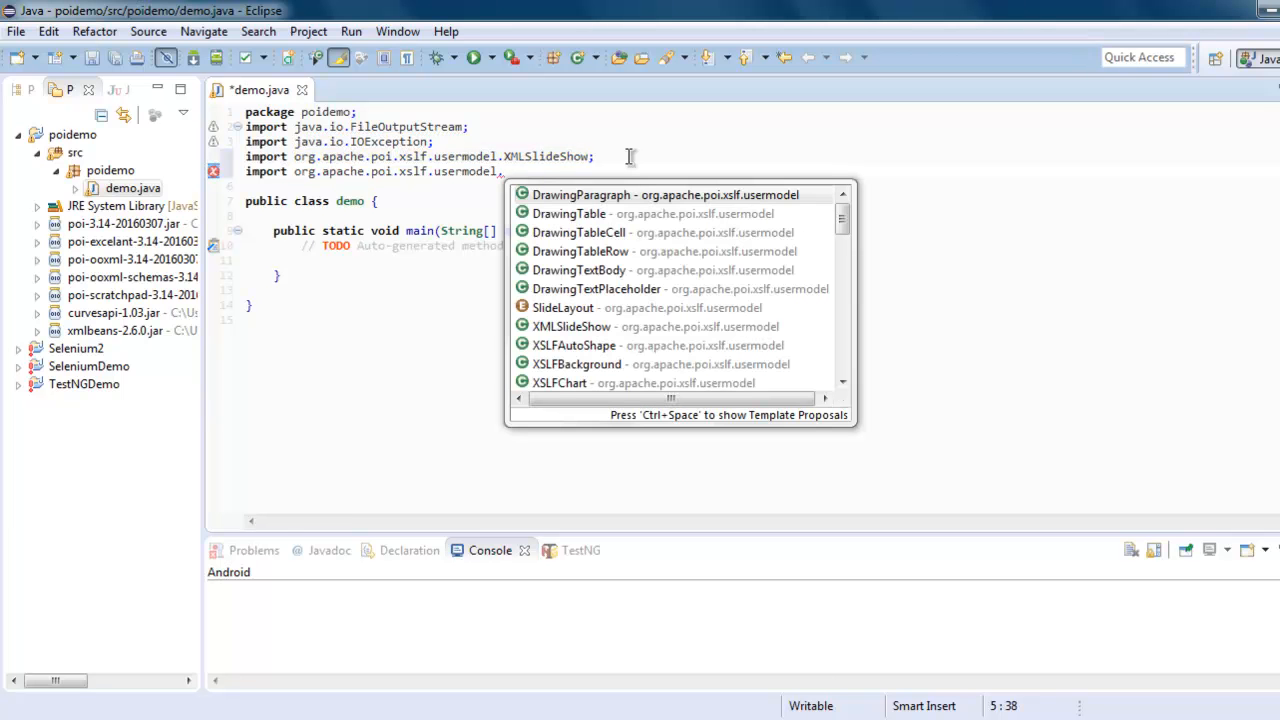
{"action": "type", "text": "XS"}
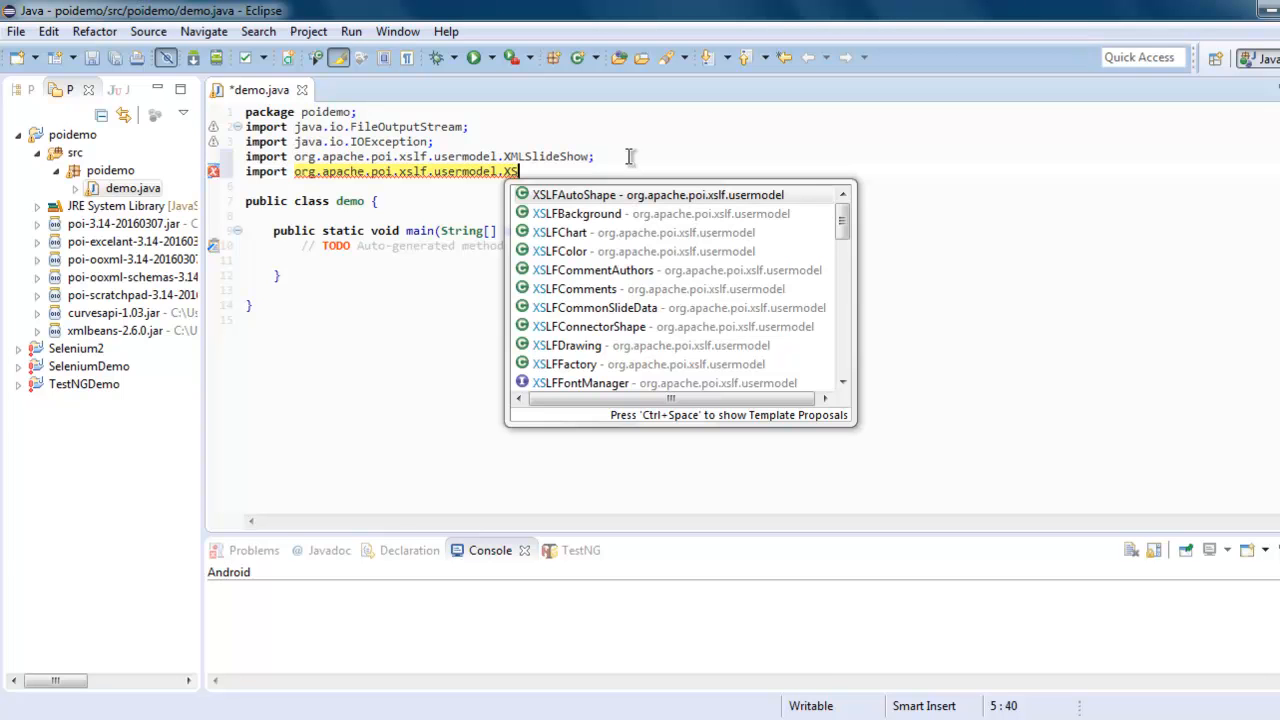
{"action": "scroll", "scroll_direction": "down", "scroll_amount": 3}
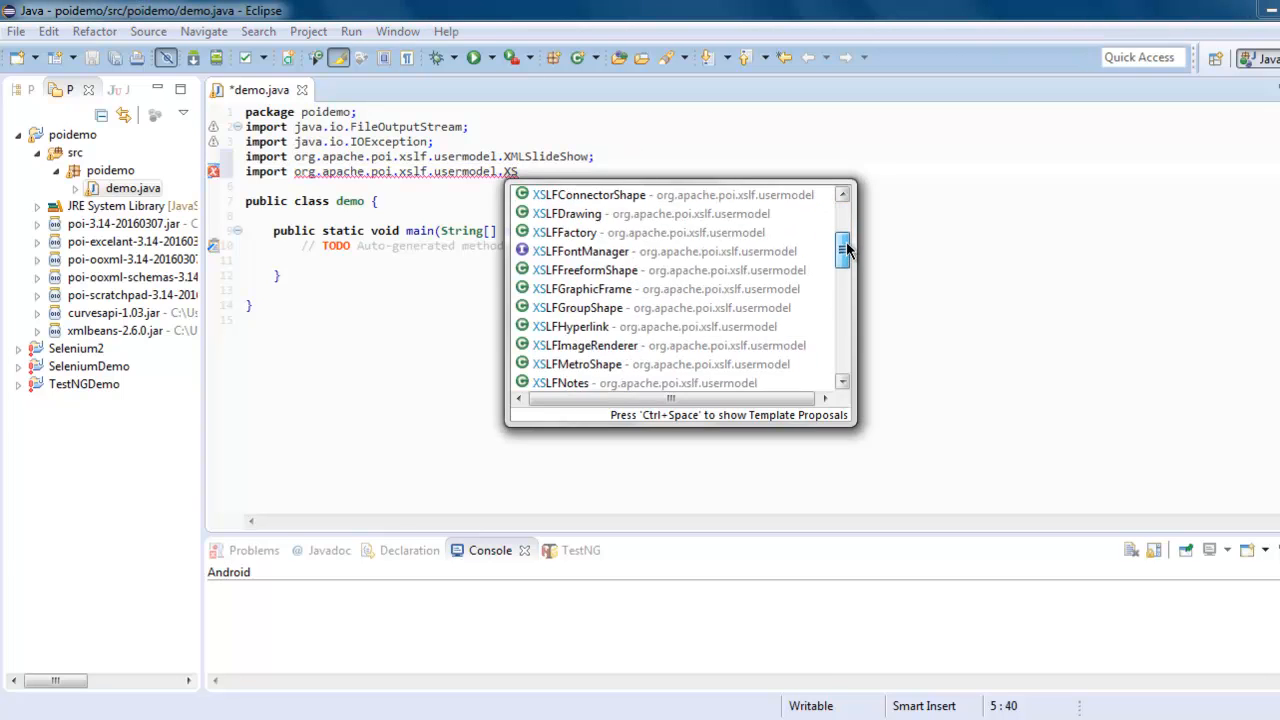
{"action": "scroll", "scroll_direction": "down", "scroll_amount": 3}
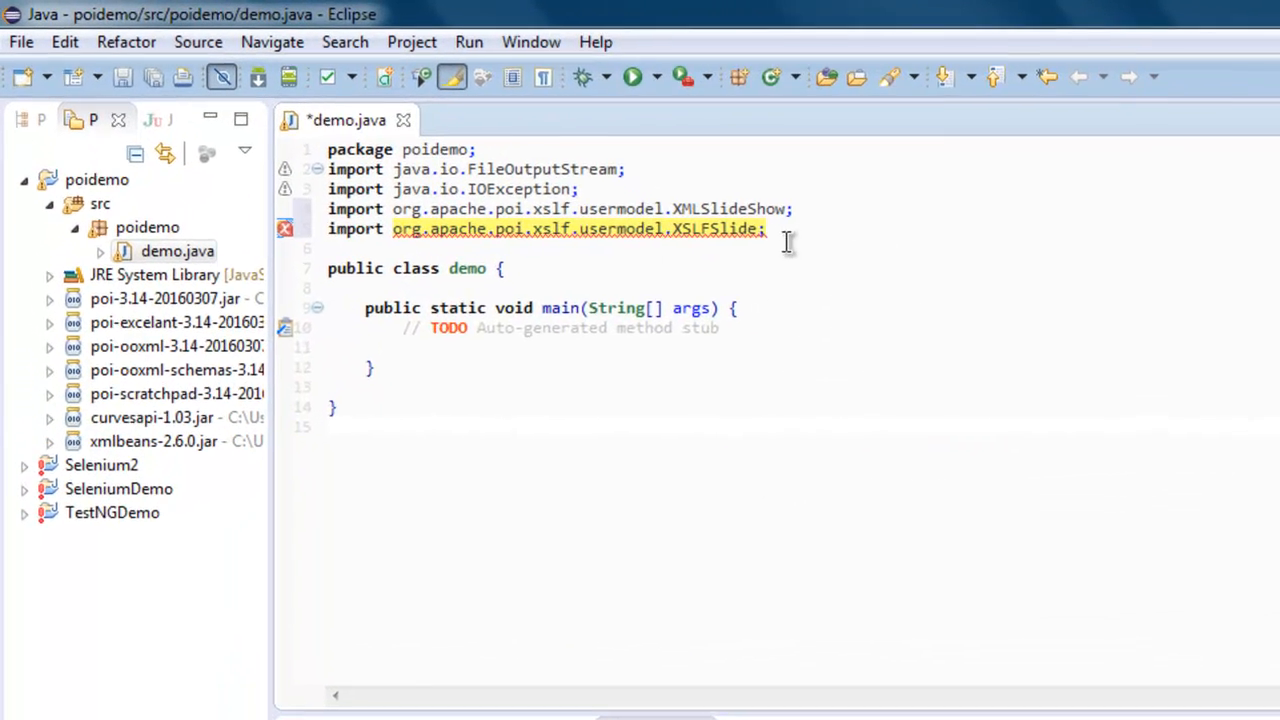
{"action": "key", "text": "ctrl+s"}
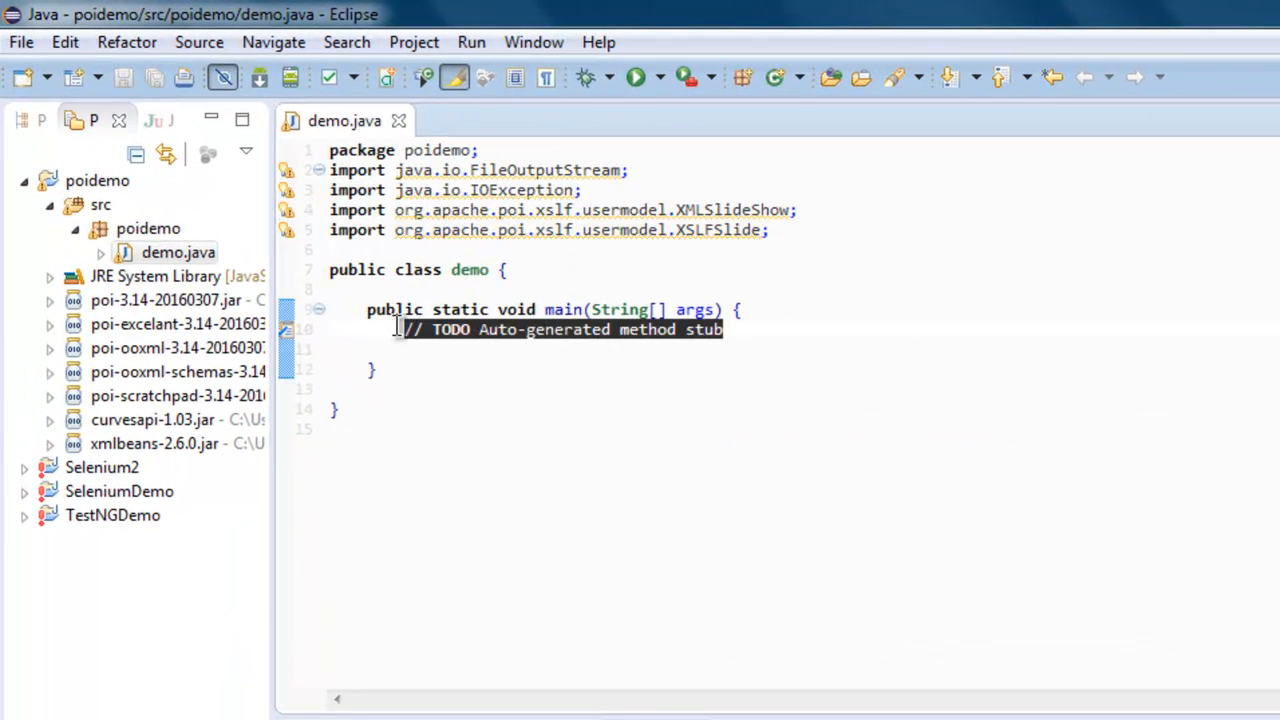
Replace the TODO comment with XMLSlideShow ppt = new XMLSlideShow(); in main
{"action": "key", "text": "Delete"}
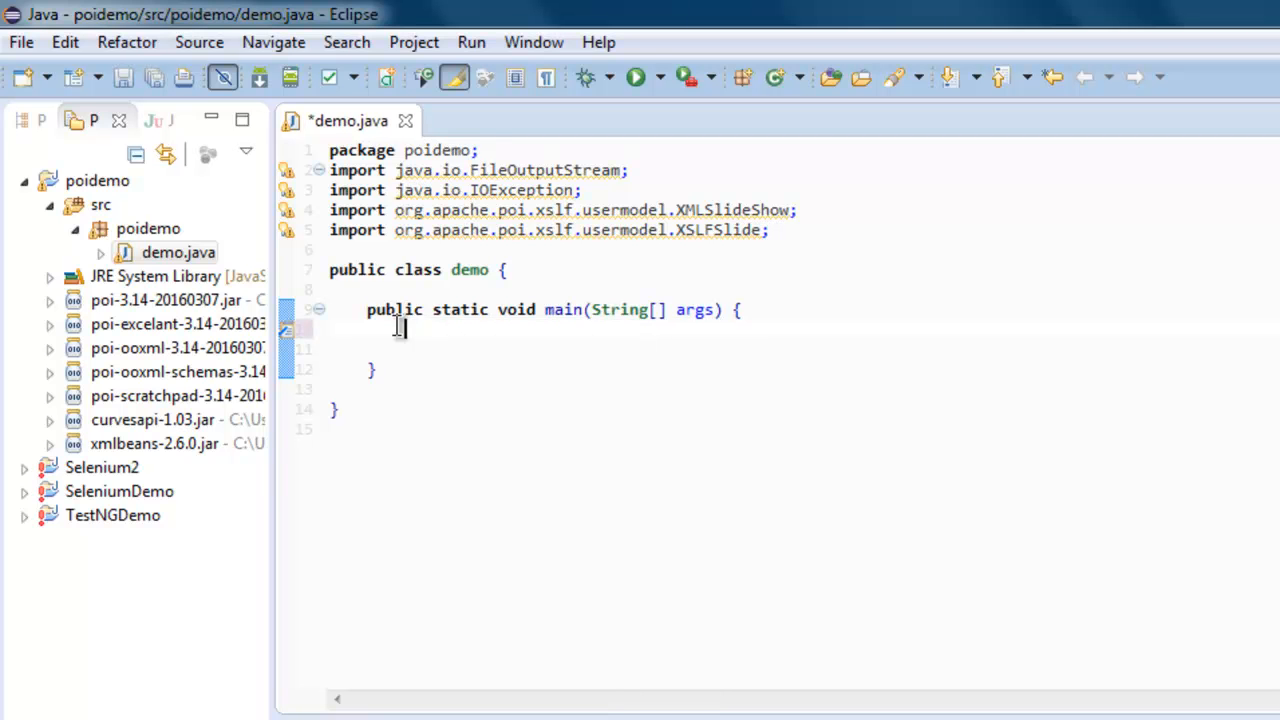
{"action": "type", "text": "x"}
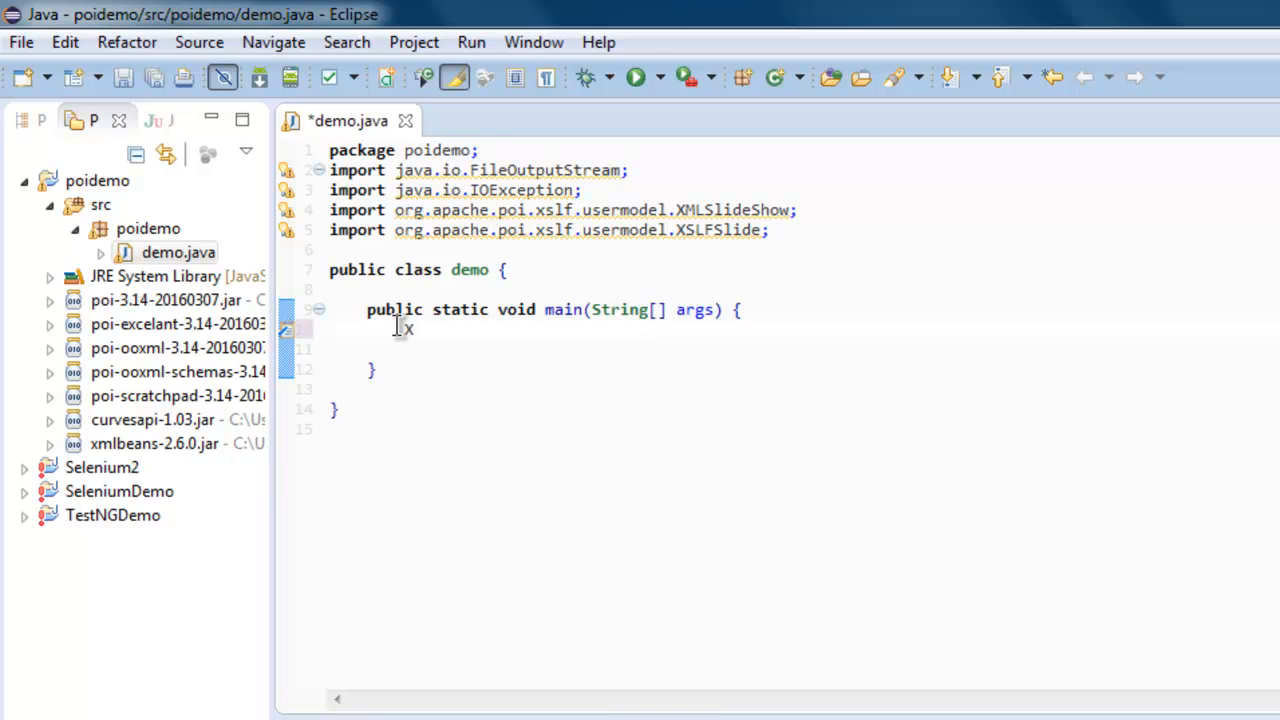
{"action": "type", "text": "XMLS"}
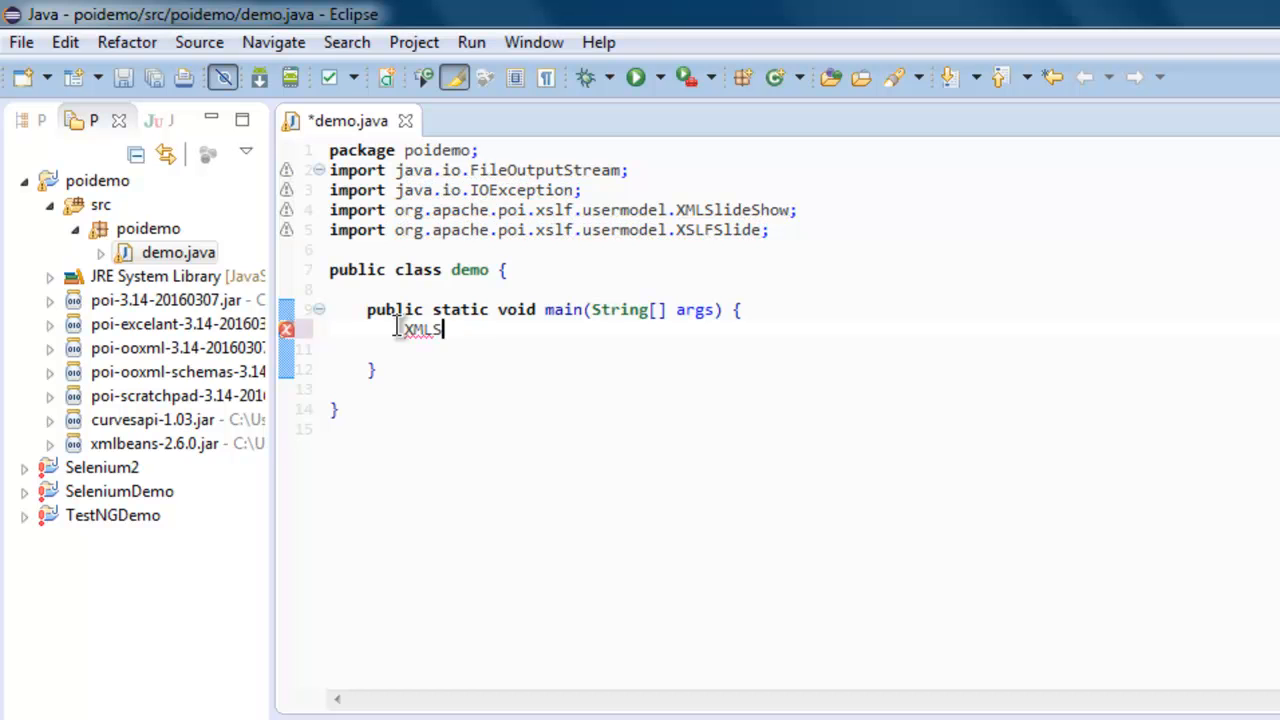
{"action": "type", "text": "lideShow"}
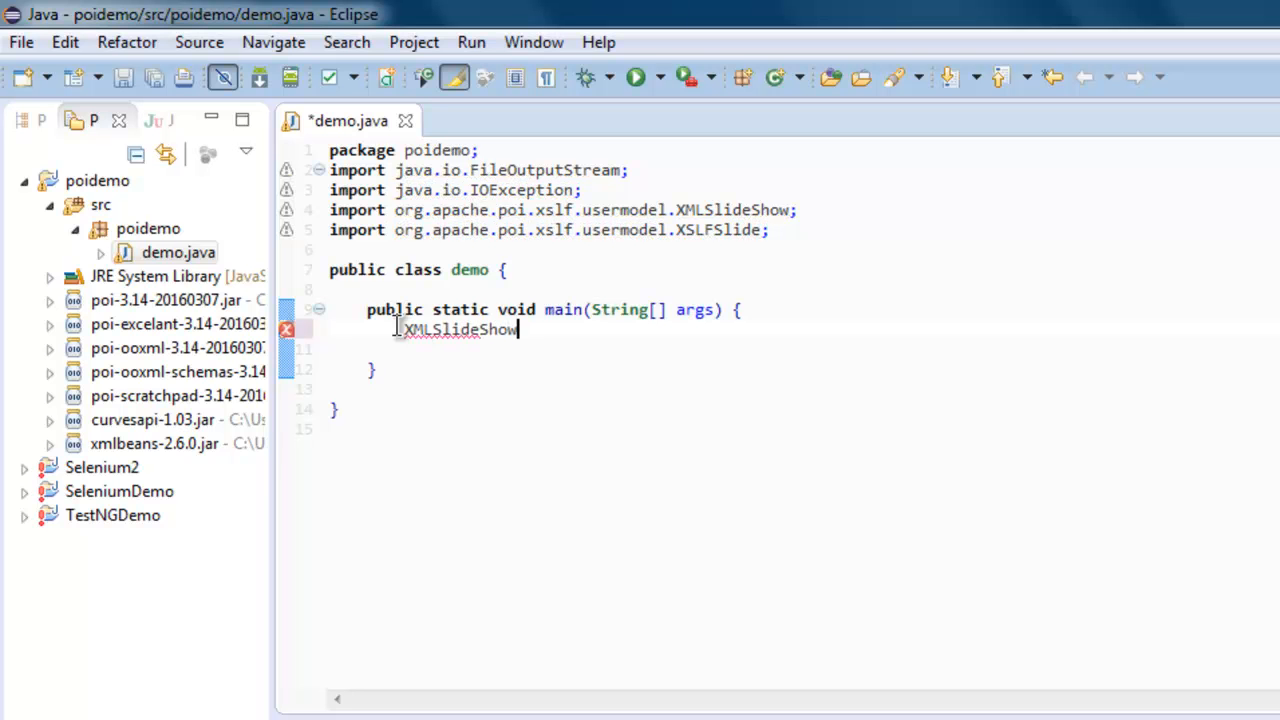
{"action": "type", "text": "ppt"}
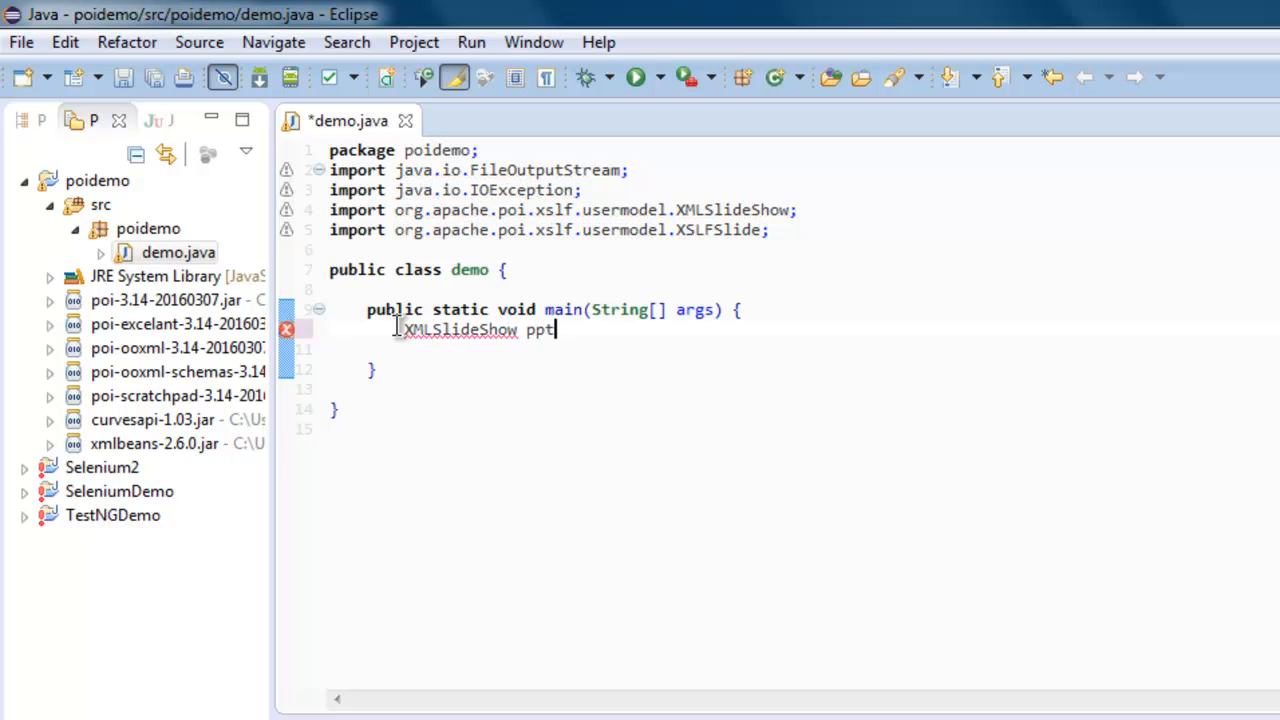
{"action": "type", "text": "="}
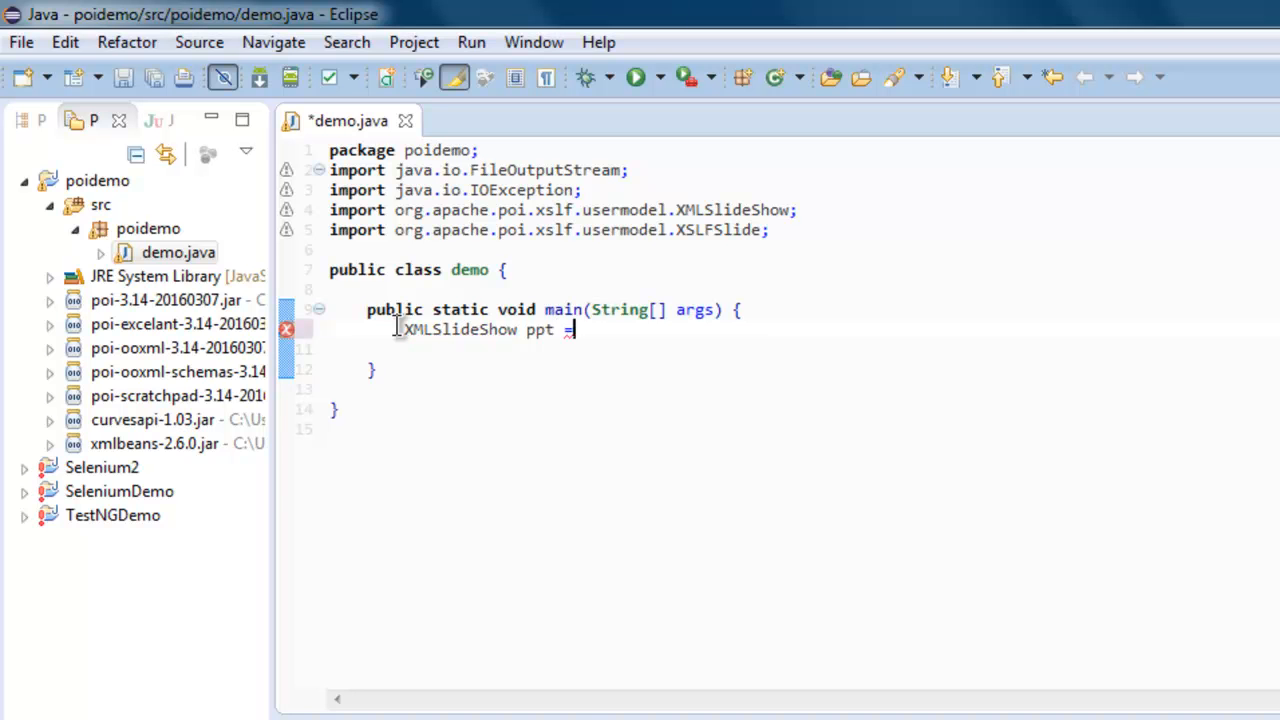
{"action": "type", "text": "new XMLS"}
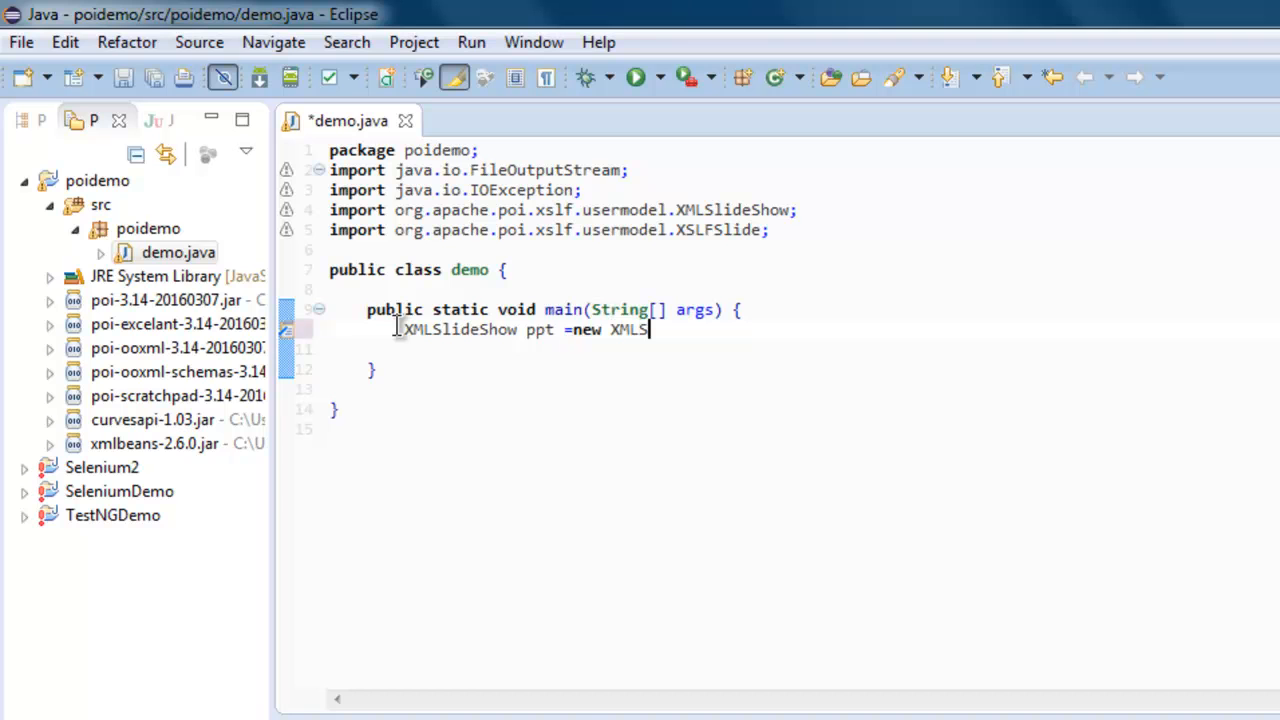
{"action": "type", "text": "lideS"}
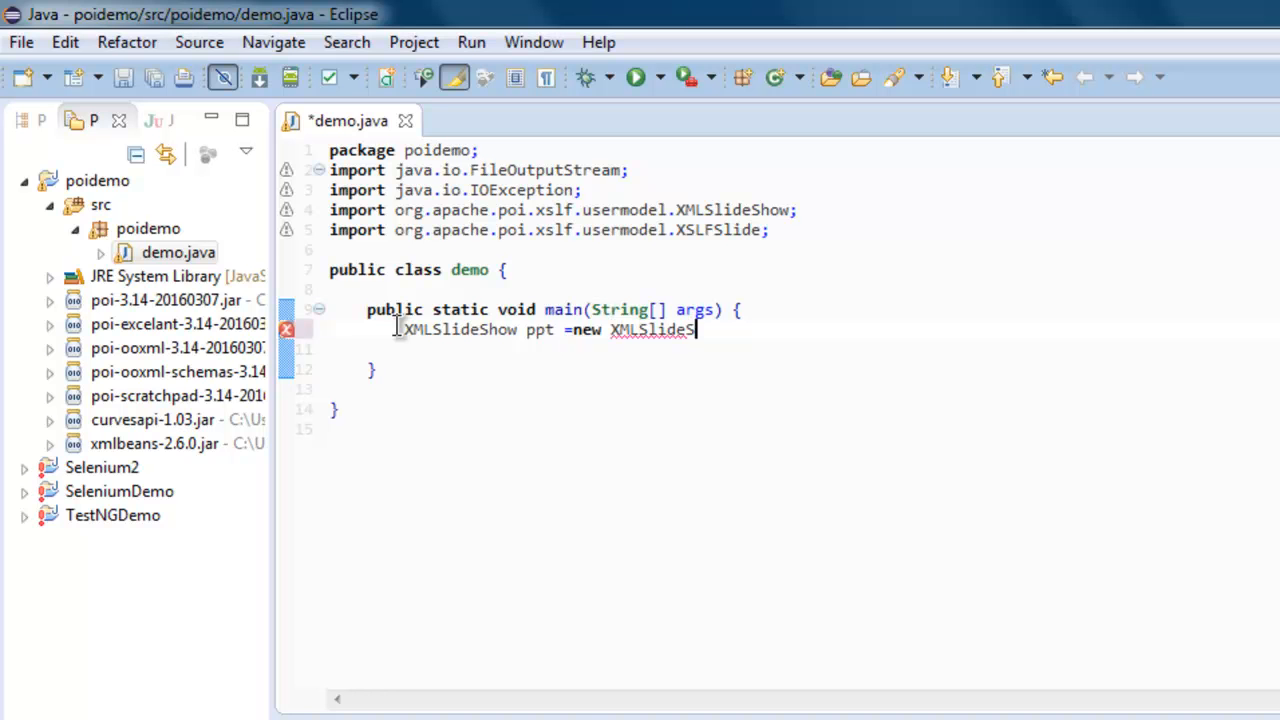
{"action": "type", "text": "();"}
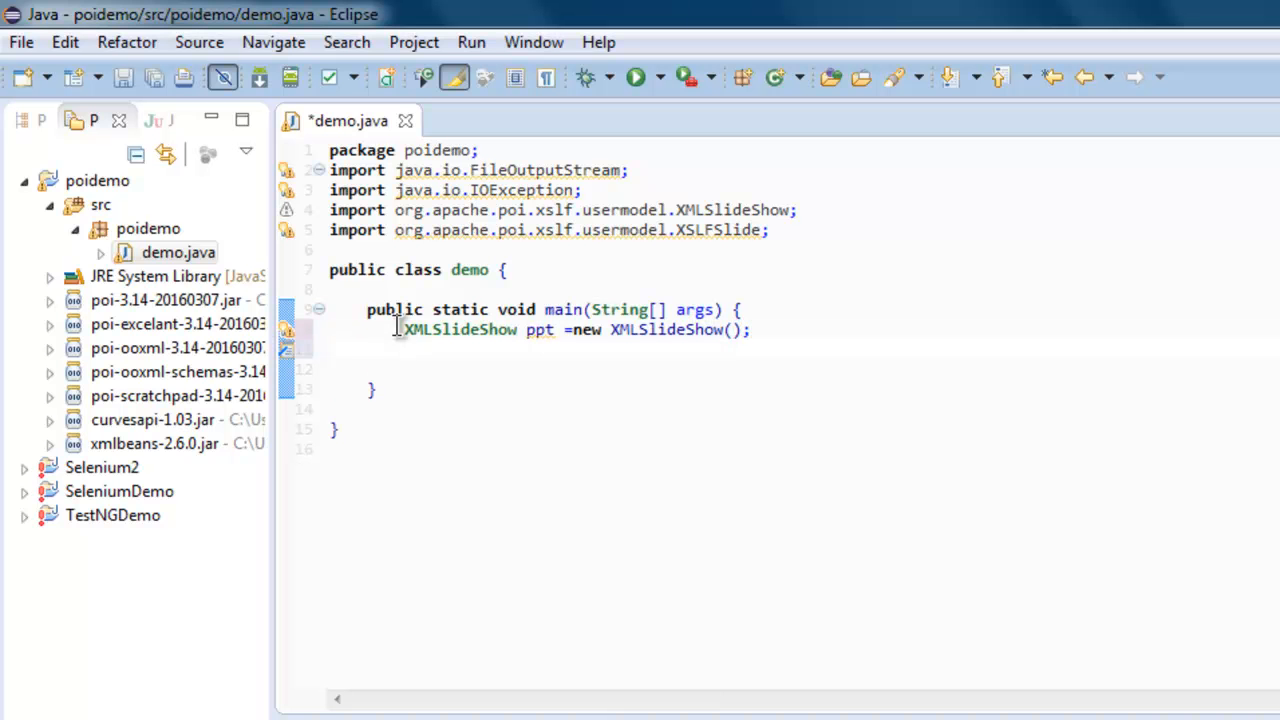
Declare File file = new File("d:/exampleppt.ppt"); on the next line of main
{"action": "type", "text": "File file"}
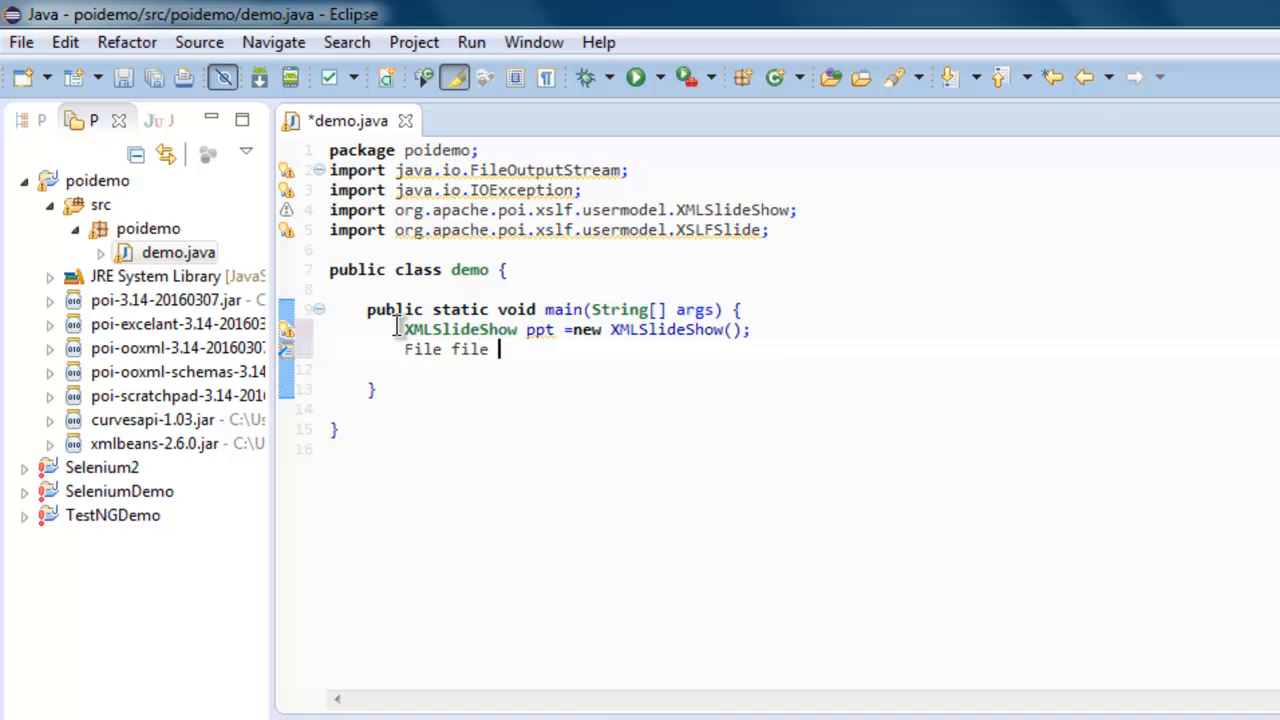
{"action": "type", "text": "= new"}
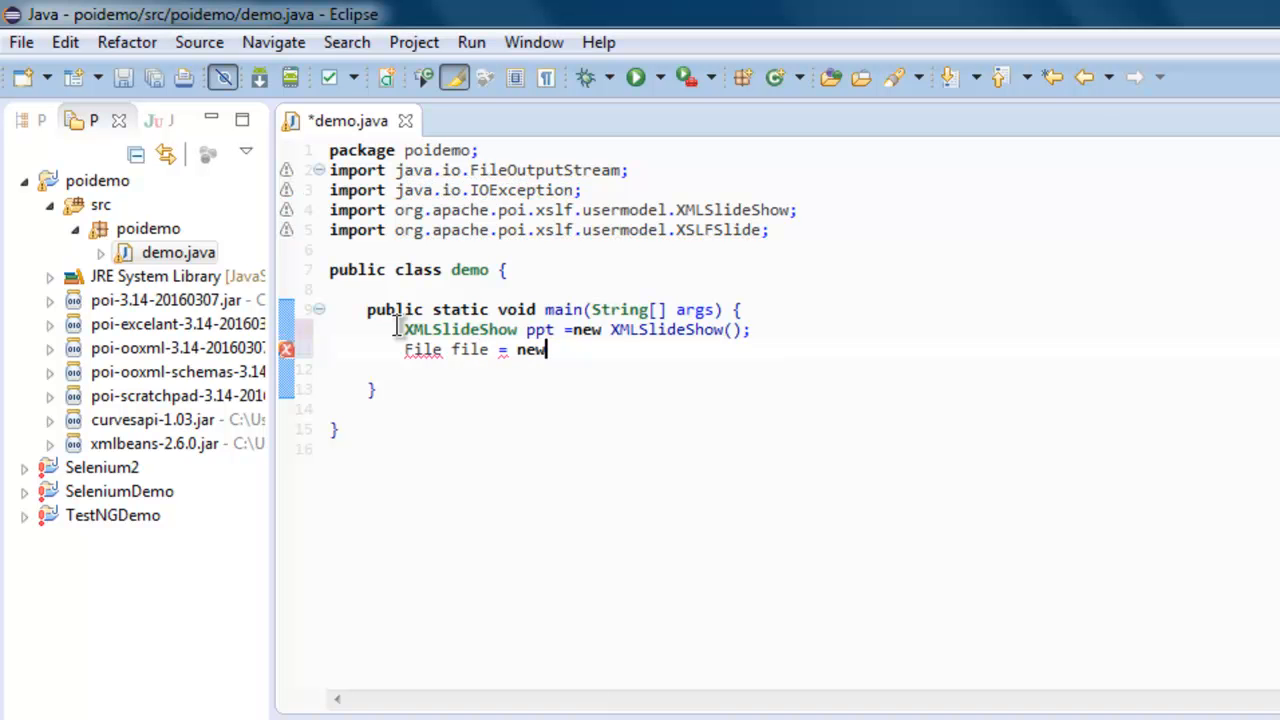
{"action": "type", "text": "File()"}
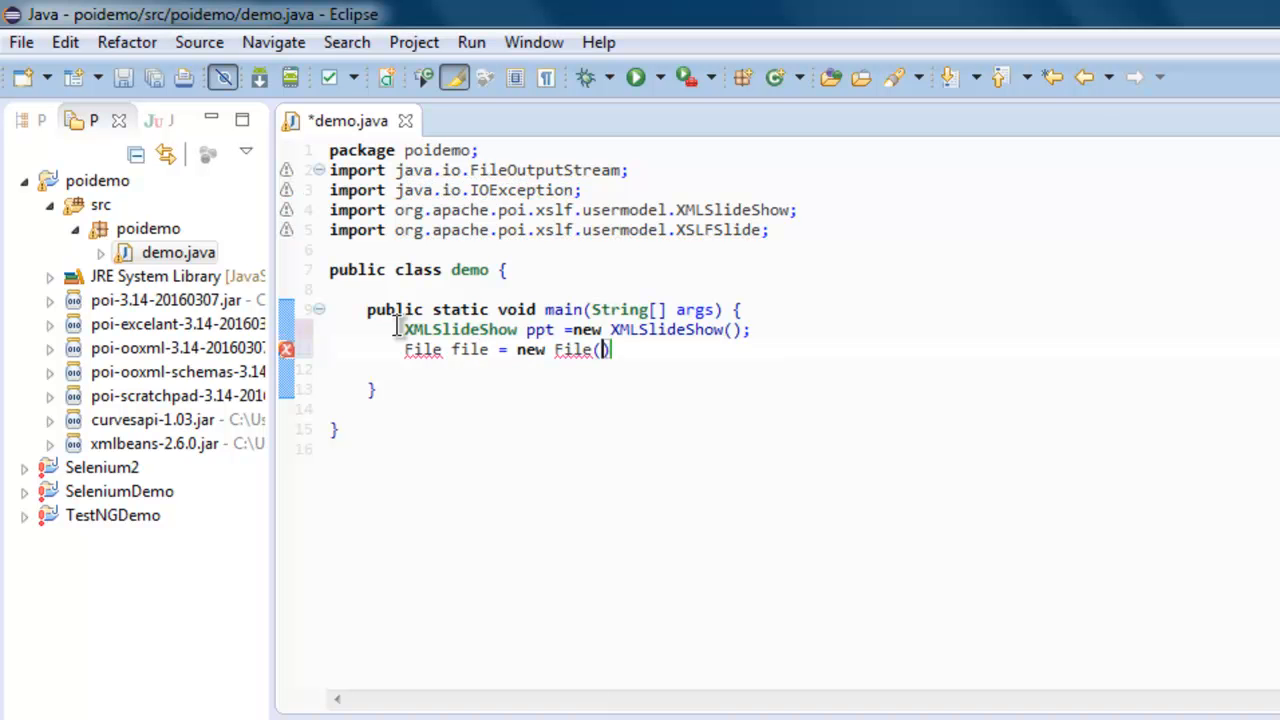
{"action": "type", "text": "\"\""}
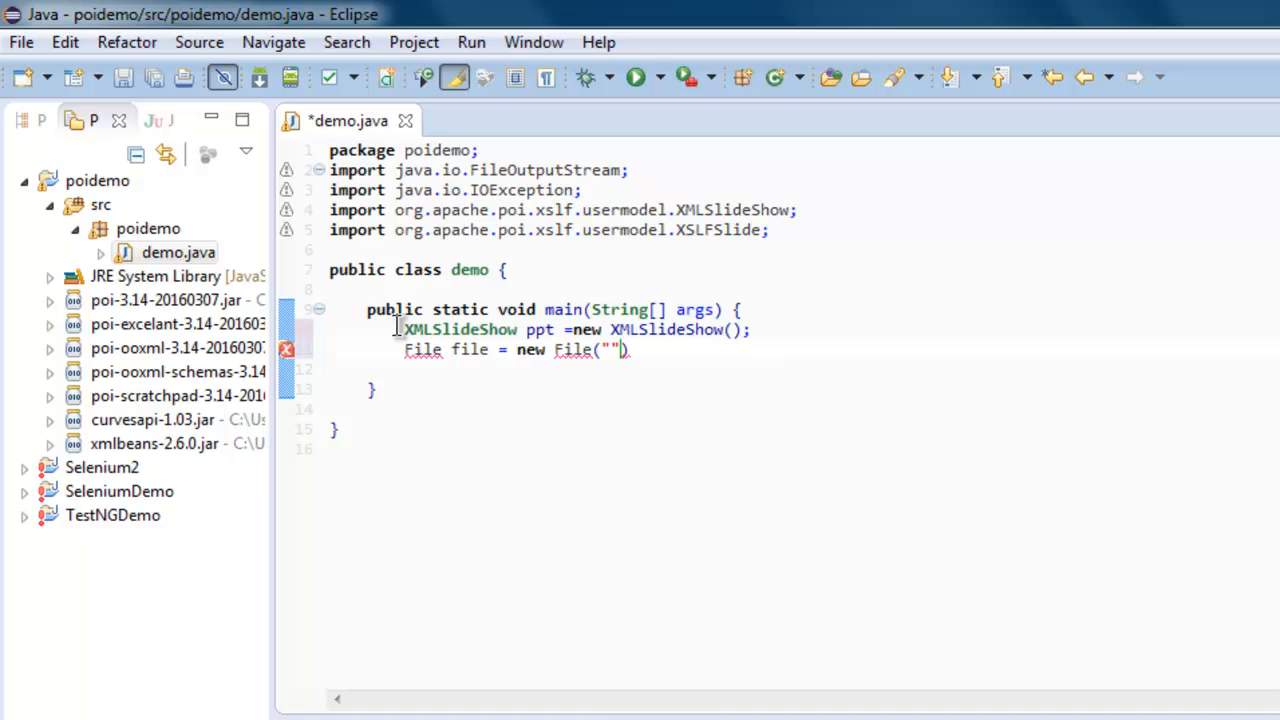
{"action": "type", "text": "d:/"}
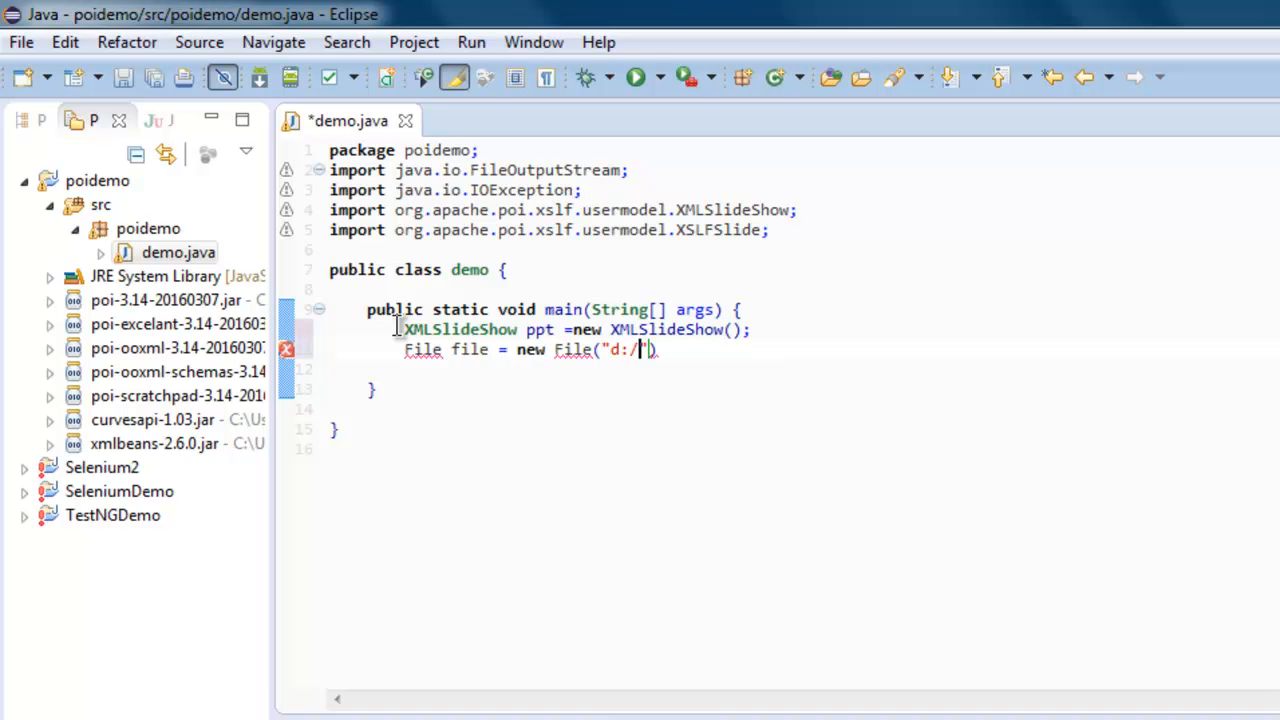
{"action": "type", "text": "example"}
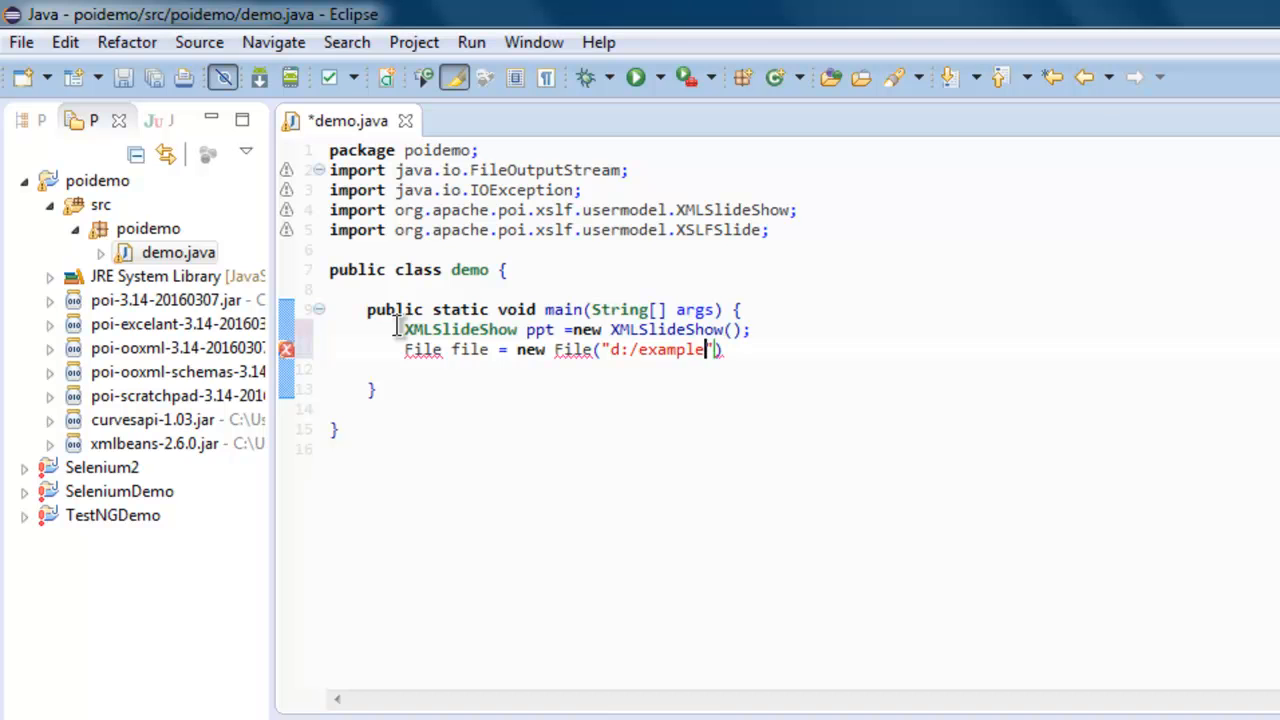
{"action": "type", "text": "ppt."}
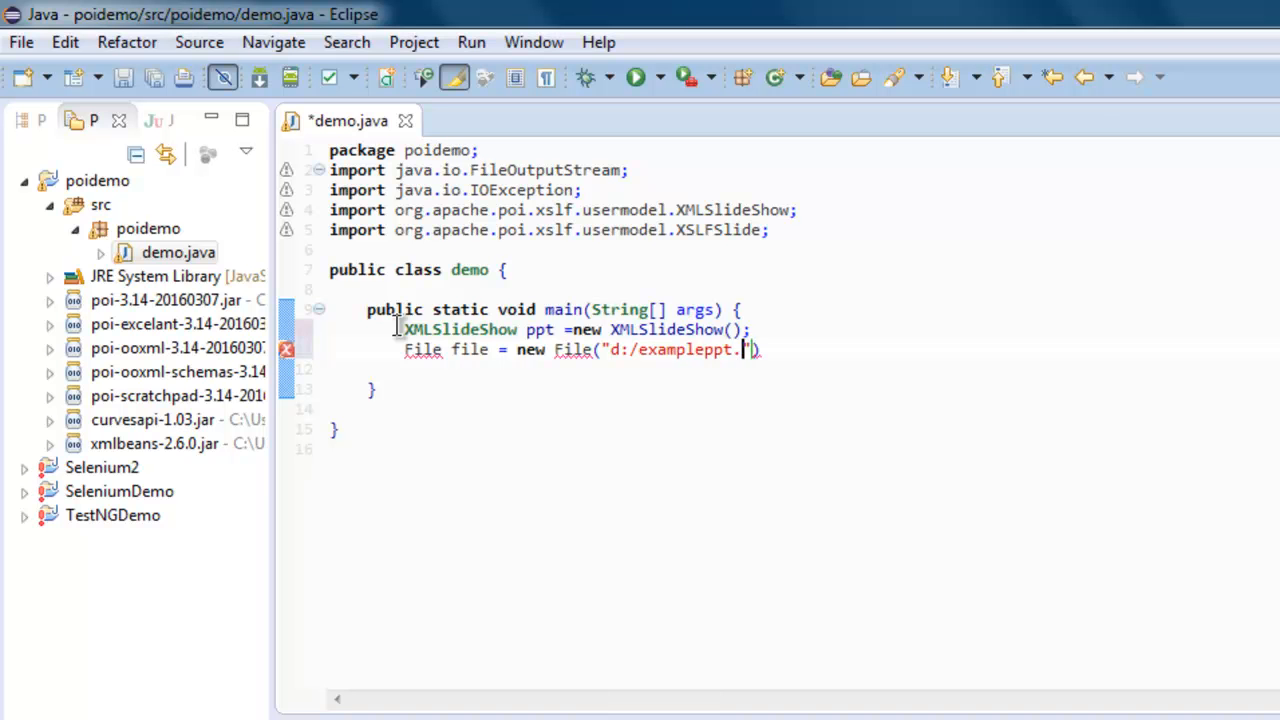
{"action": "type", "text": "ppt"}
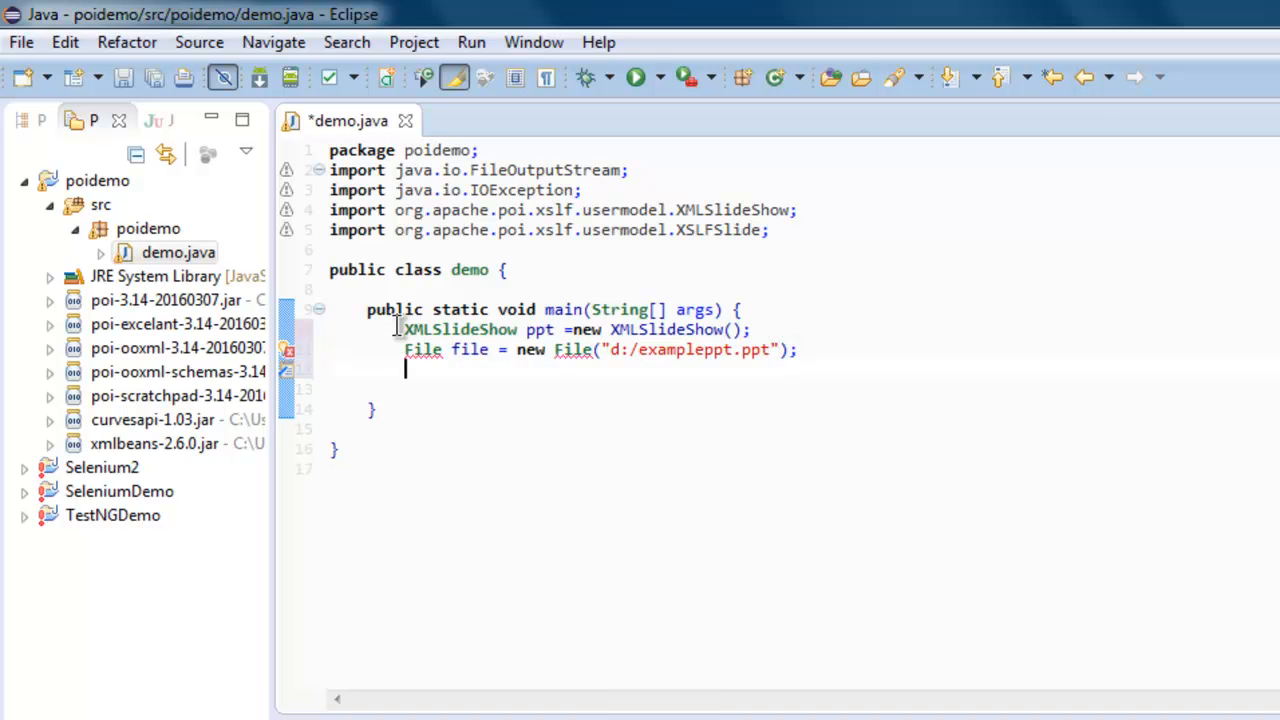
Declare FileOutputStream out = new FileOutputStream(file); after the File line
{"action": "type", "text": "Fileo"}
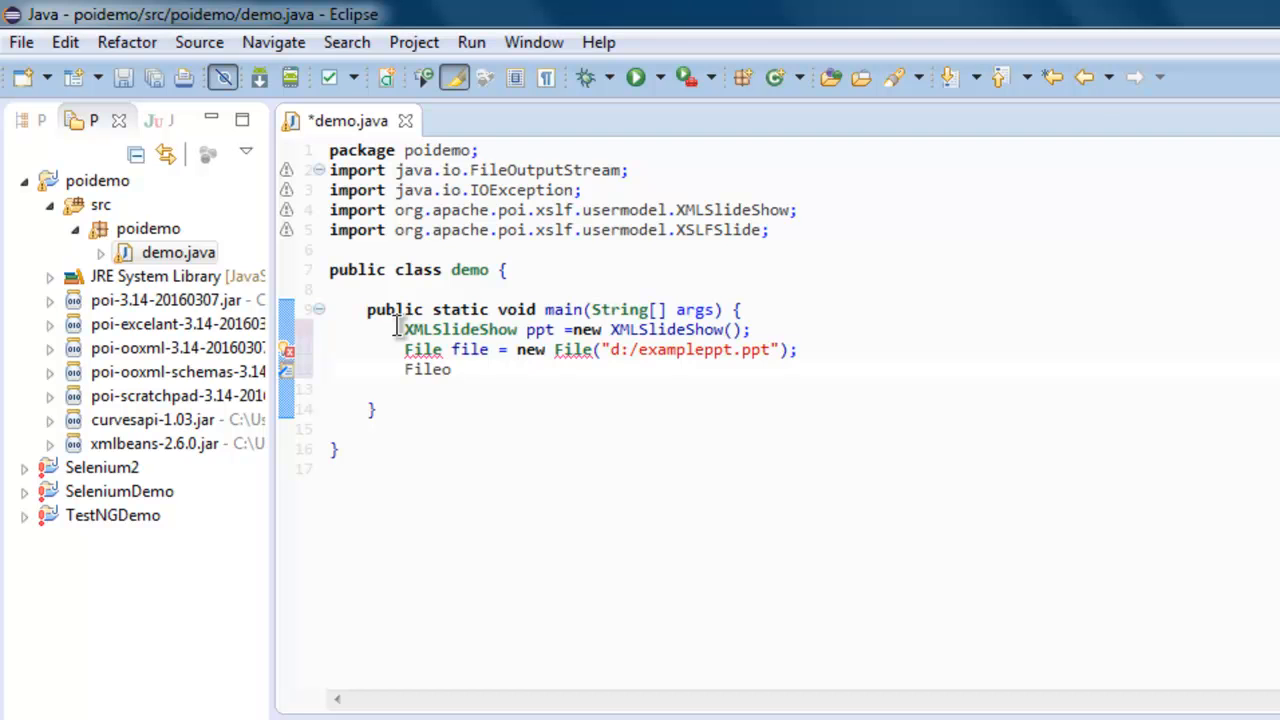
{"action": "type", "text": "utp"}
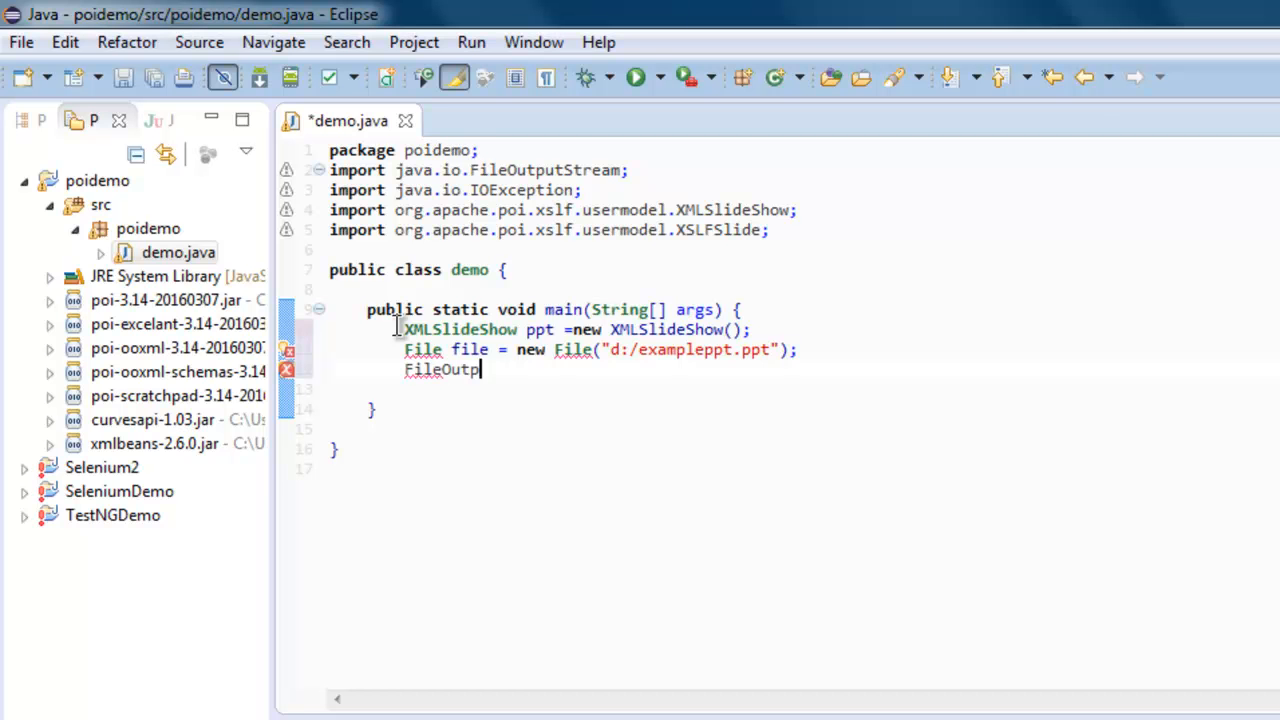
{"action": "type", "text": "utStr"}
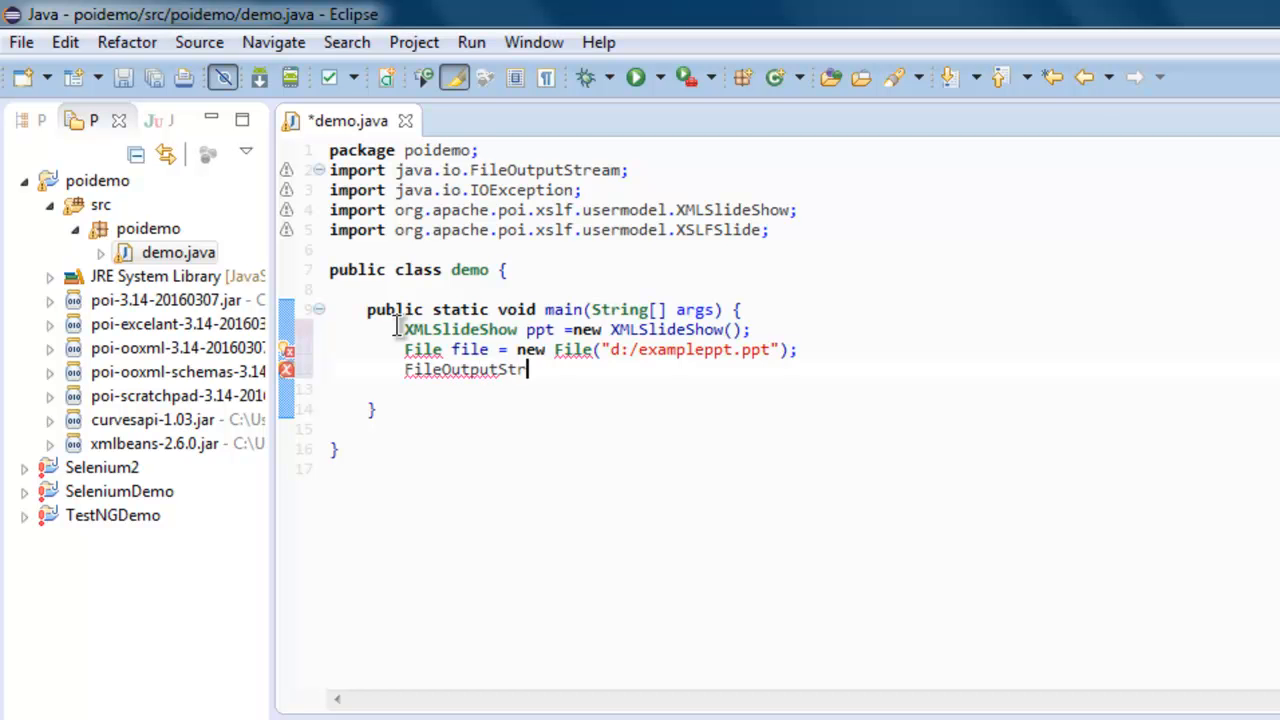
{"action": "type", "text": "eam out"}
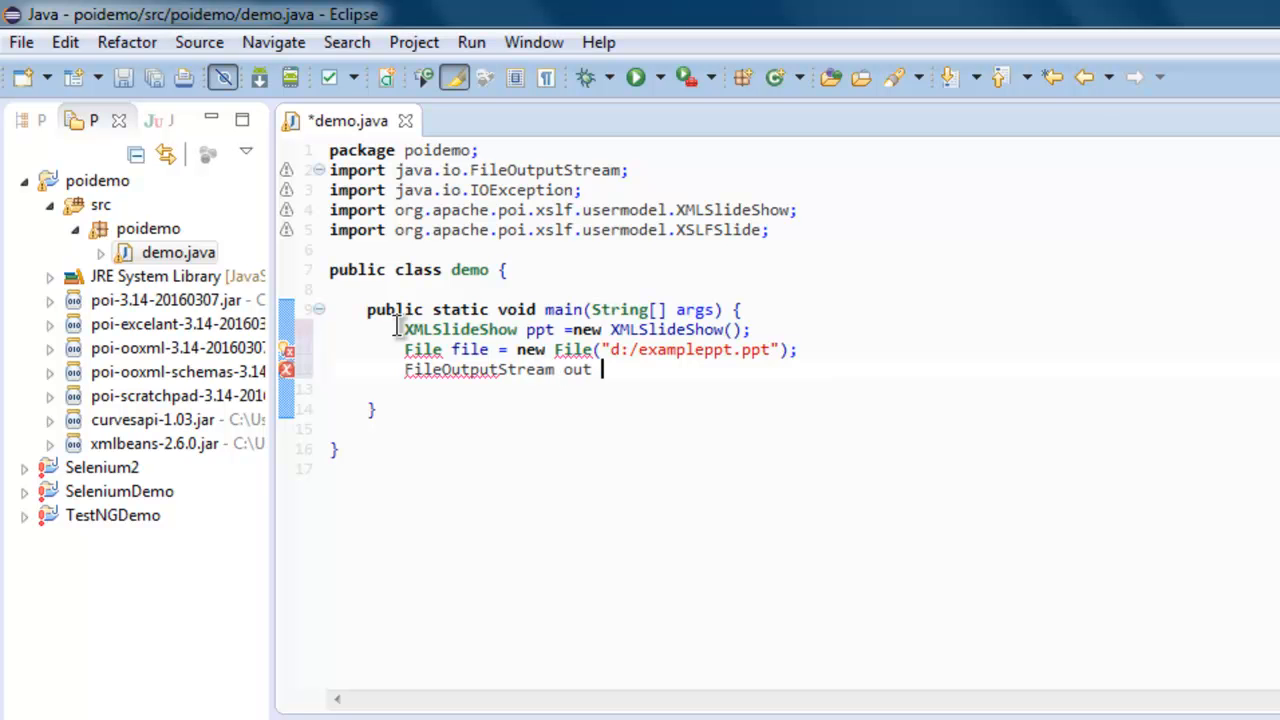
{"action": "type", "text": "= new"}
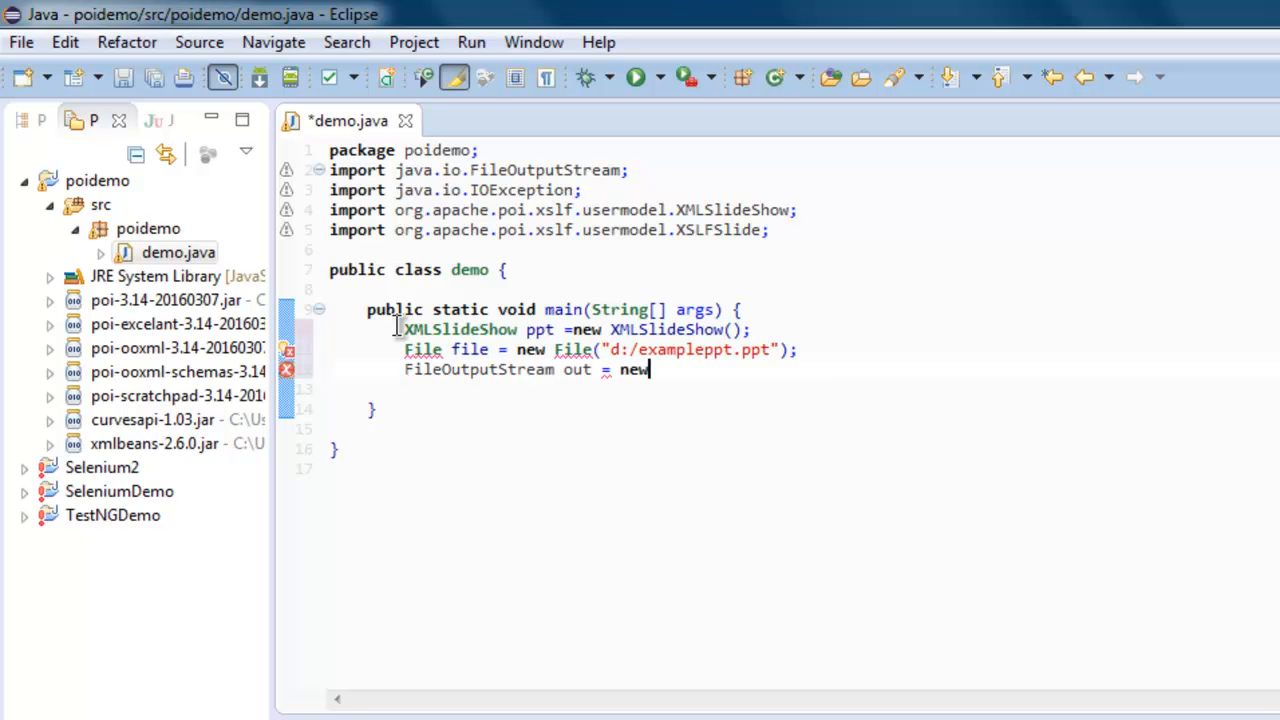
{"action": "type", "text": "FileOutputStream(f"}
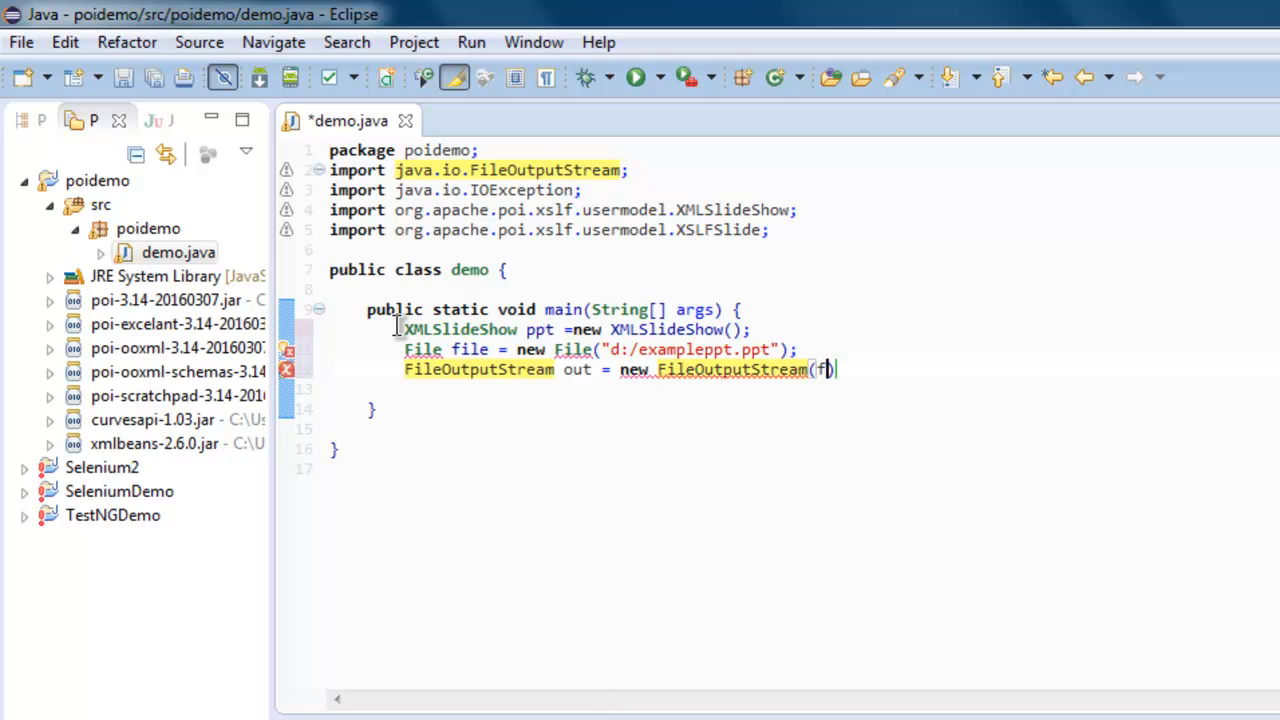
{"action": "type", "text": "ile"}
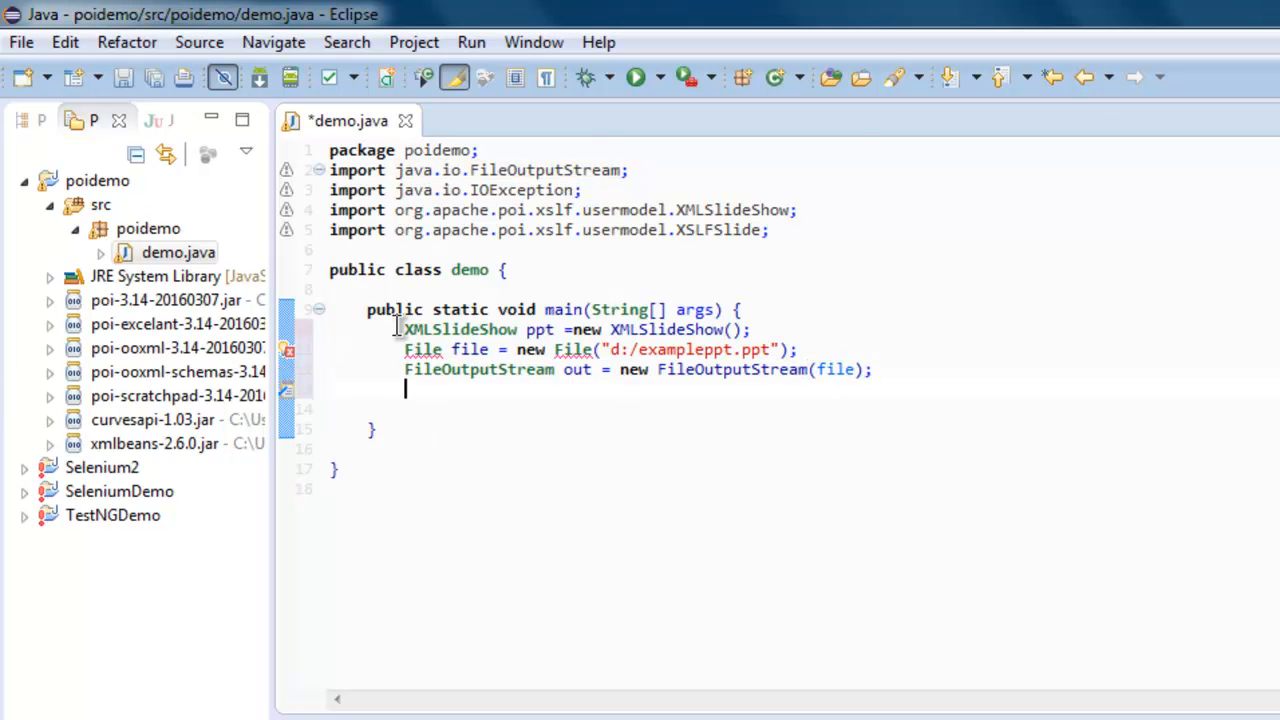
Write the slideshow with ppt.write(out); and close the stream with out.close();
{"action": "type", "text": "ppt."}
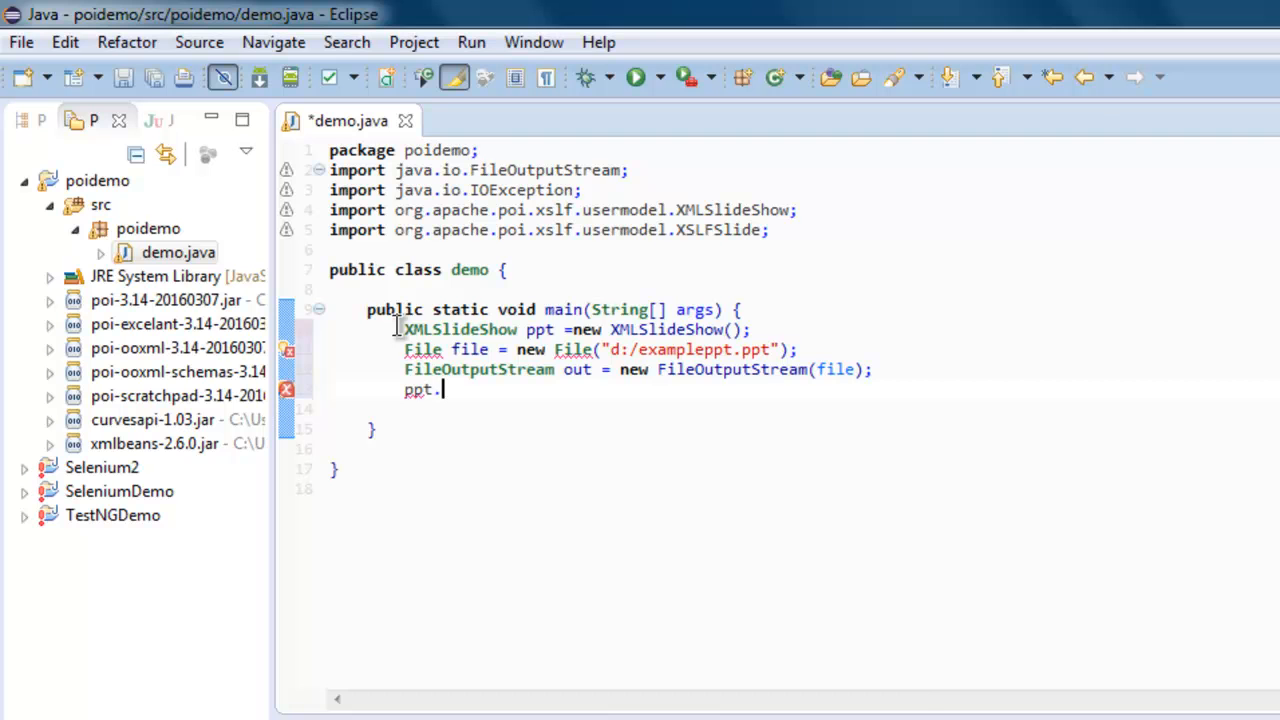
{"action": "type", "text": "write(out);"}
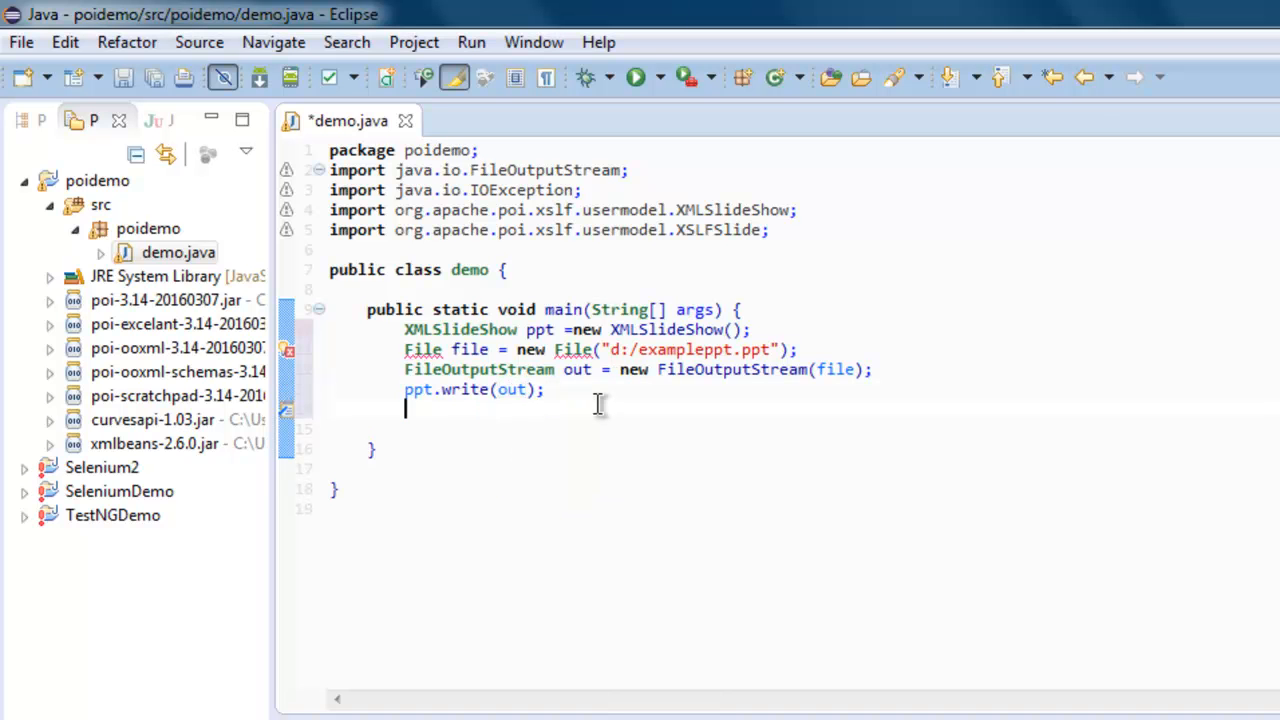
{"action": "type", "text": "out."}
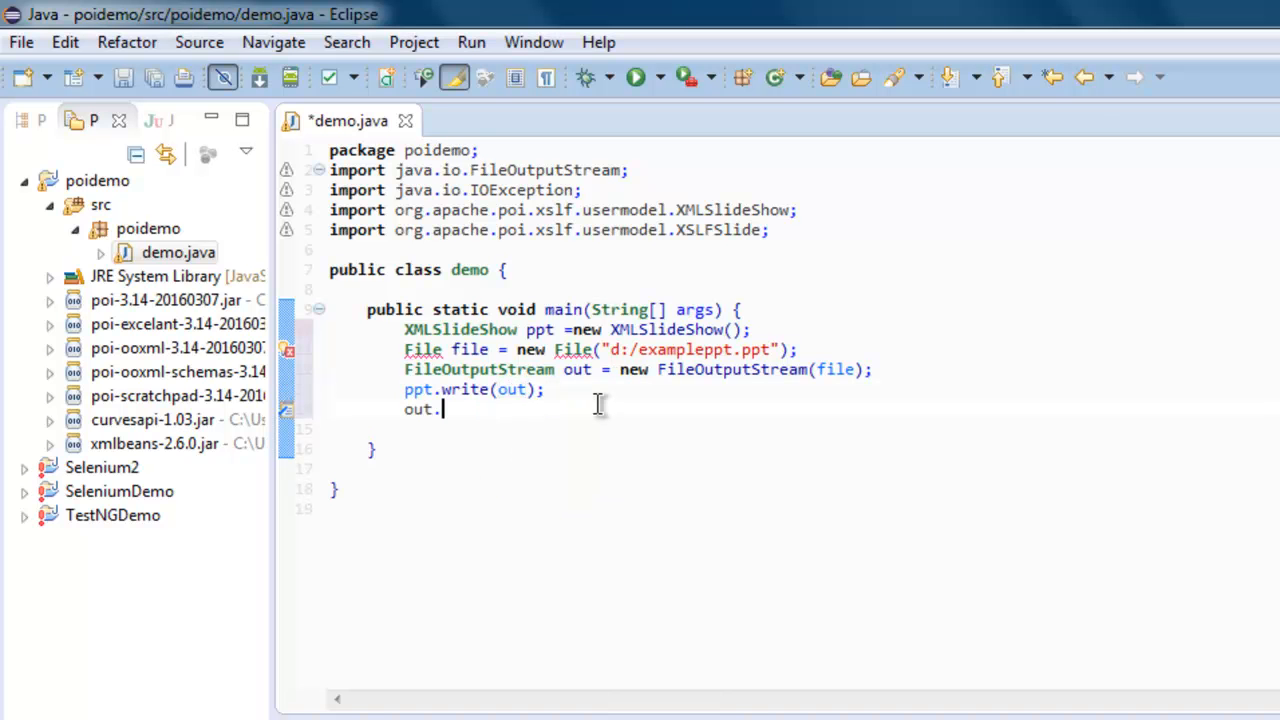
{"action": "type", "text": "close()"}
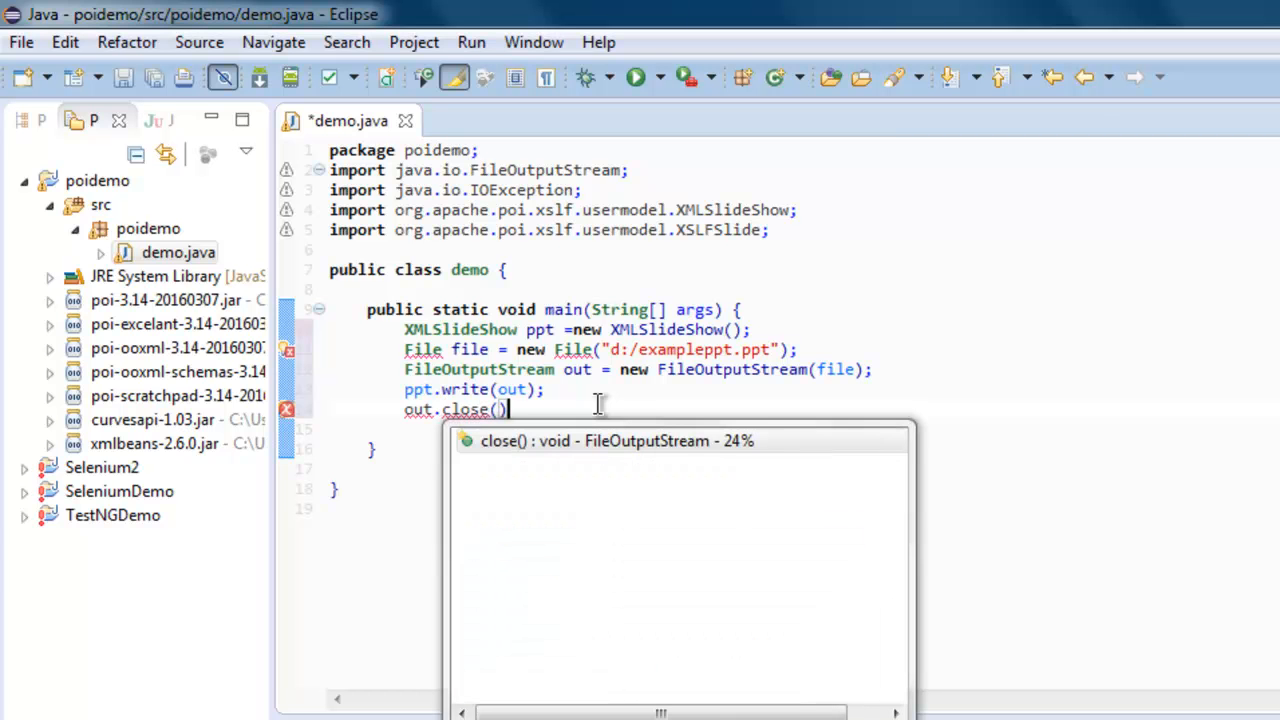
{"action": "mouse_move", "coordinate": [616, 414]}
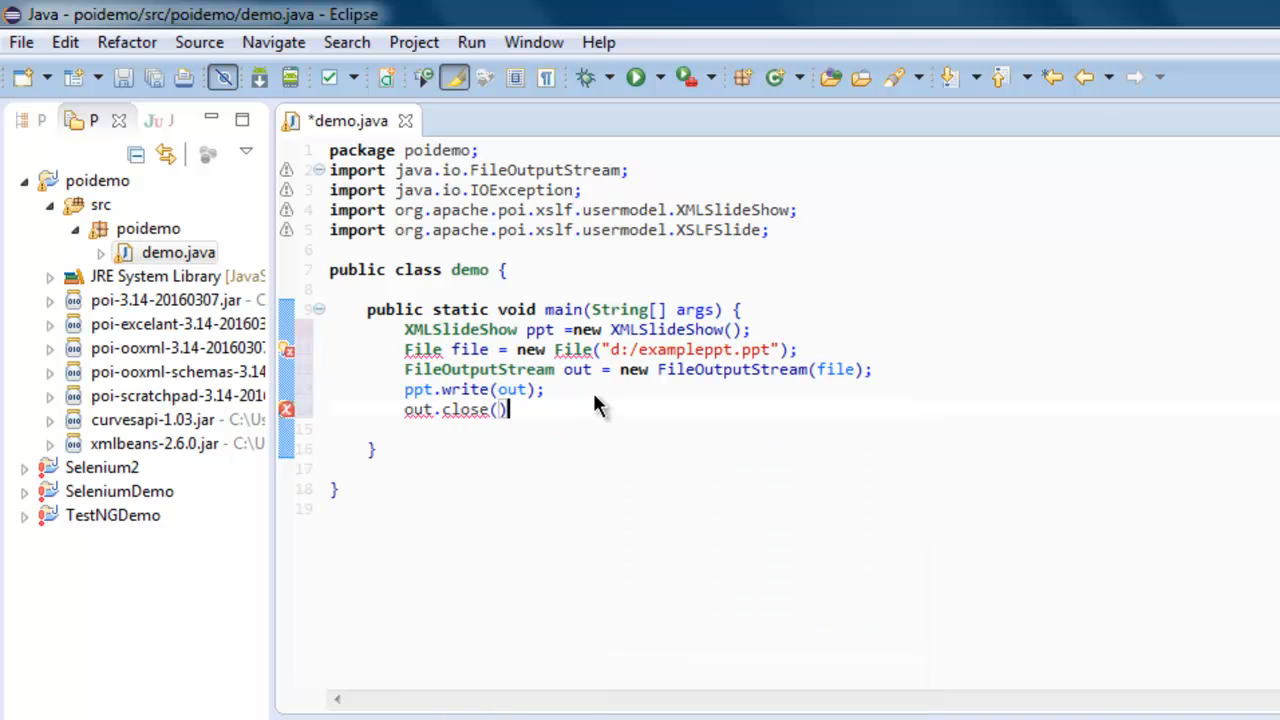
{"action": "type", "text": ";"}
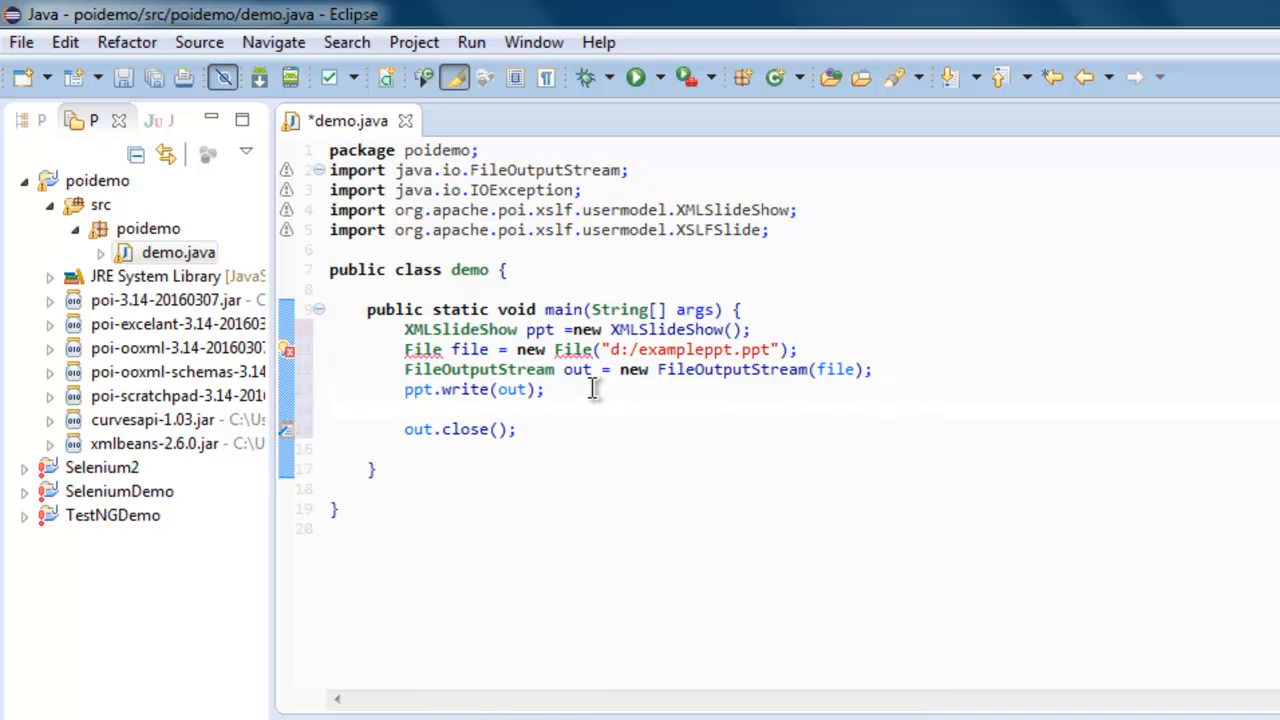
Add System.Out.Println("document created") after the write call and import java.io.File
{"action": "type", "text": "System.O"}
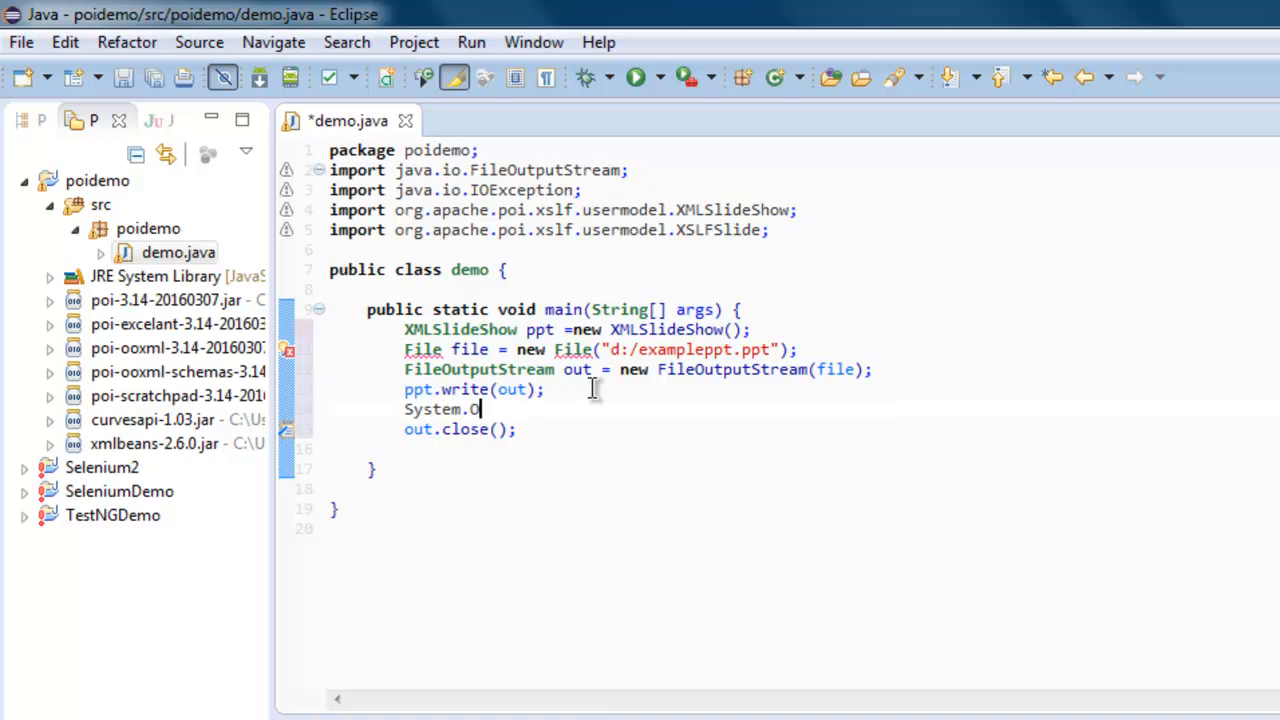
{"action": "type", "text": "ut.P"}
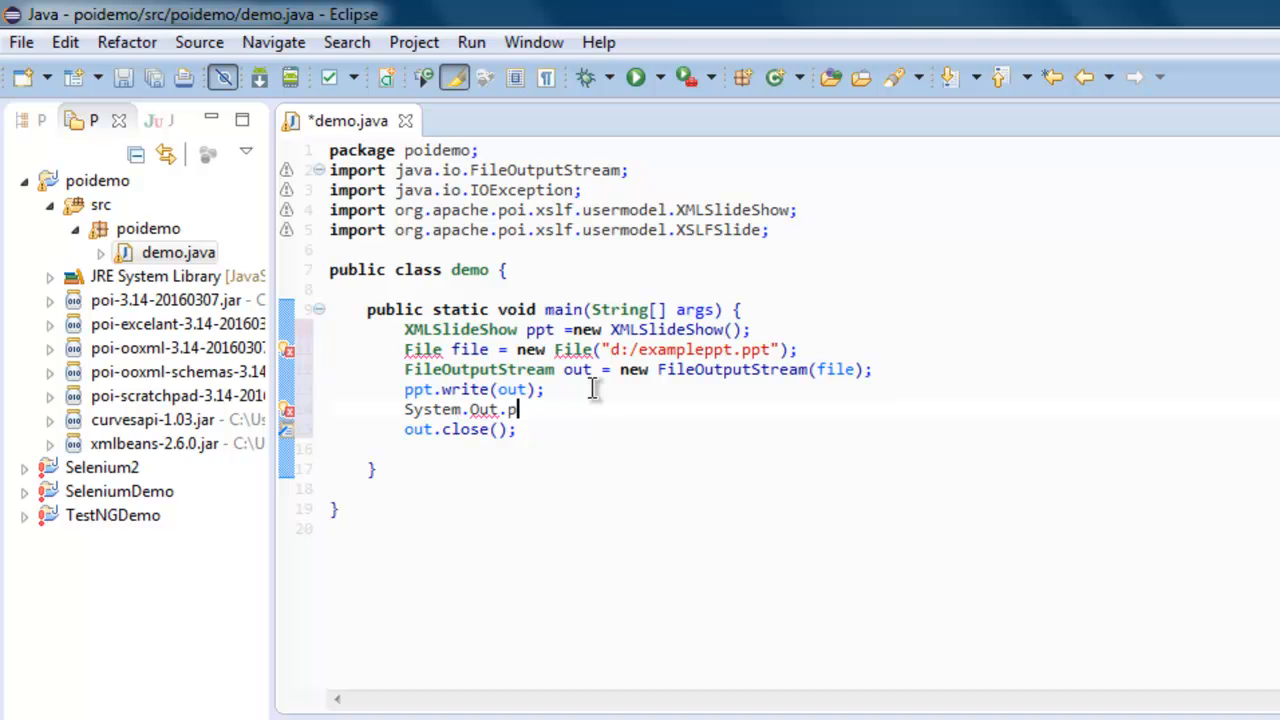
{"action": "type", "text": "rintln()"}
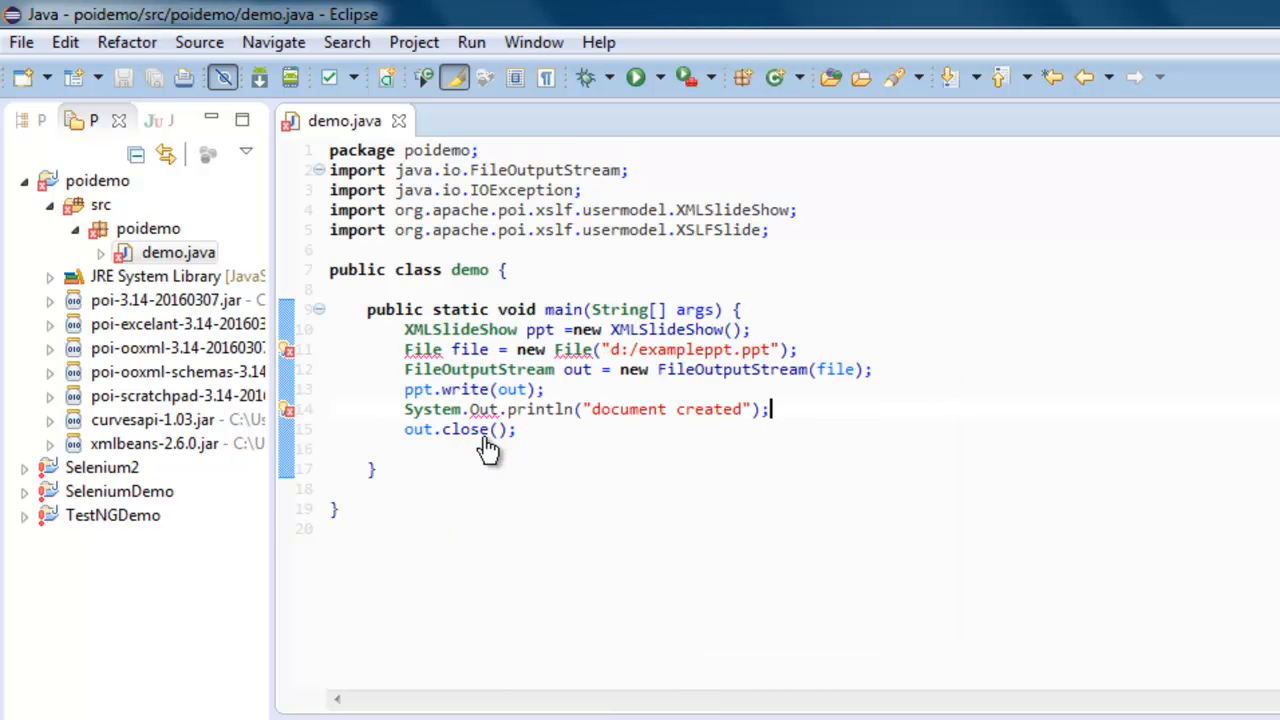
{"action": "type", "text": "import java.io.File;"}
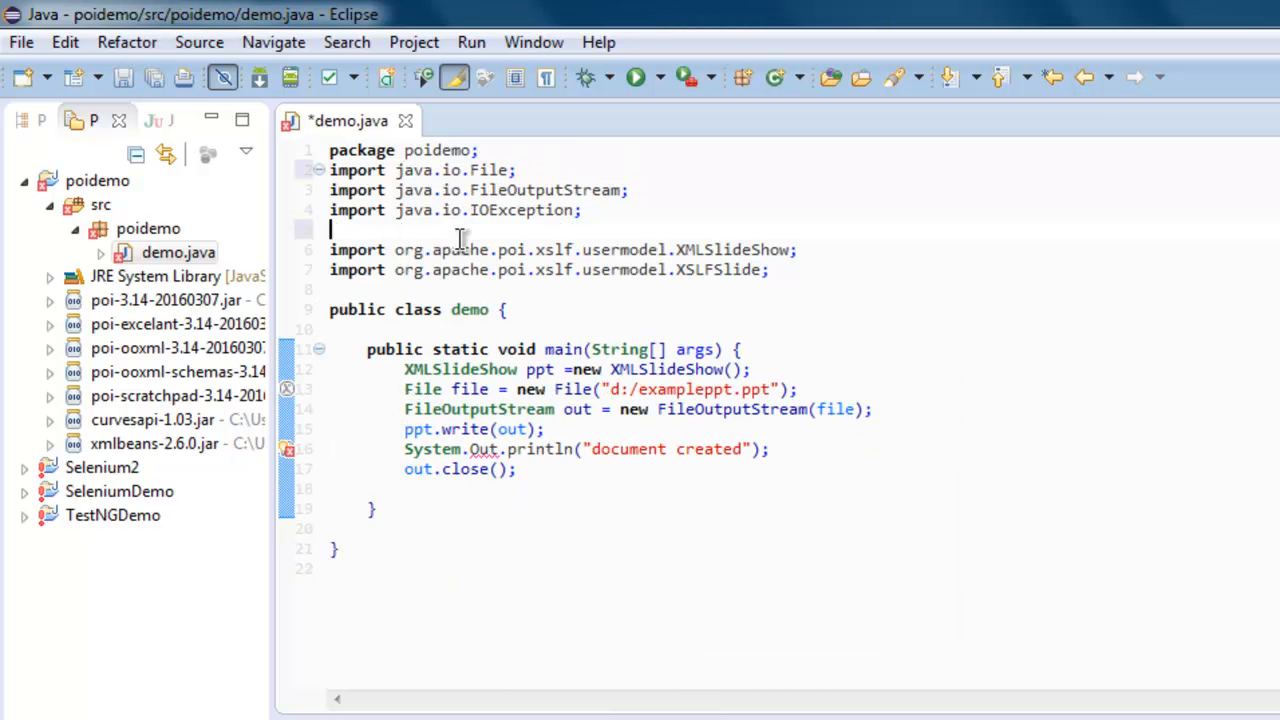
Tidy the import block, save, and select the stream name in the close call for renaming to out2
{"action": "key", "text": "Backspace"}
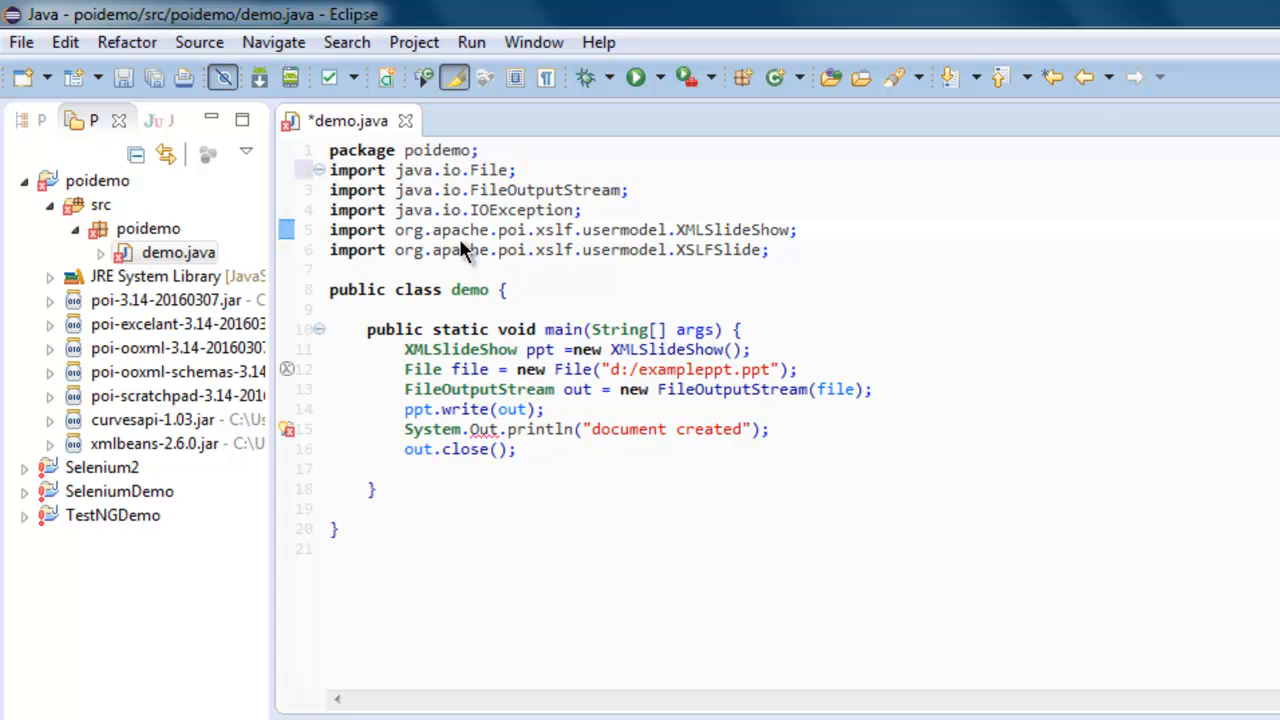
{"action": "key", "text": "ctrl+s"}
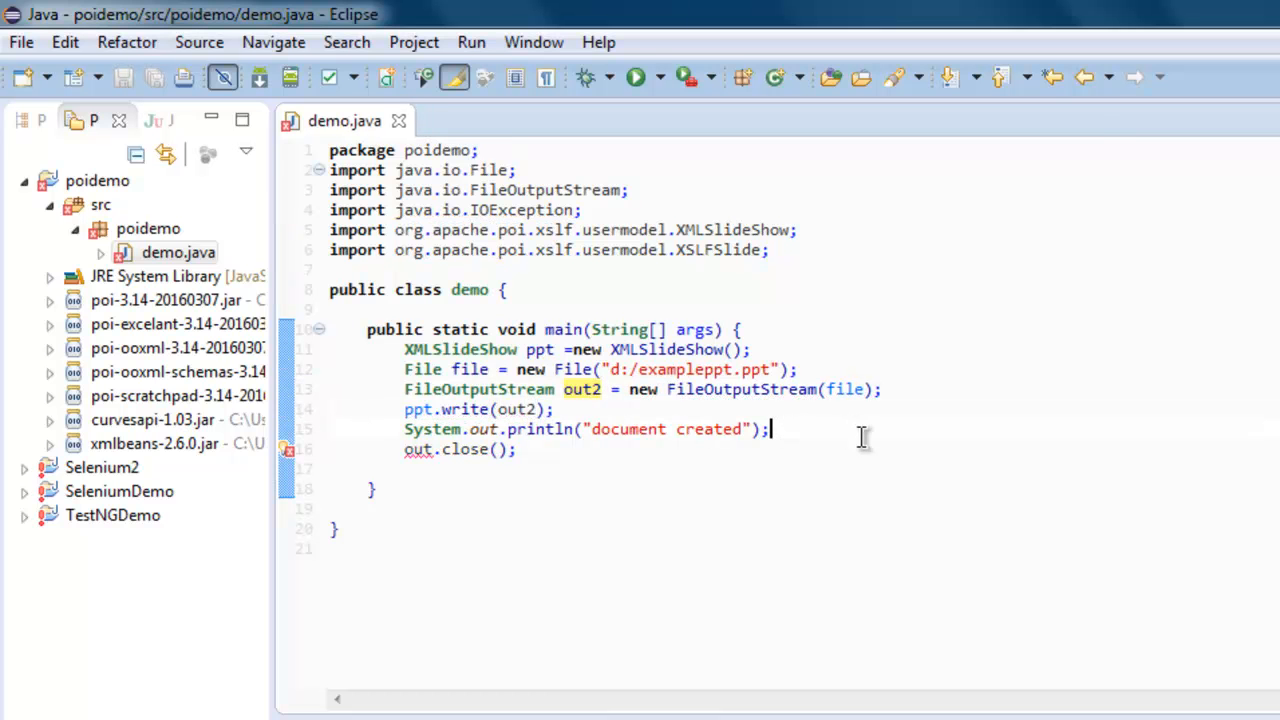
{"action": "double_click", "coordinate": [516, 408]}
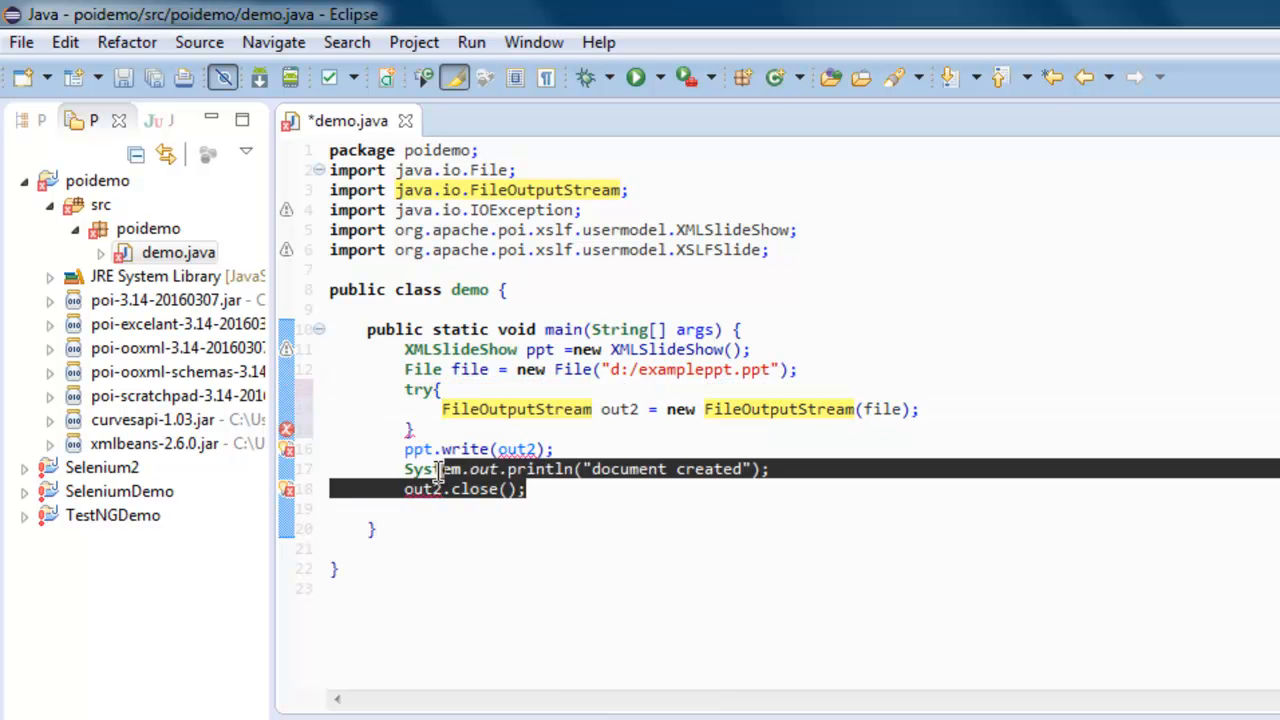
Enclose the write, print and close statements in try and add catch printing the Exception via System.out.println(e)
{"action": "key", "text": "Delete"}
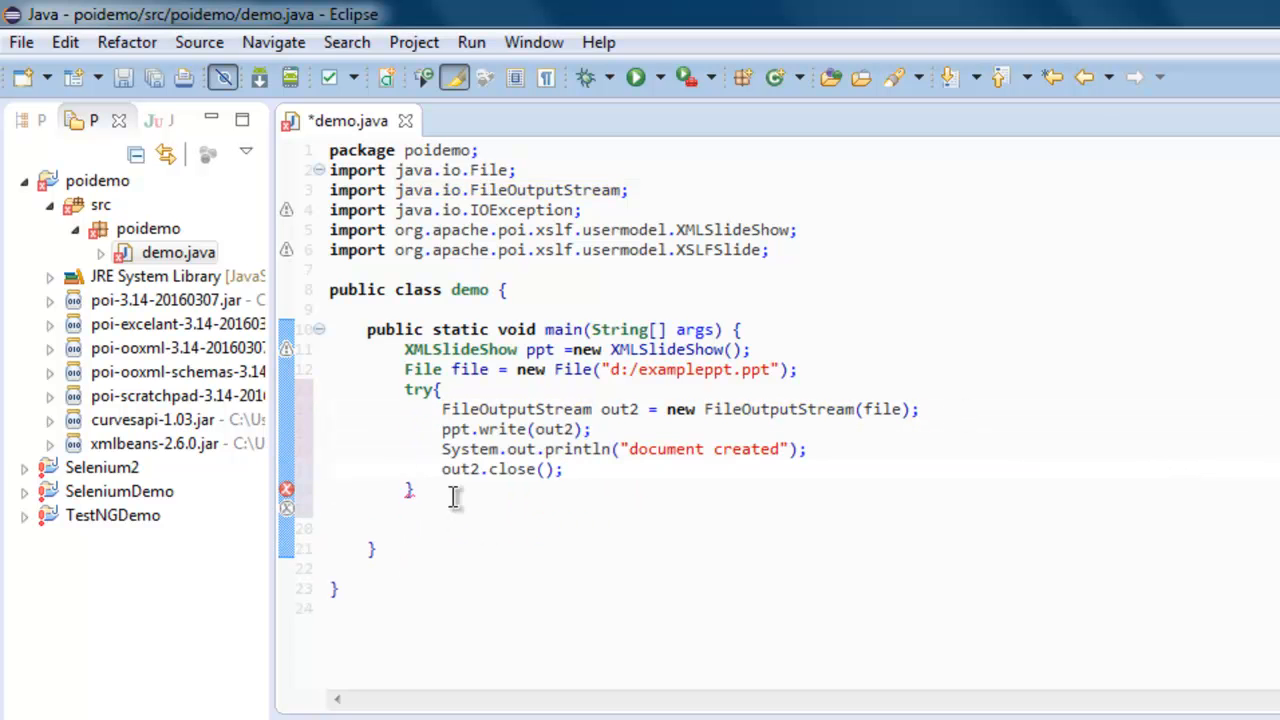
{"action": "type", "text": "catch(Exception e){"}
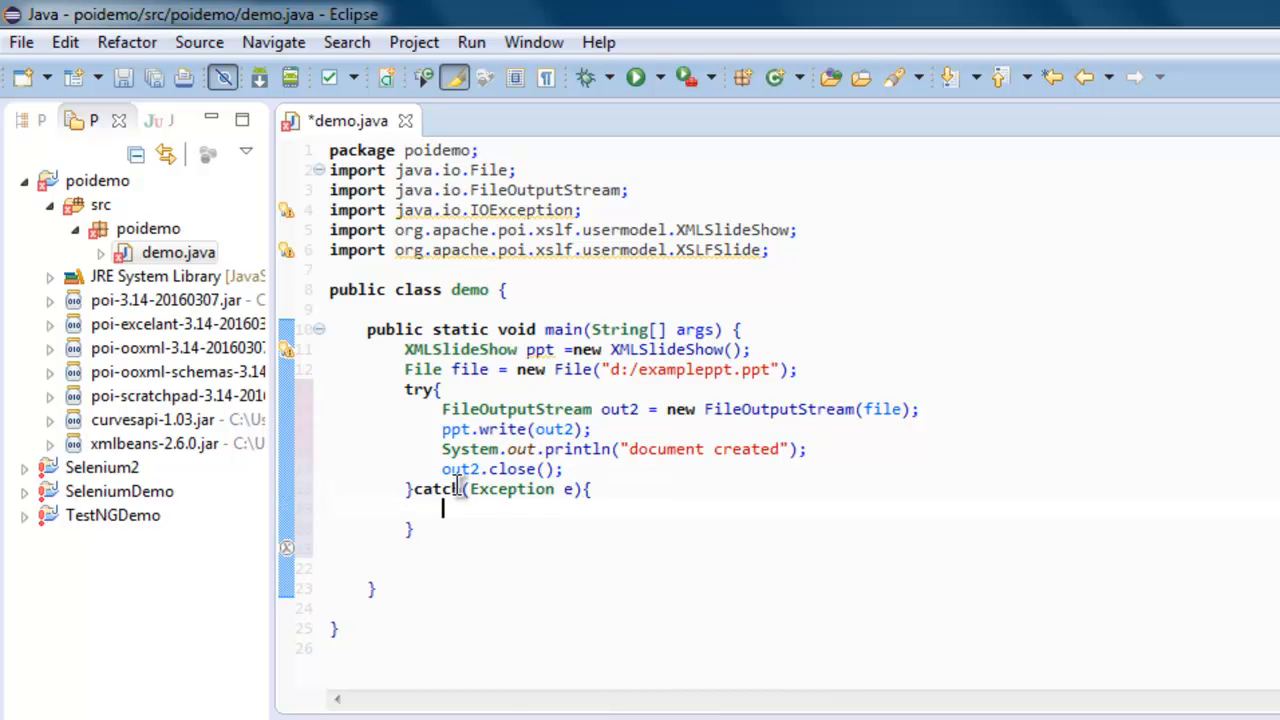
{"action": "type", "text": "System.ou"}
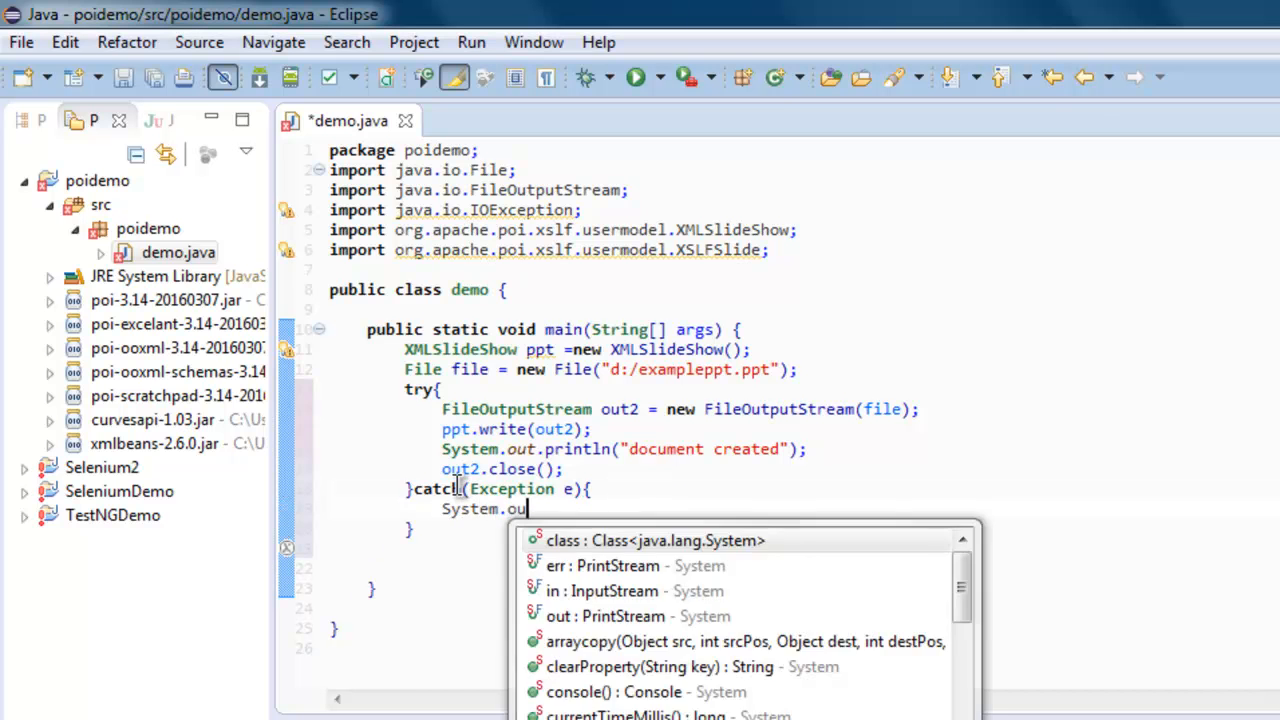
{"action": "type", "text": ".print"}
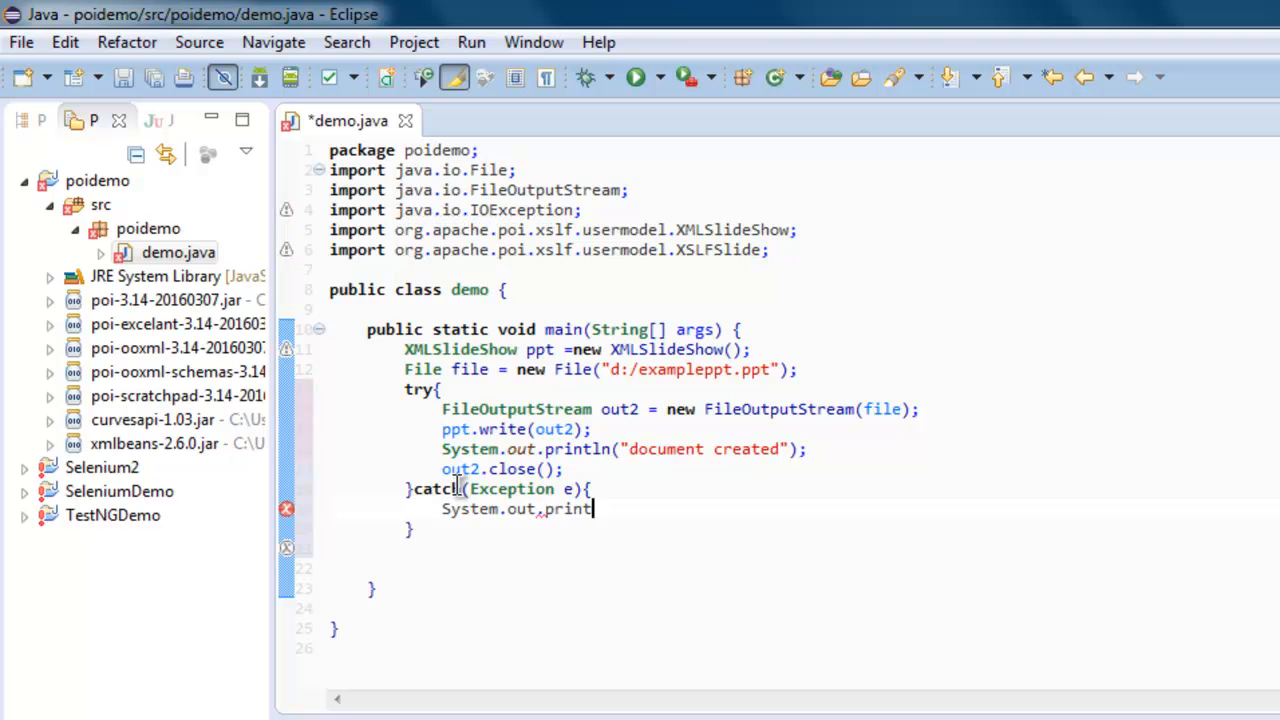
{"action": "type", "text": "ln(e)"}
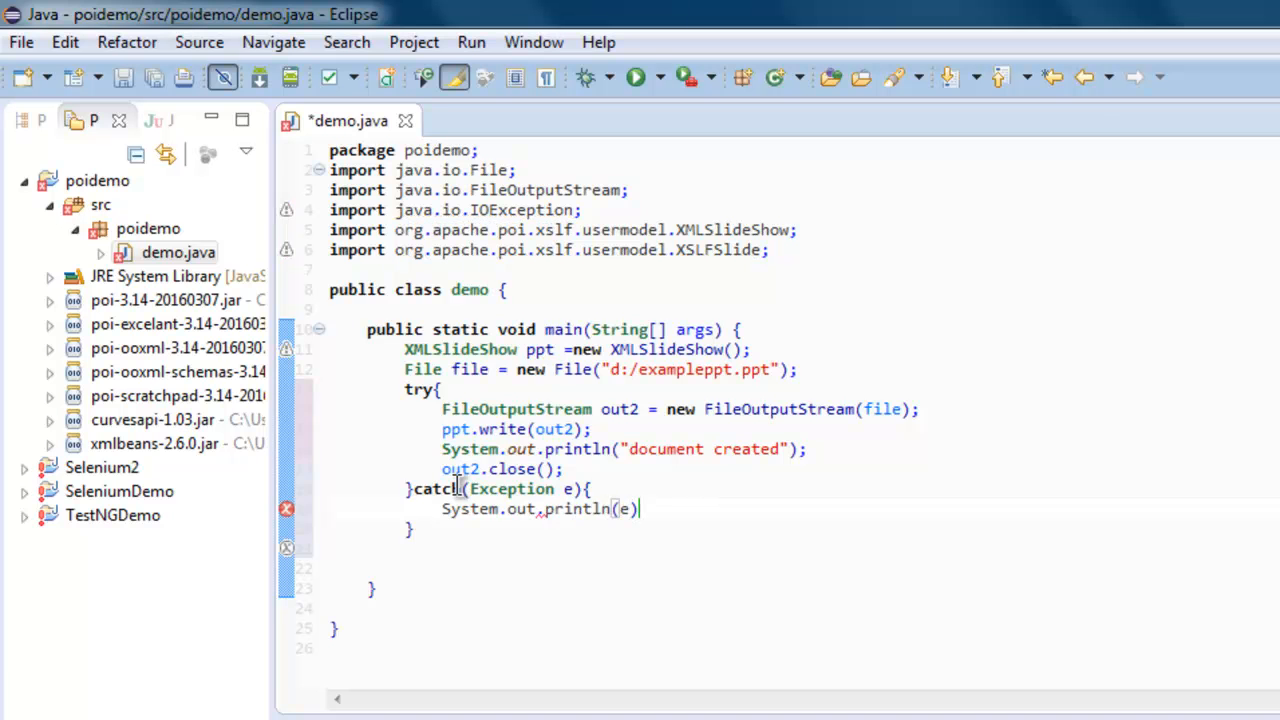
{"action": "type", "text": ";"}
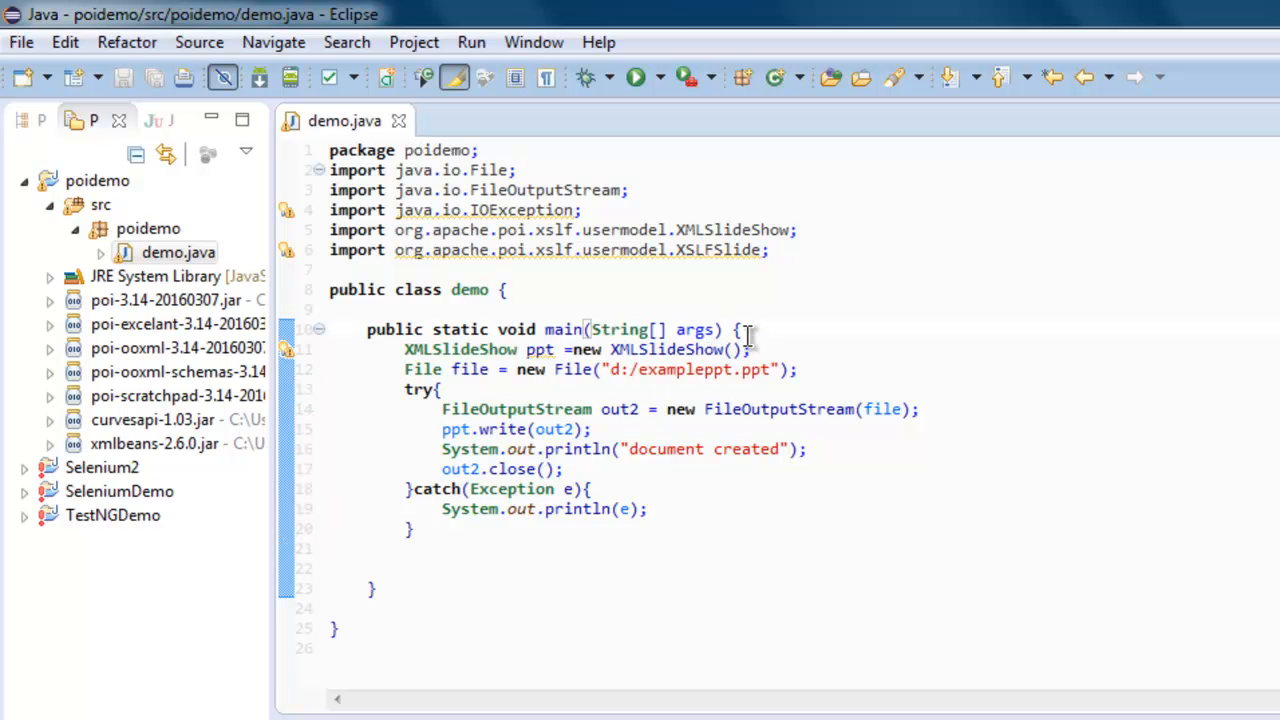
Declare main(String[] args) with throws Exception
{"action": "type", "text": "throws"}
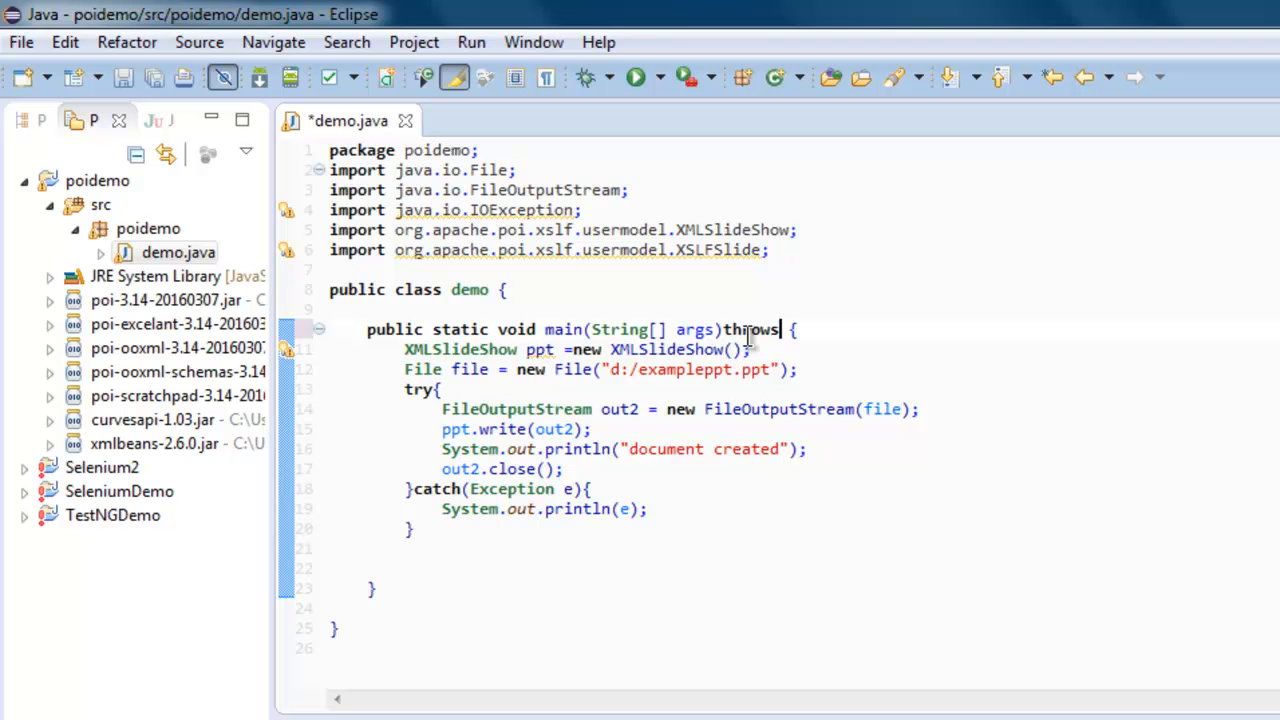
{"action": "type", "text": "Exception"}
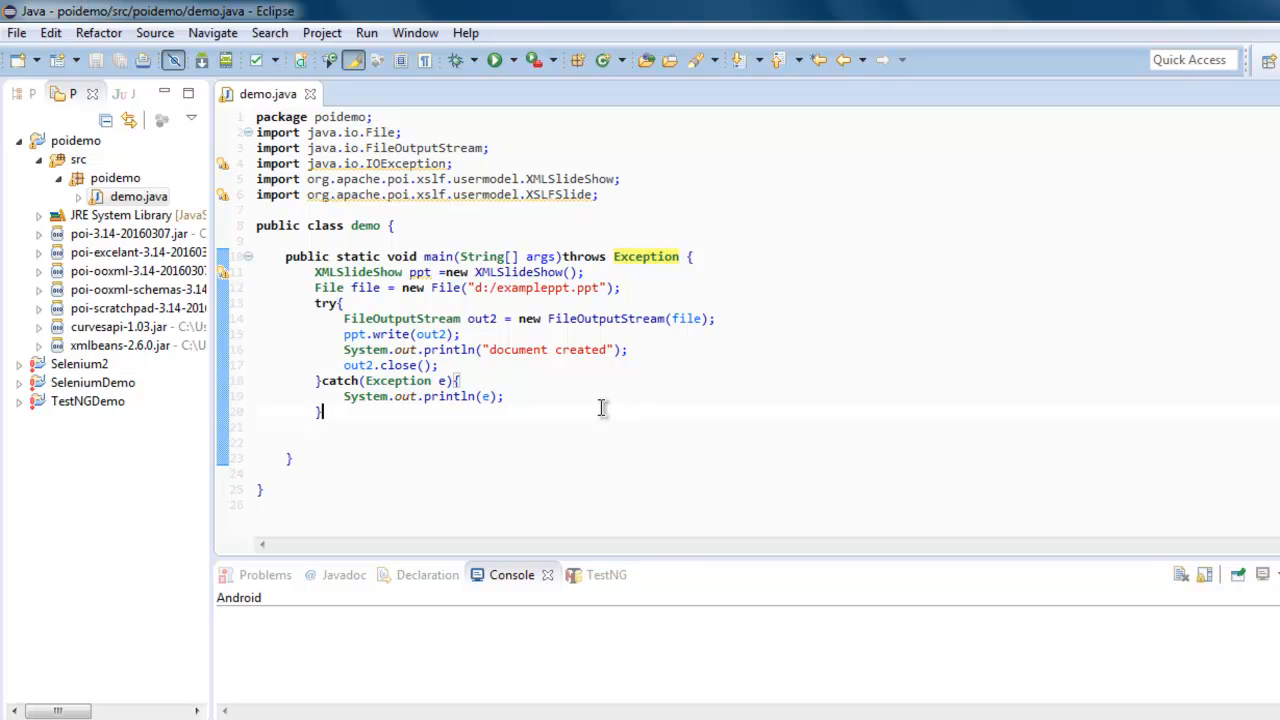
{"action": "mouse_move", "coordinate": [392, 340]}
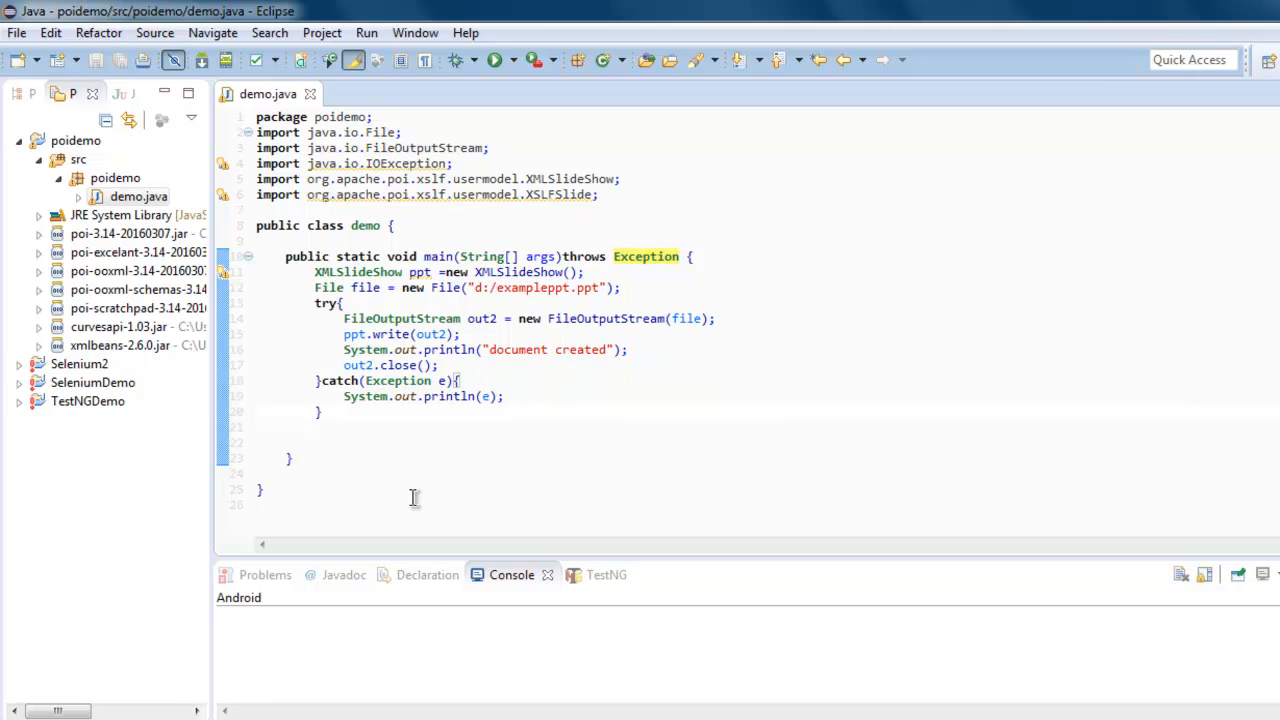
{"action": "mouse_move", "coordinate": [894, 412]}
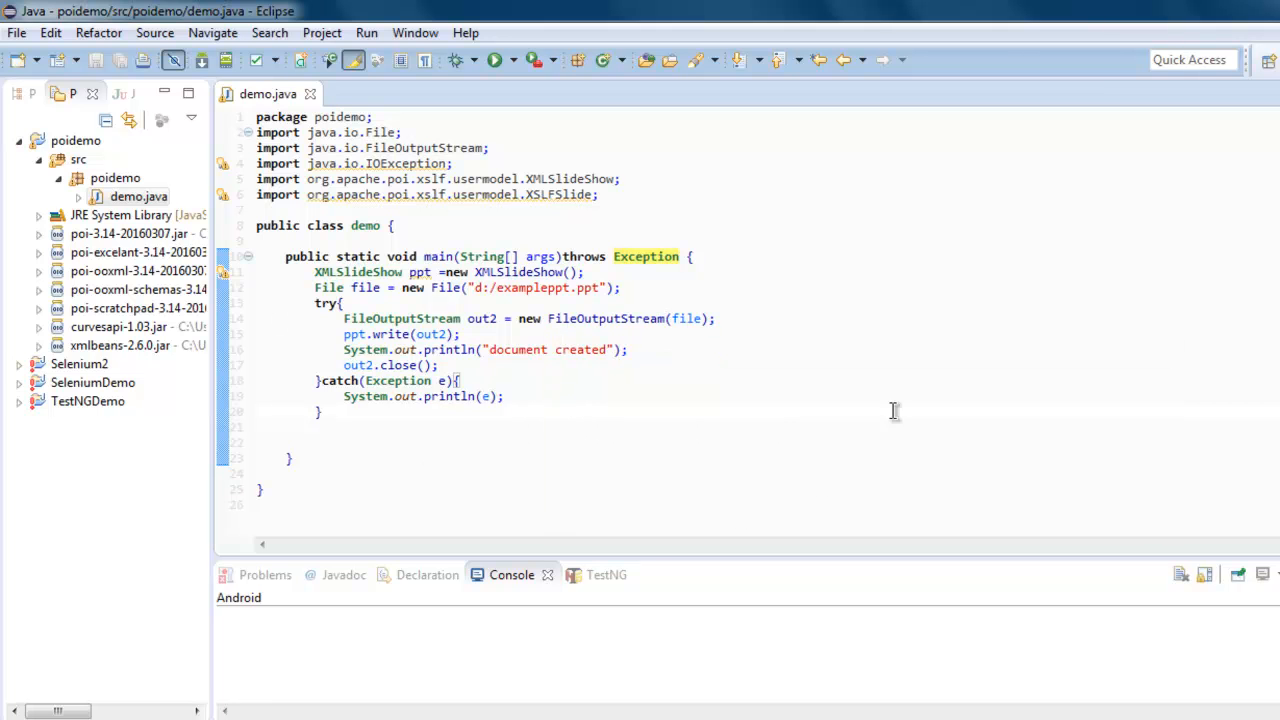
Run the demo program, then bring up a Windows Explorer window showing Libraries
{"action": "left_click", "coordinate": [414, 32]}
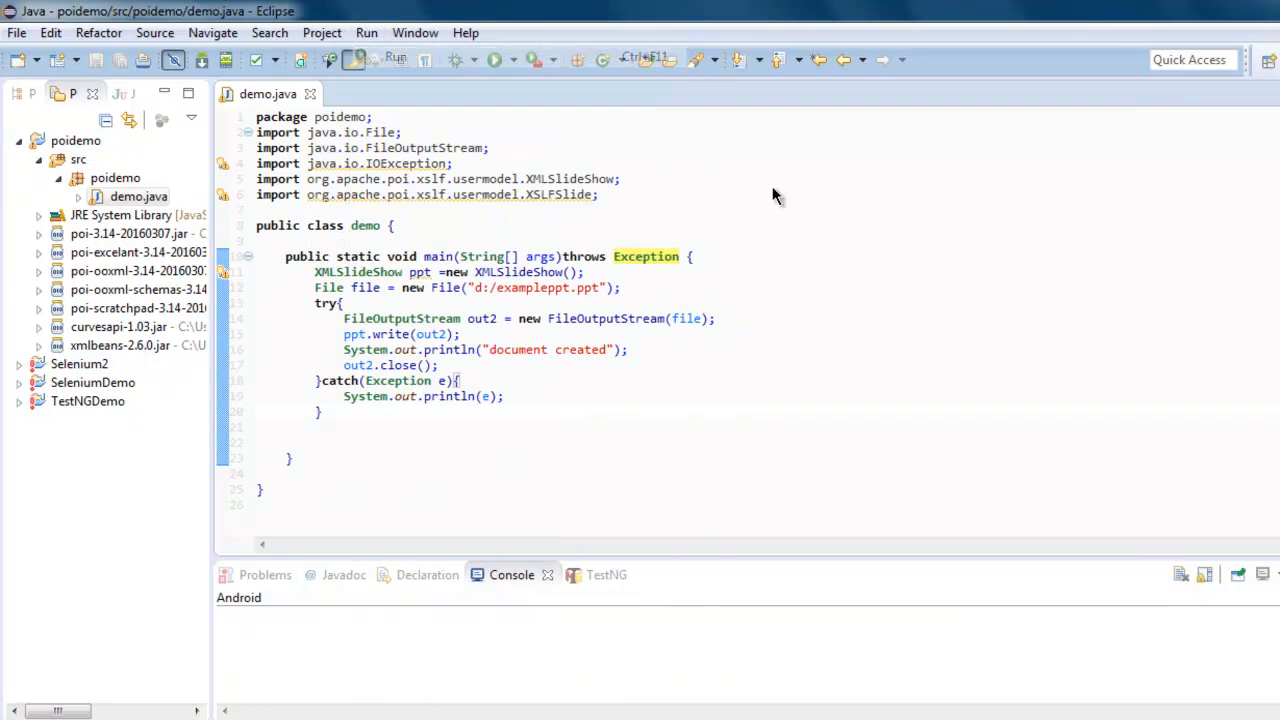
{"action": "mouse_move", "coordinate": [924, 302]}
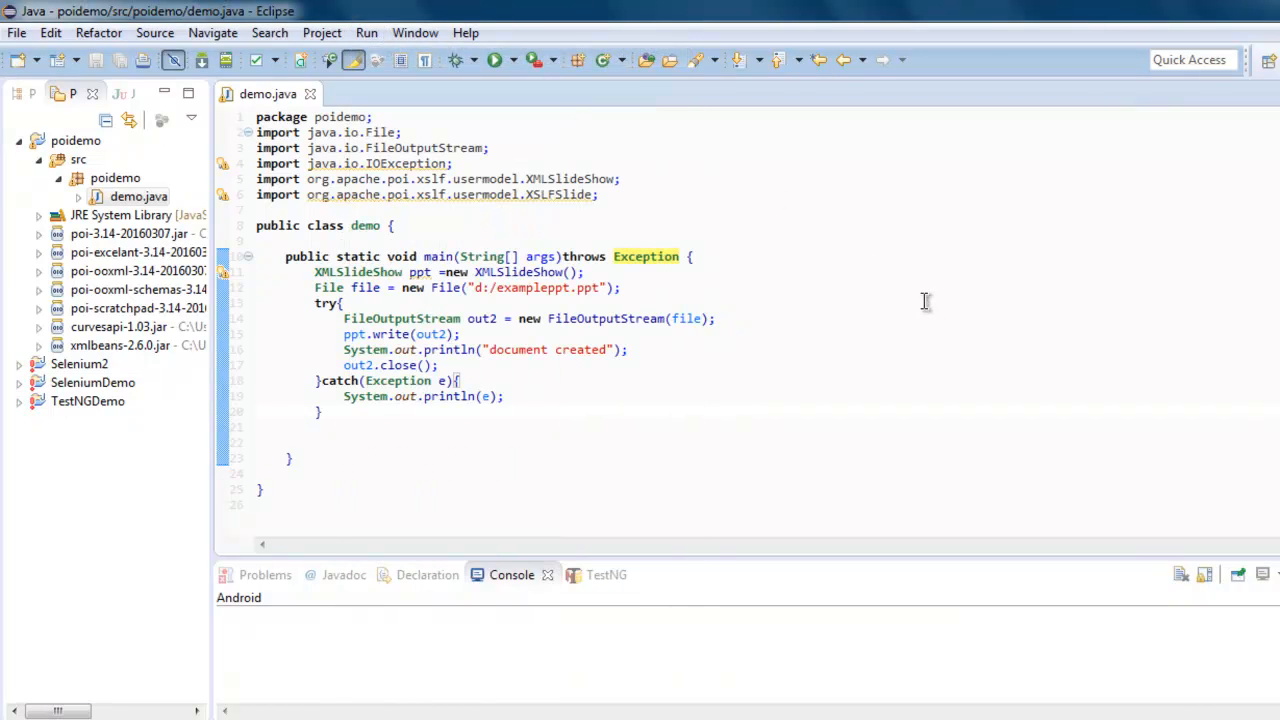
{"action": "left_click", "coordinate": [496, 60]}
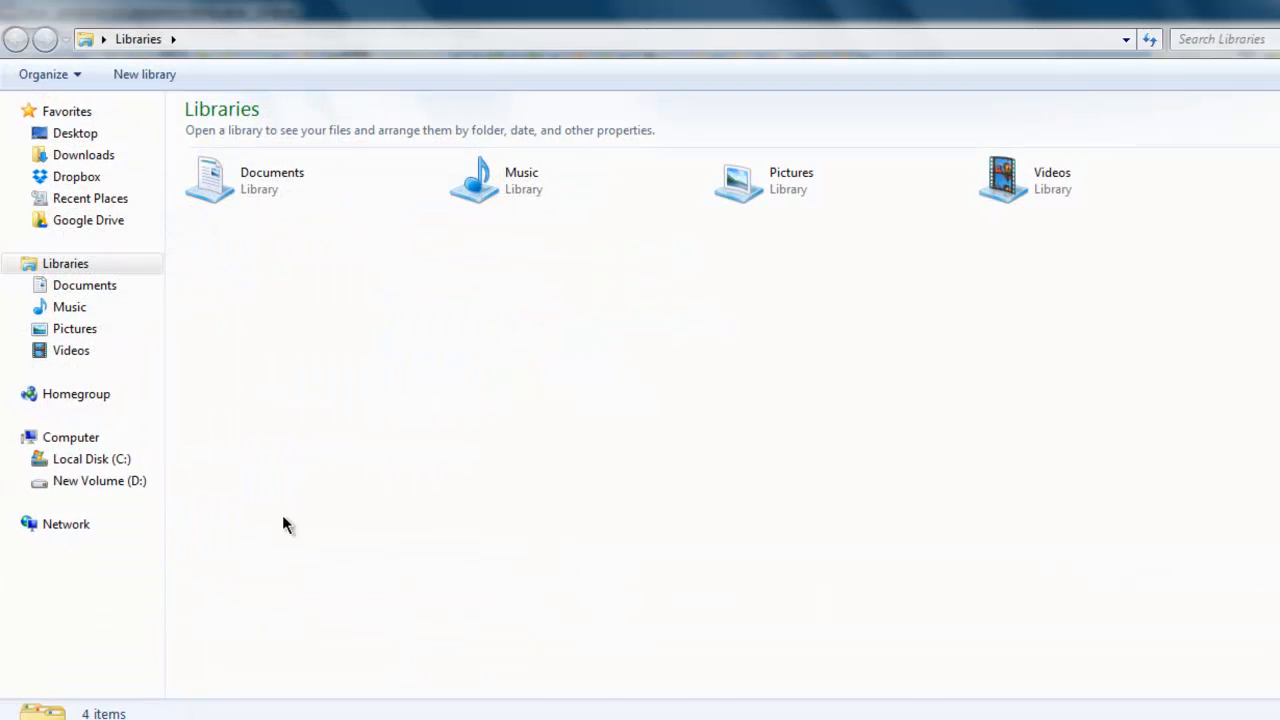
Browse New Volume (D:) and open the newly created exampleppt presentation
{"action": "left_click", "coordinate": [100, 480]}
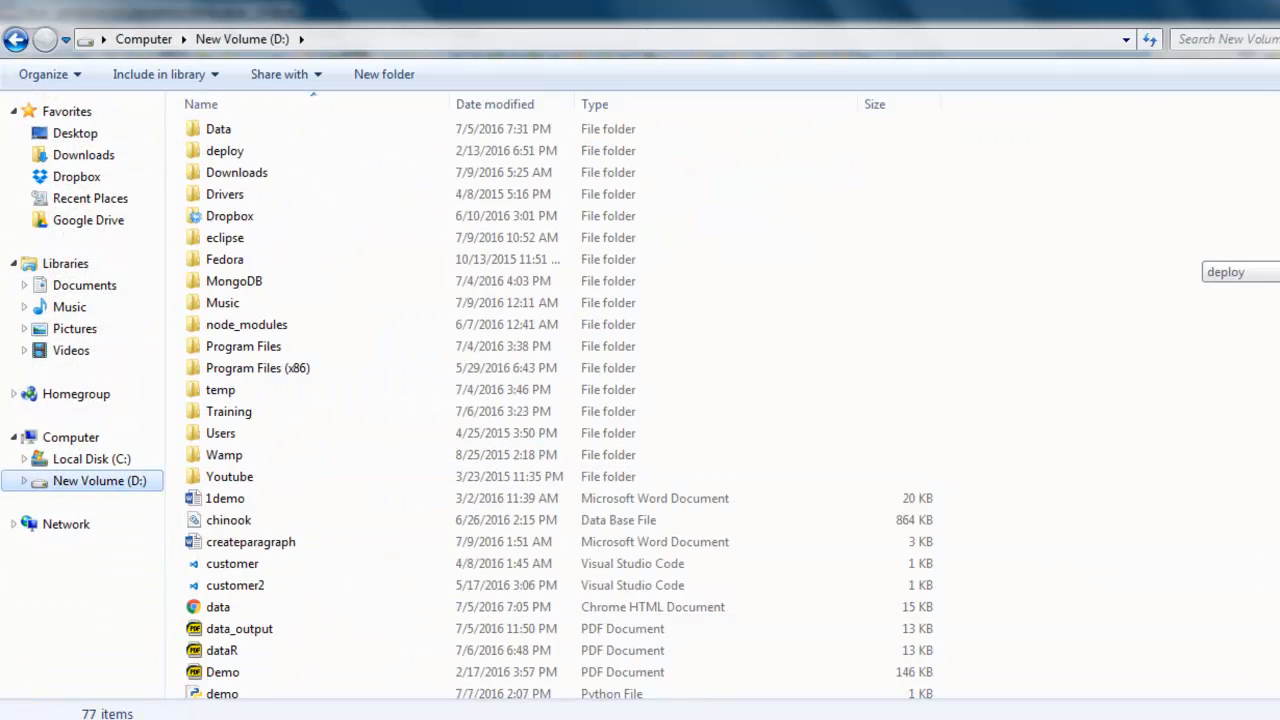
{"action": "scroll", "scroll_direction": "down", "scroll_amount": 3}
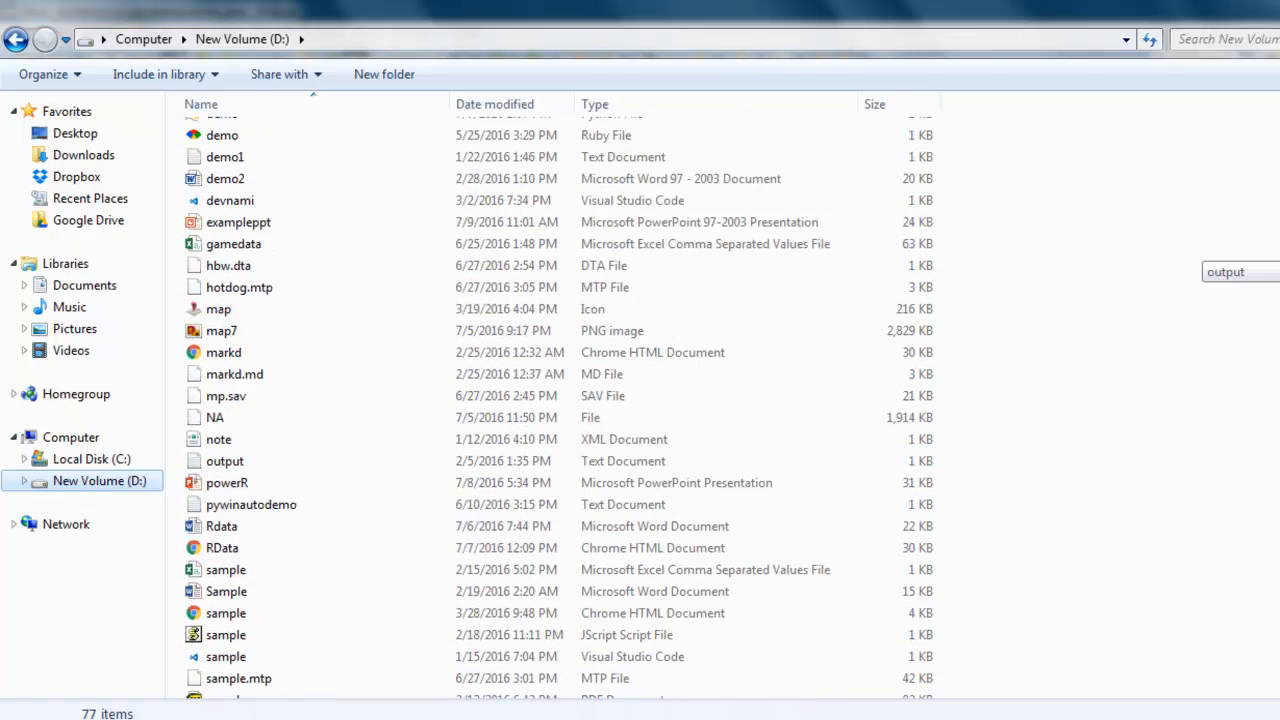
{"action": "left_click", "coordinate": [238, 340]}
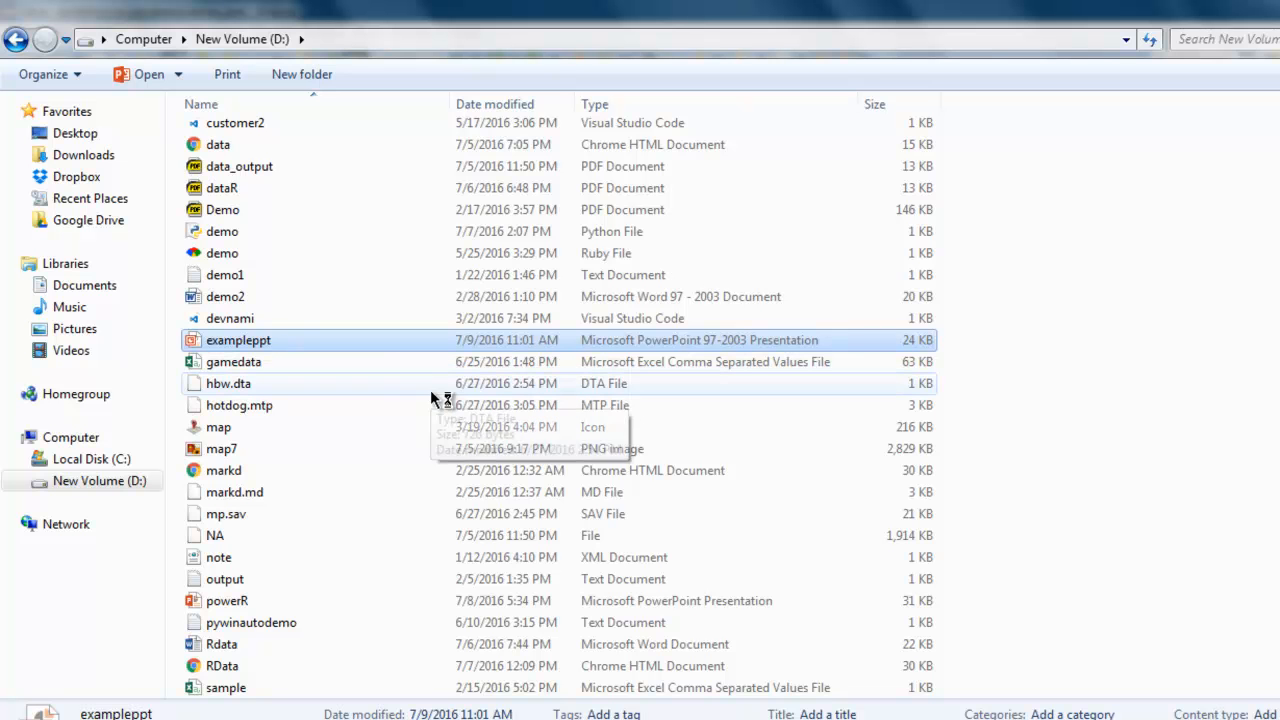
{"action": "double_click", "coordinate": [238, 340]}
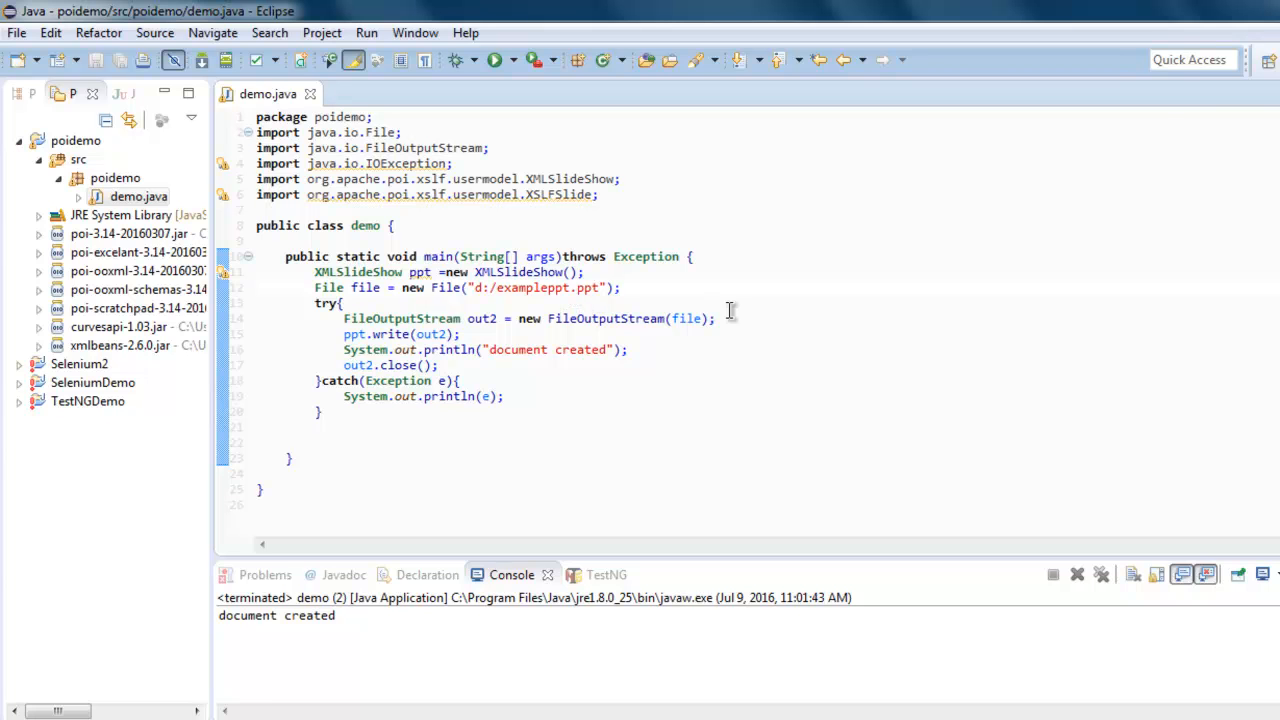
Change the output file path string to d:/exampleppt.pptx by adding the missing x
{"action": "type", "text": "x"}
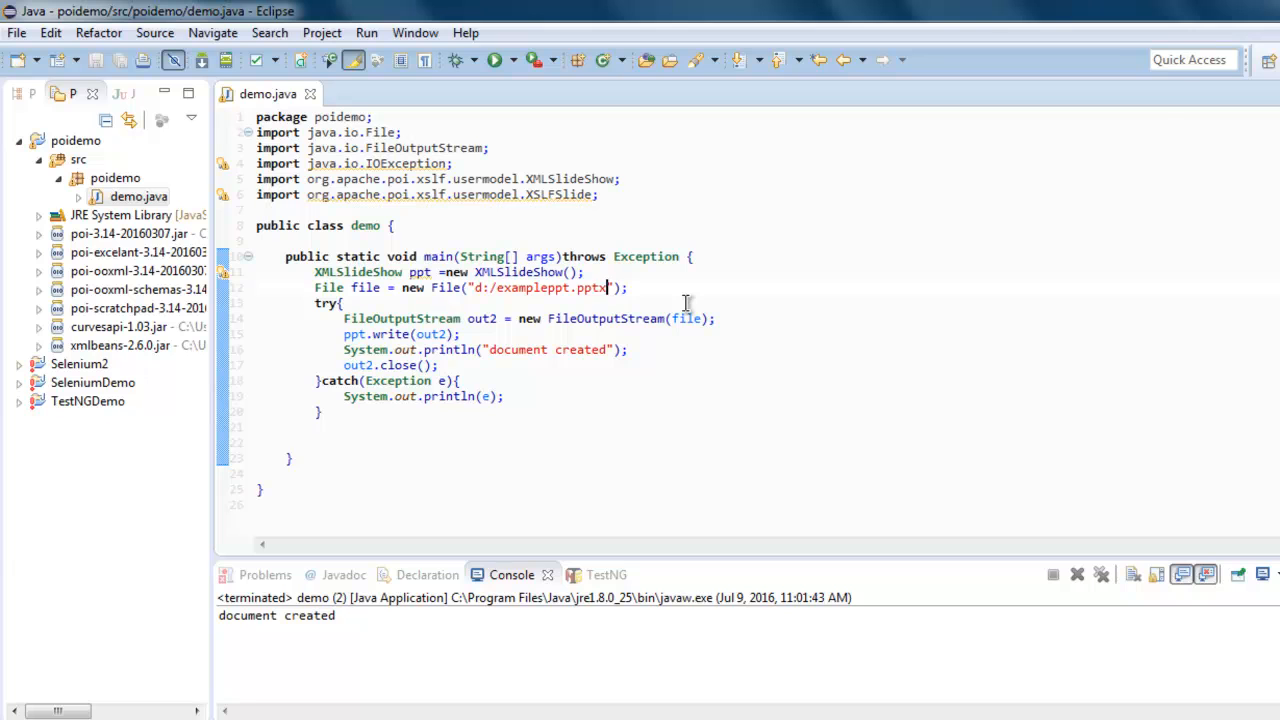
{"action": "mouse_move", "coordinate": [412, 384]}
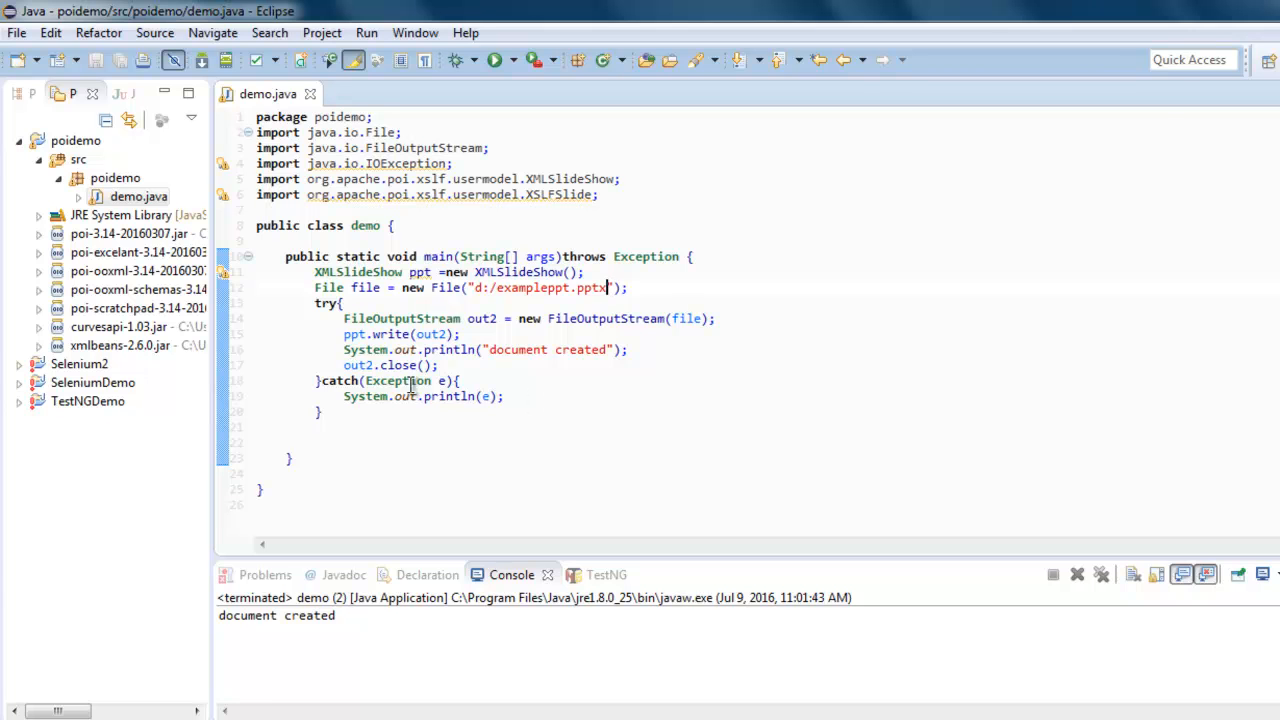